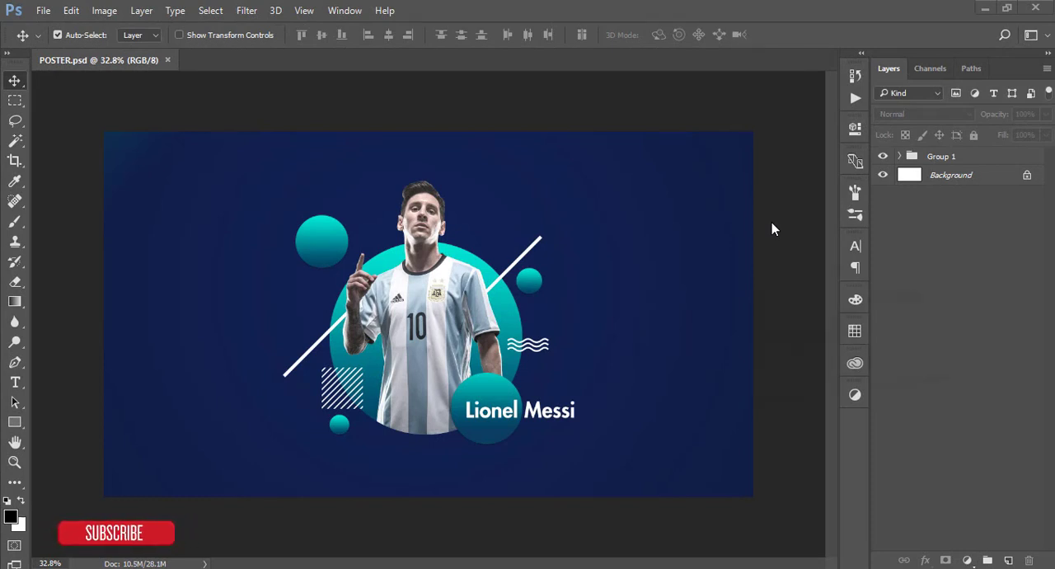
{"action": "mouse_move", "coordinate": [509, 445]}
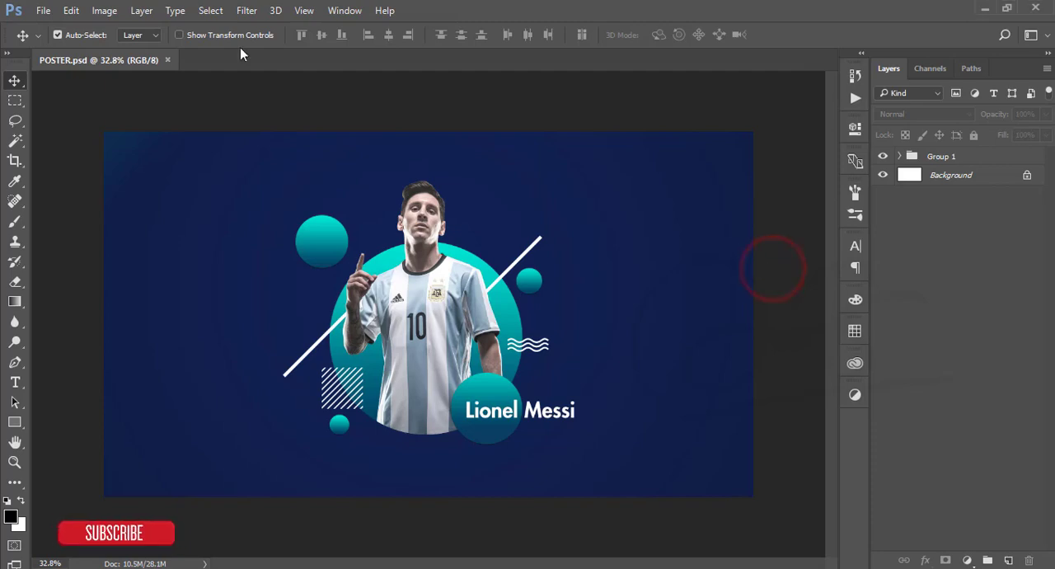
- Create the blank 2560 × 1440 px, 200 ppi document Untitled-1 from File > New
{"action": "left_click", "coordinate": [43, 10]}
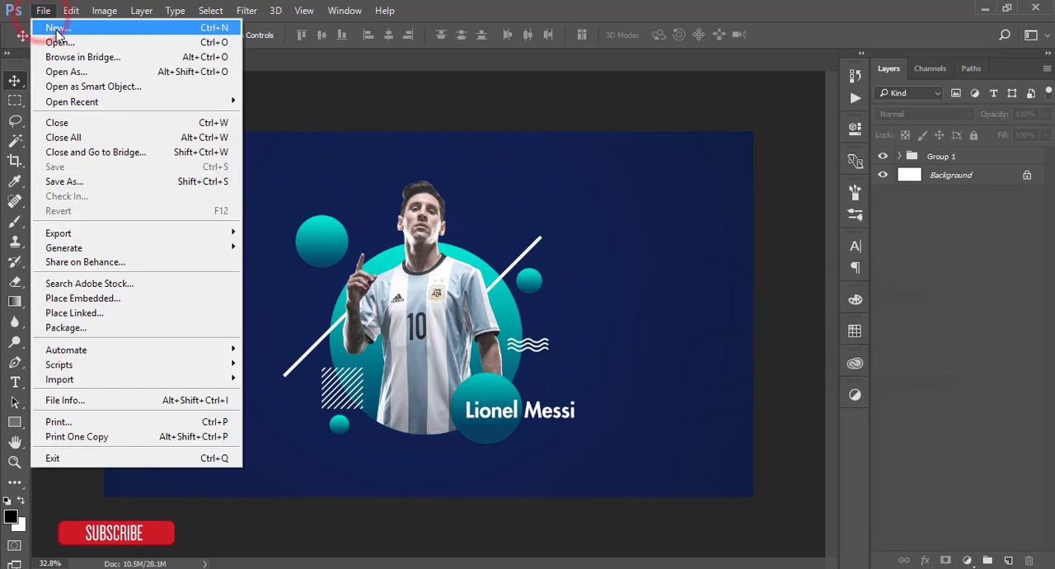
{"action": "left_click", "coordinate": [57, 28]}
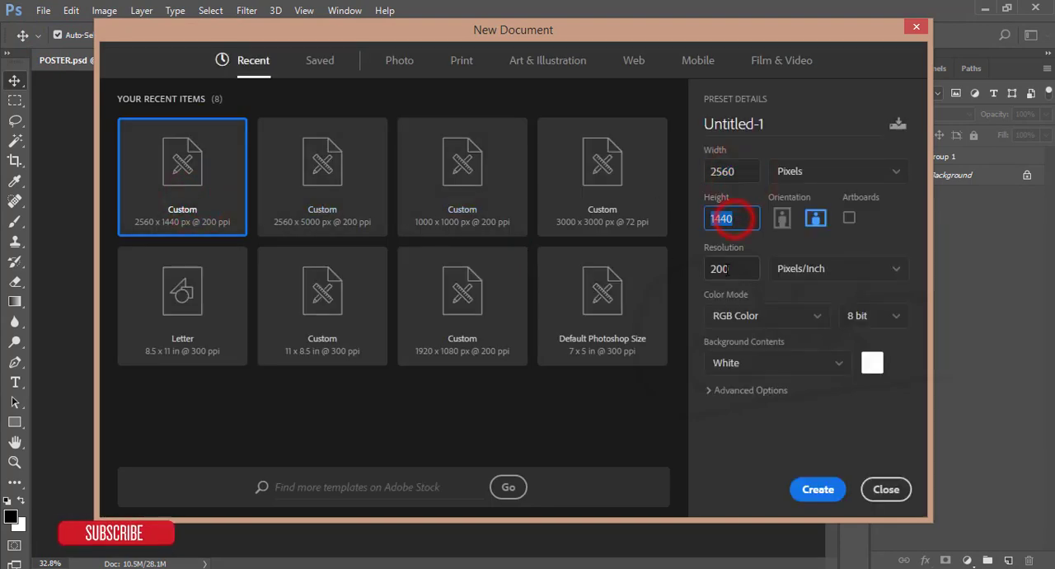
{"action": "left_click", "coordinate": [817, 489]}
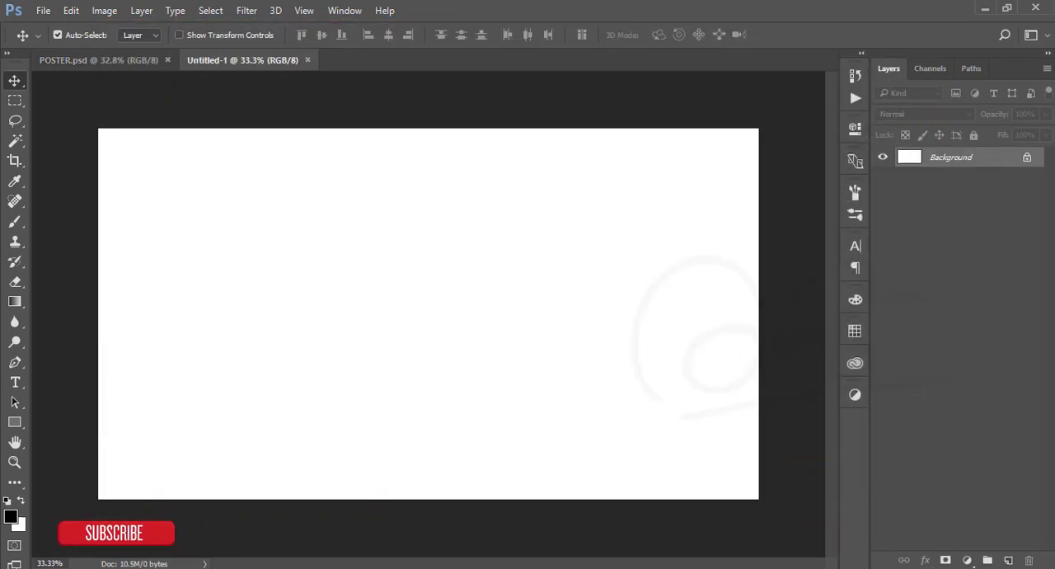
- Add a new layer and set the foreground colour to navy #09214e
{"action": "left_click", "coordinate": [986, 559]}
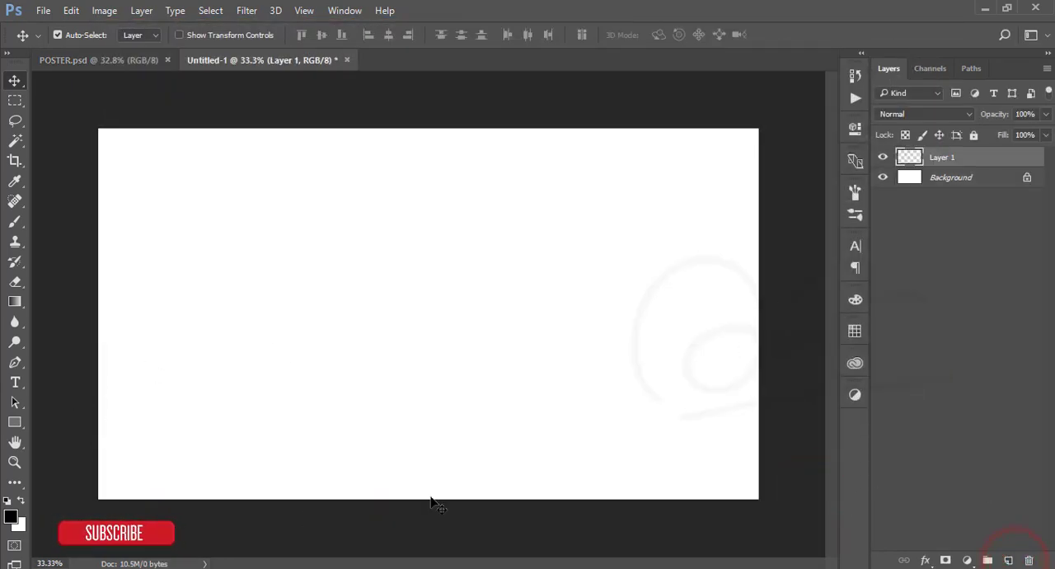
{"action": "left_click", "coordinate": [11, 516]}
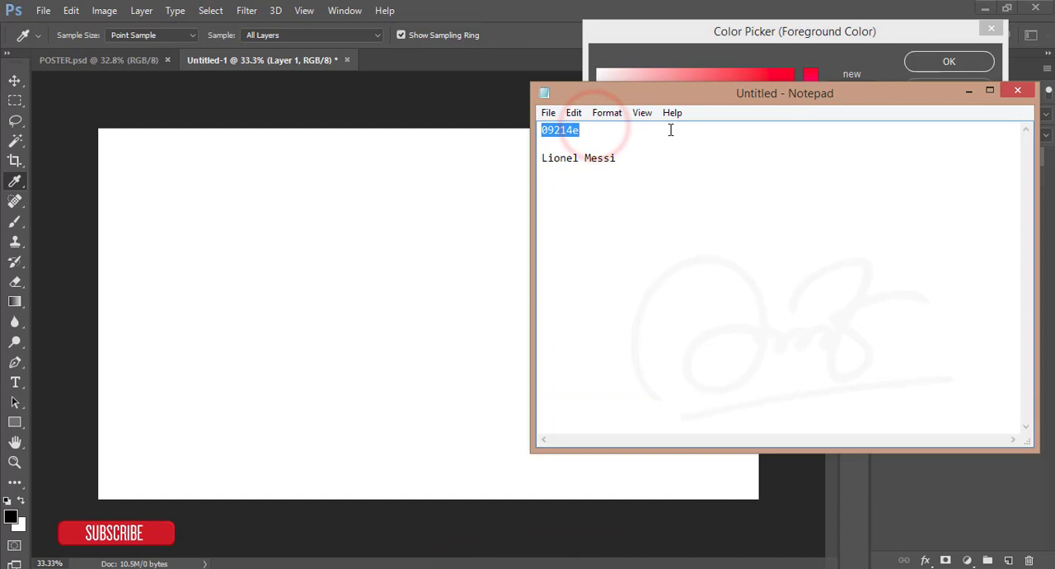
{"action": "key", "text": "ctrl+c"}
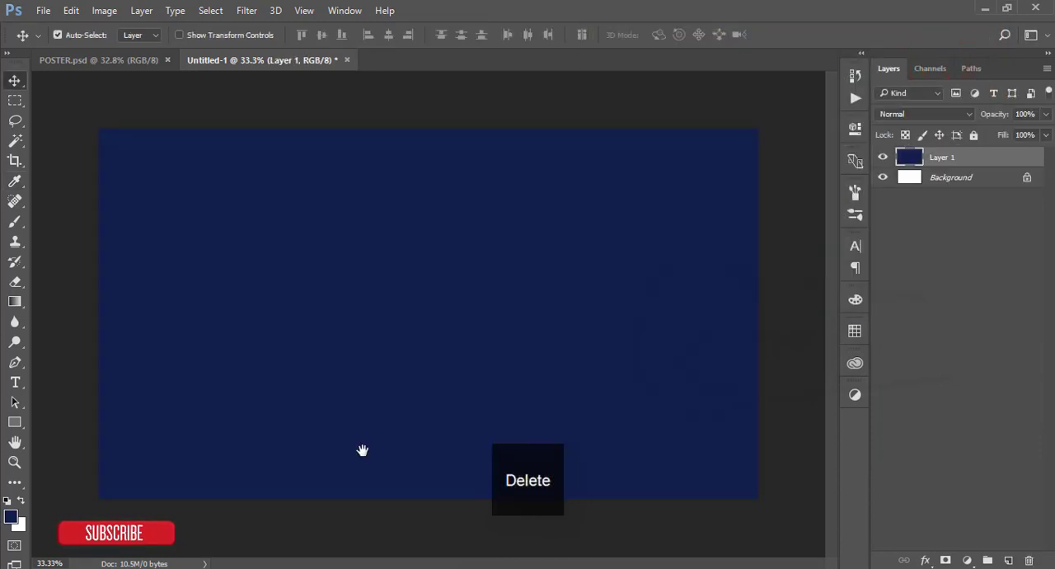
{"action": "mouse_move", "coordinate": [634, 321]}
{"action": "type", "text": "BG"}
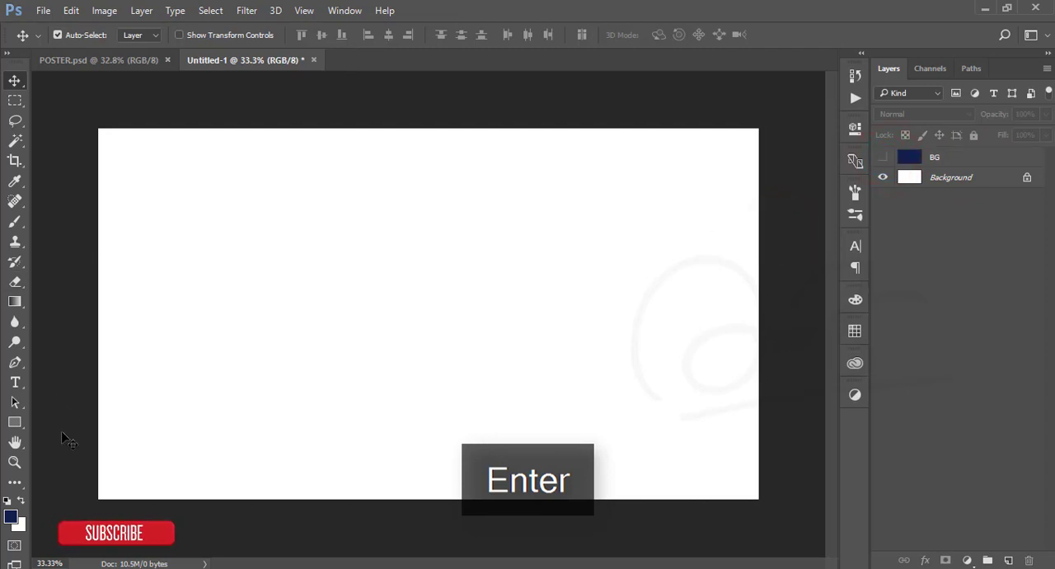
- Draw an Ellipse shape as a navy circle just left of the canvas centre
{"action": "left_click", "coordinate": [15, 422]}
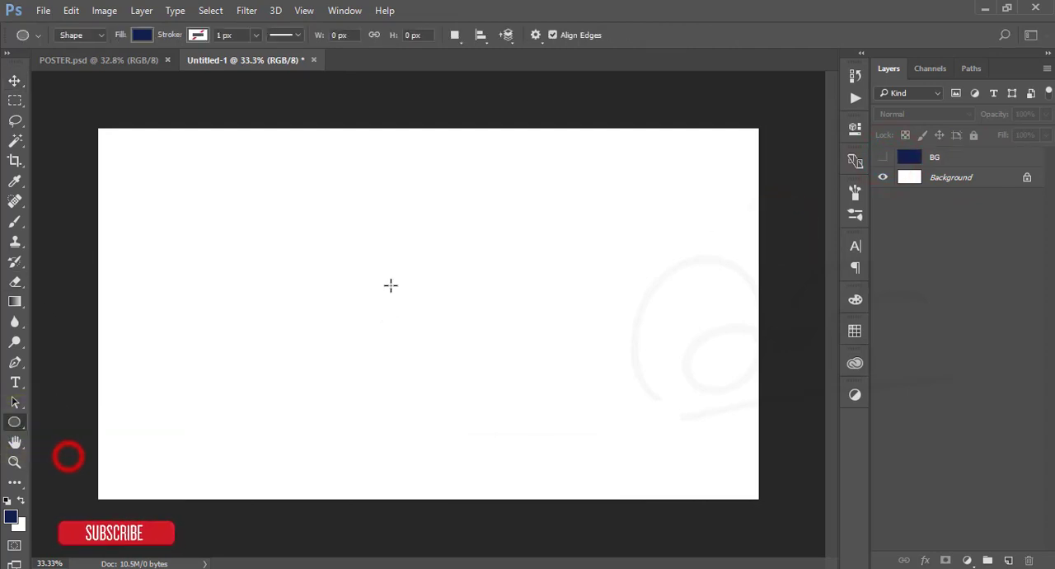
{"action": "left_click_drag", "start_coordinate": [365, 250], "coordinate": [558, 443]}
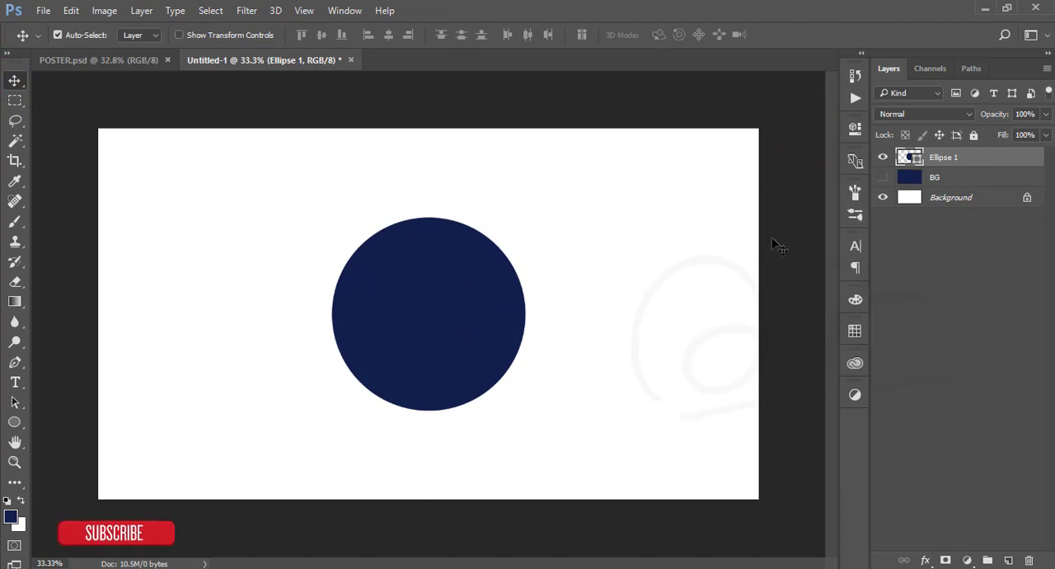
{"action": "left_click", "coordinate": [43, 11]}
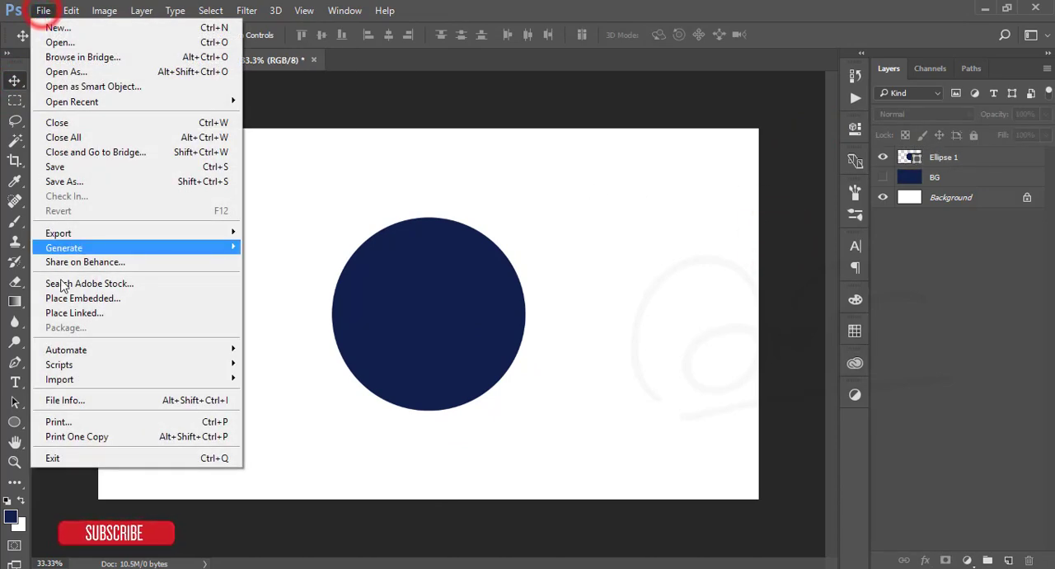
- Place the Messi render embedded, rasterize it, and duplicate it into layers 01 and 02
{"action": "left_click", "coordinate": [82, 298]}
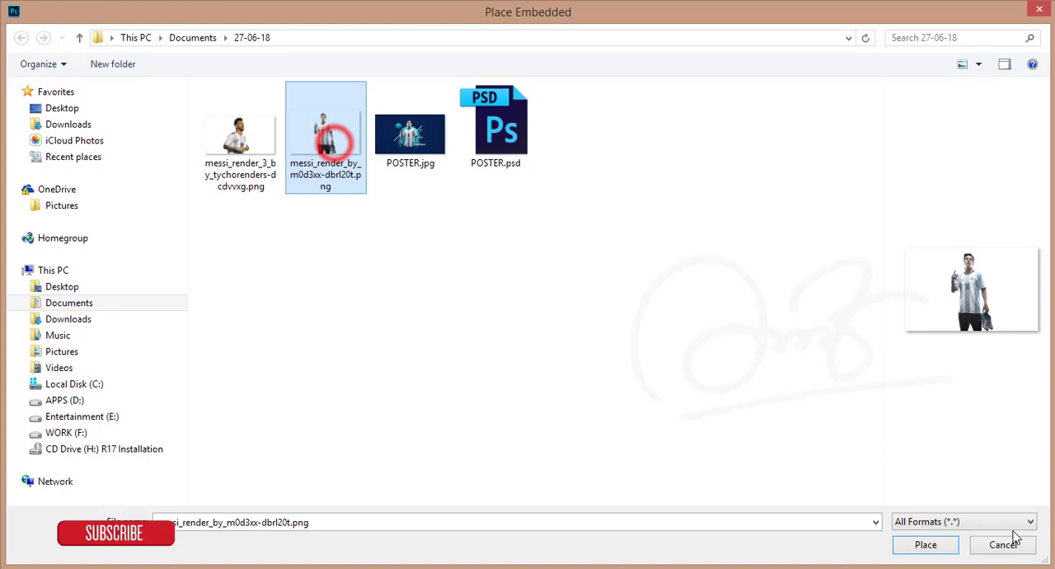
{"action": "left_click", "coordinate": [925, 544]}
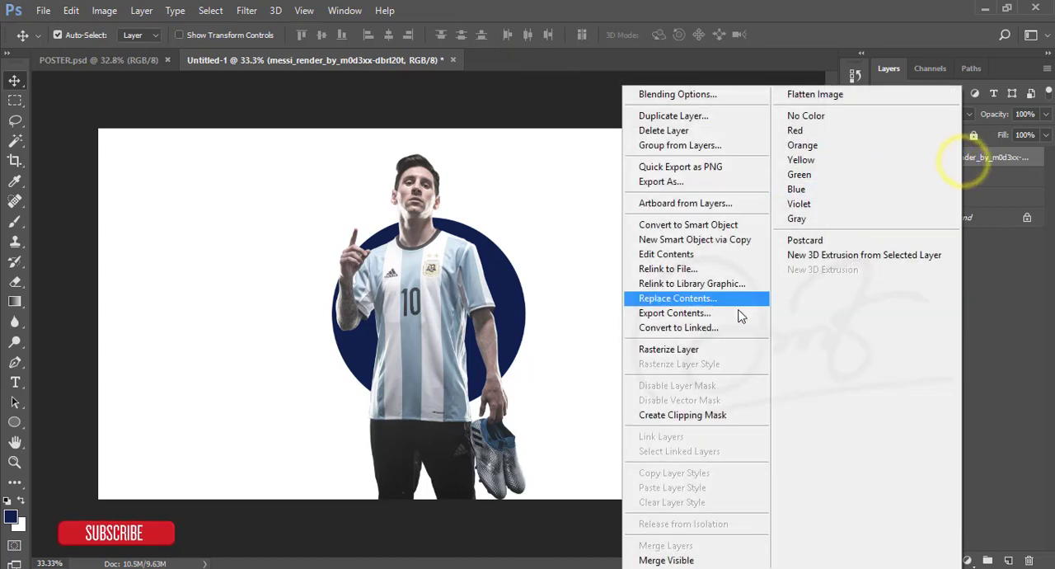
{"action": "left_click", "coordinate": [668, 349]}
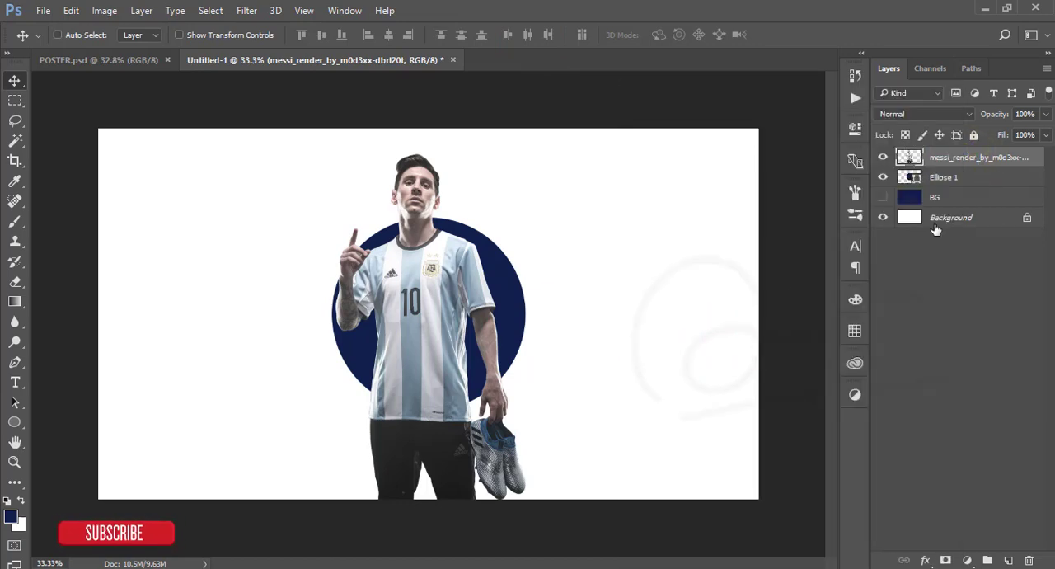
{"action": "key", "text": "ctrl+j"}
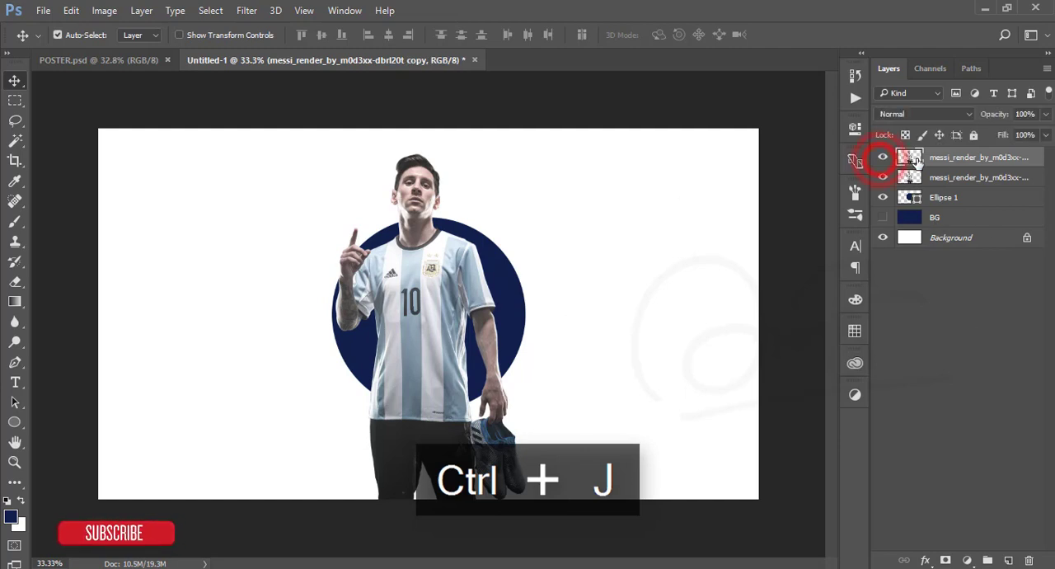
{"action": "double_click", "coordinate": [979, 157]}
{"action": "type", "text": "01"}
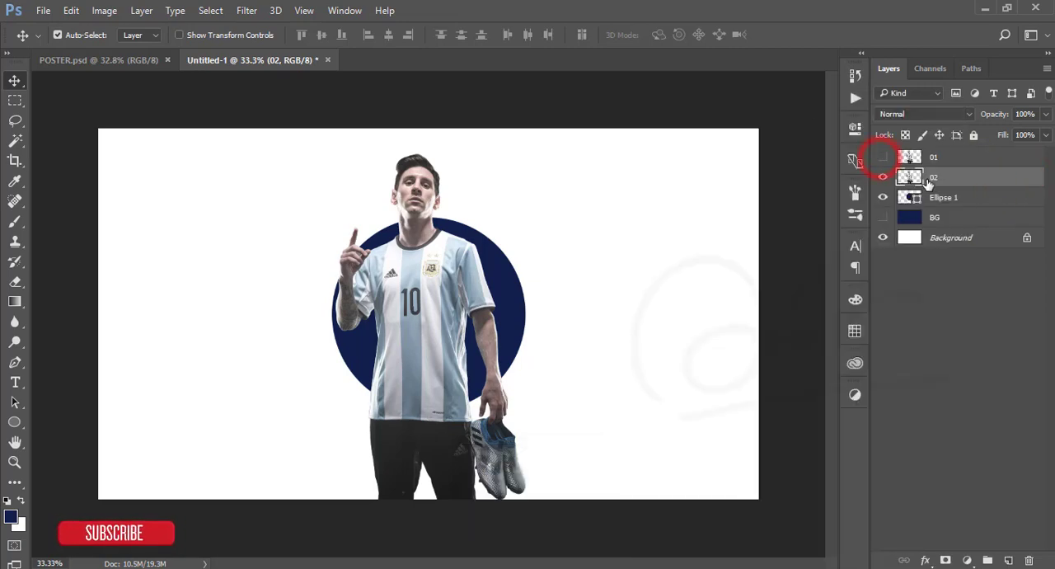
- Clip layer 02 to the Ellipse 1 circle, then show and select layer 01
{"action": "right_click", "coordinate": [933, 177]}
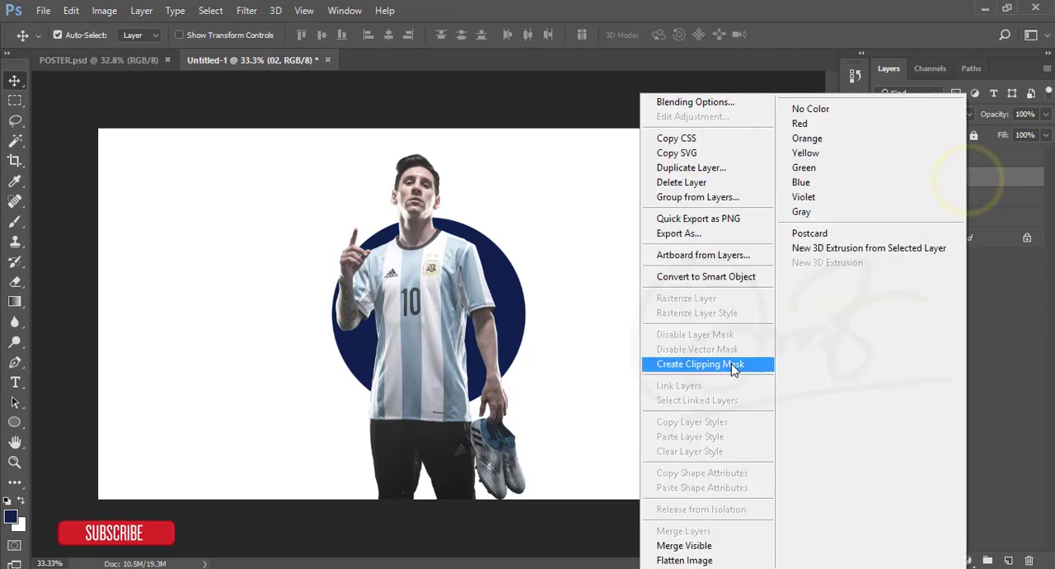
{"action": "left_click", "coordinate": [700, 364]}
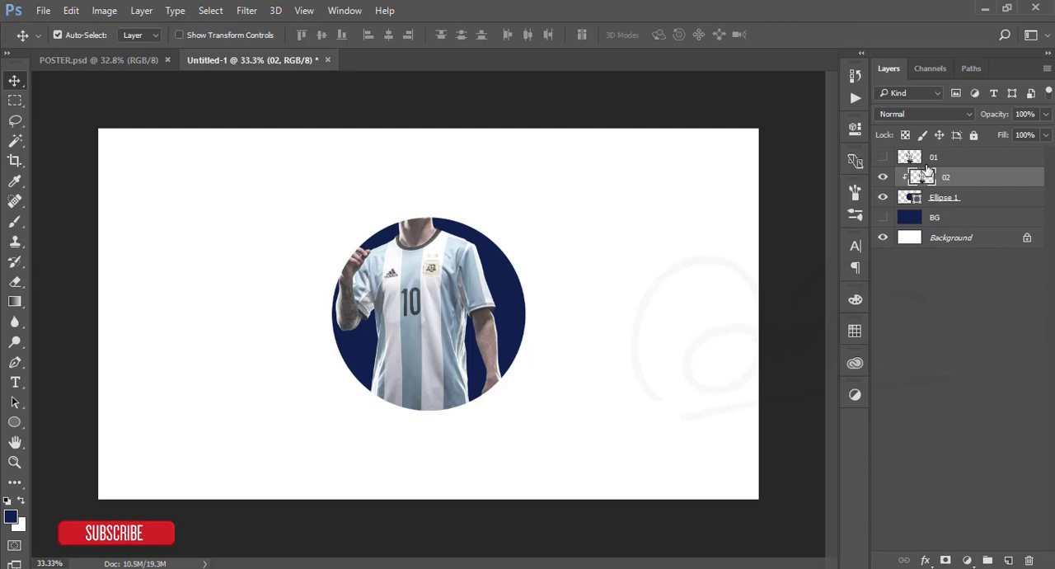
{"action": "left_click", "coordinate": [883, 157]}
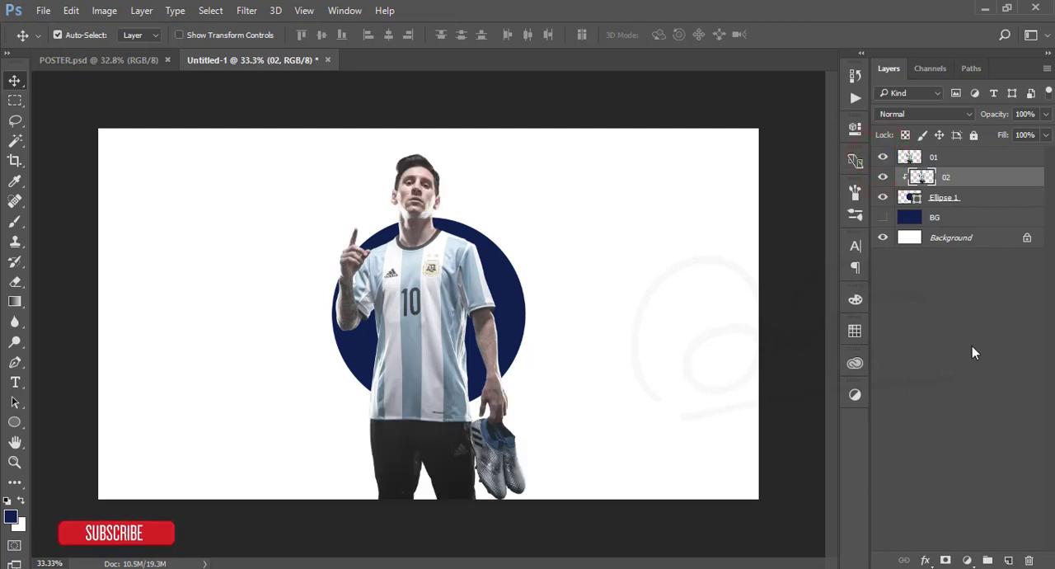
{"action": "left_click", "coordinate": [933, 157]}
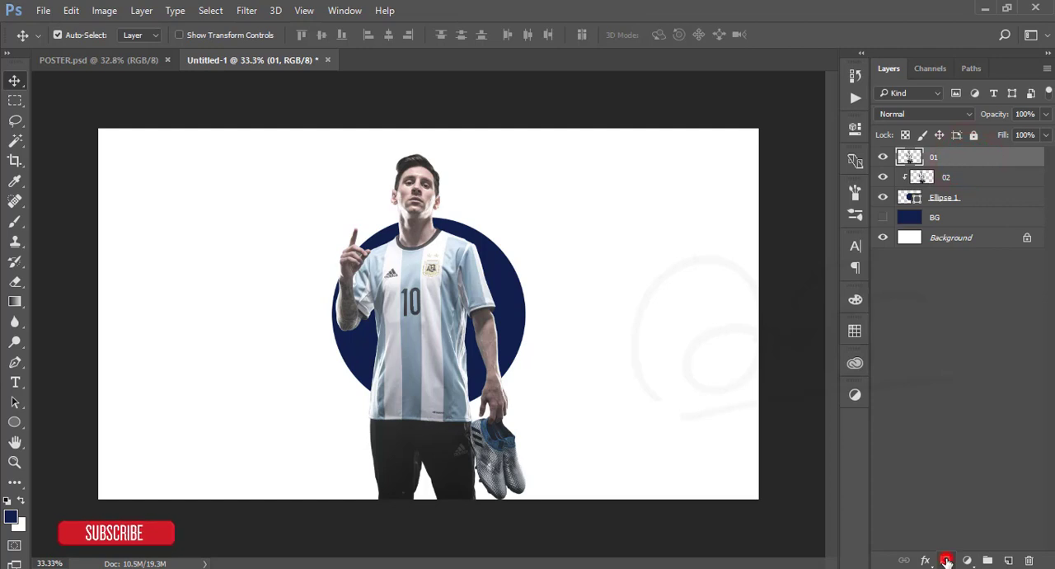
- Add a layer mask to layer 01 and load the circle's selection, inverted
{"action": "left_click", "coordinate": [946, 559]}
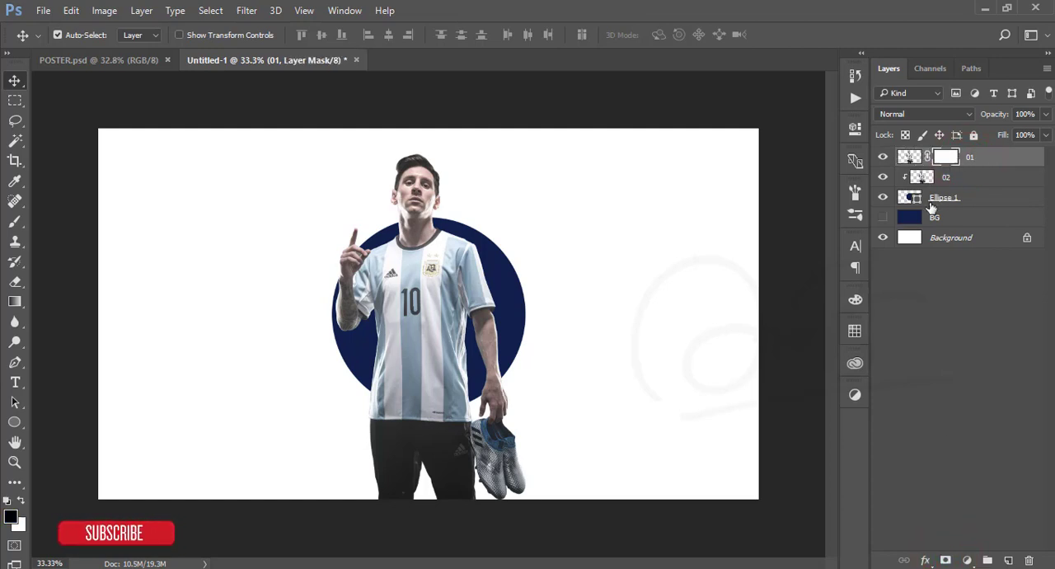
{"action": "left_click", "coordinate": [909, 196]}
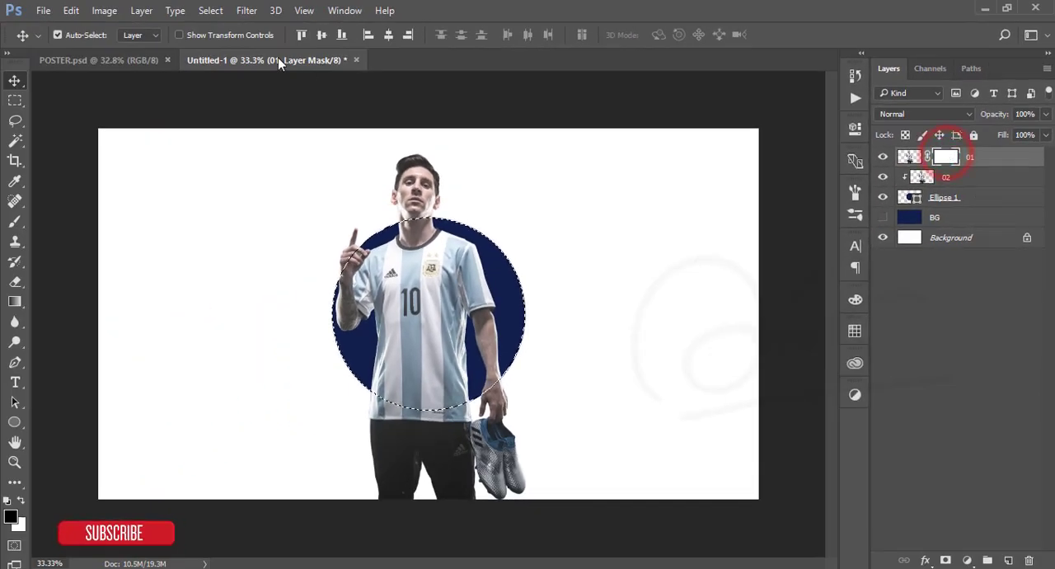
{"action": "left_click", "coordinate": [299, 15]}
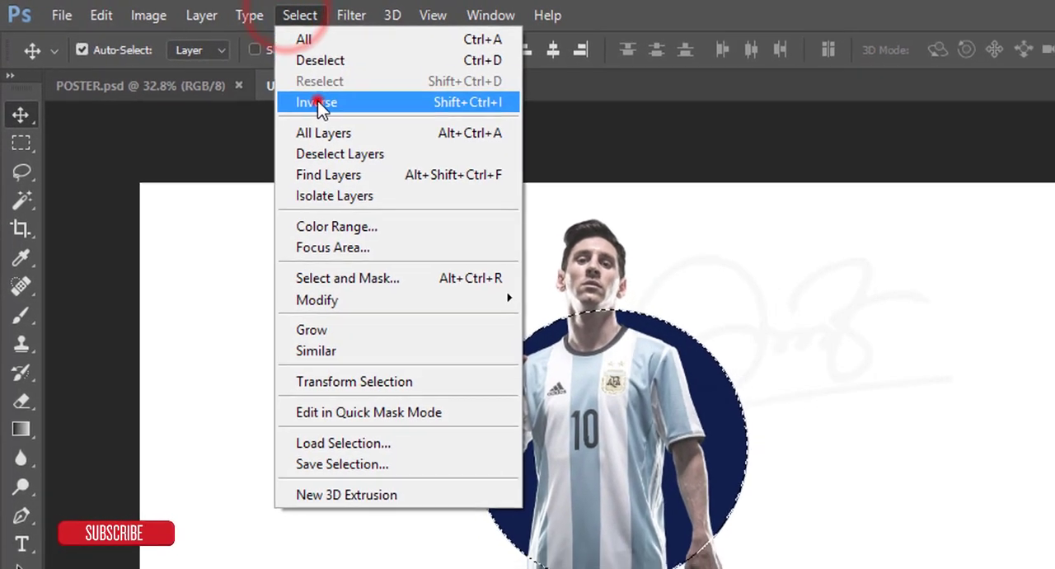
{"action": "left_click", "coordinate": [316, 102]}
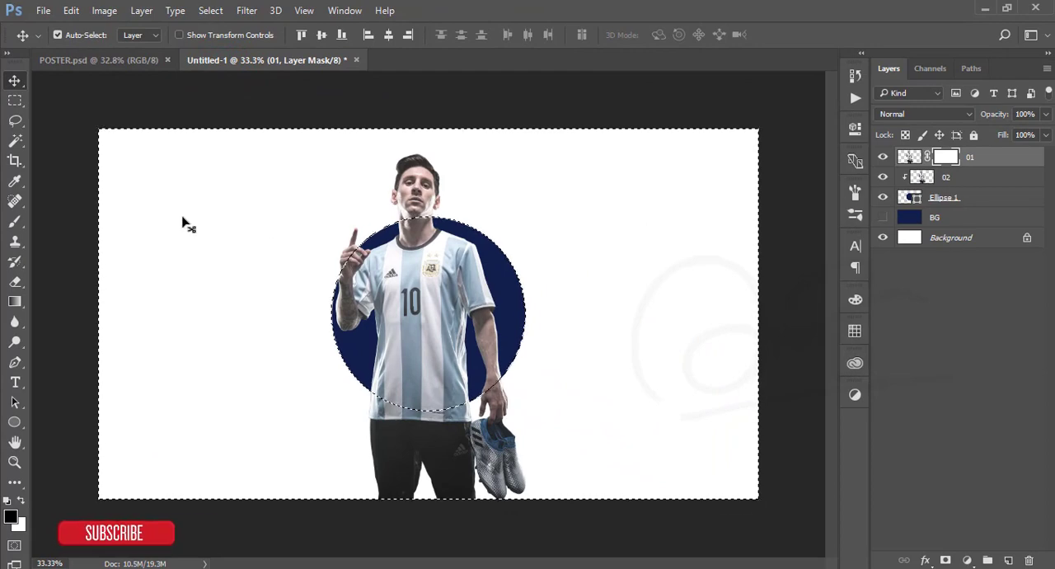
- Brush out Messi's lower body outside the circle on the mask, then deselect
{"action": "left_click", "coordinate": [14, 222]}
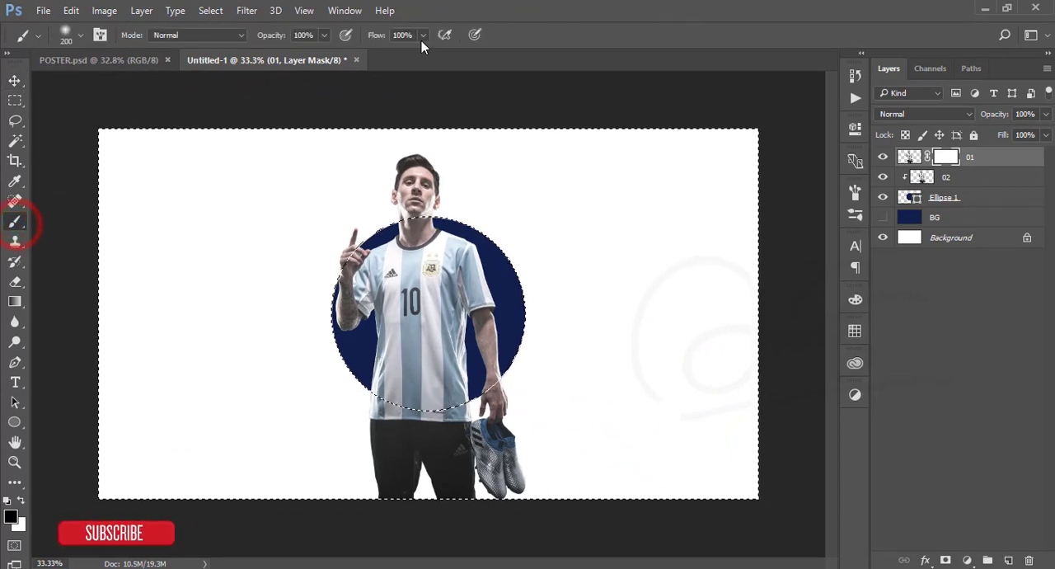
{"action": "left_click", "coordinate": [424, 35]}
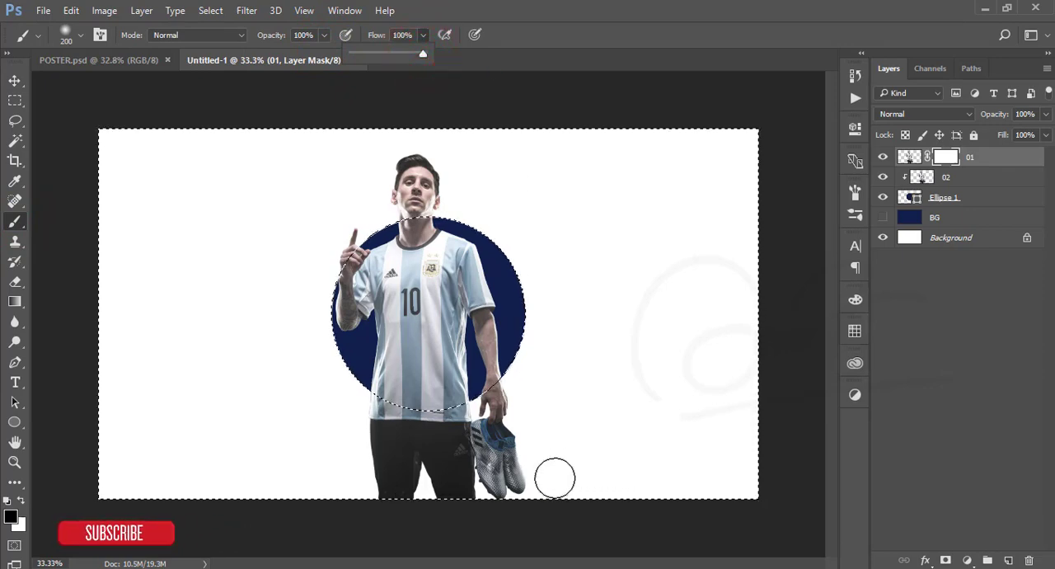
{"action": "left_click_drag", "start_coordinate": [555, 478], "coordinate": [393, 478]}
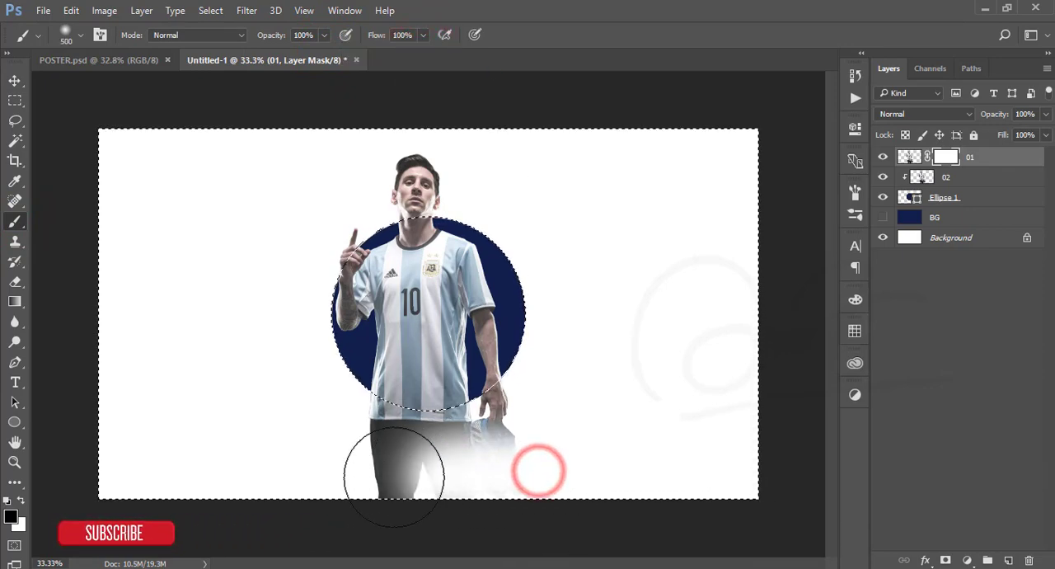
{"action": "left_click_drag", "start_coordinate": [394, 476], "coordinate": [313, 366]}
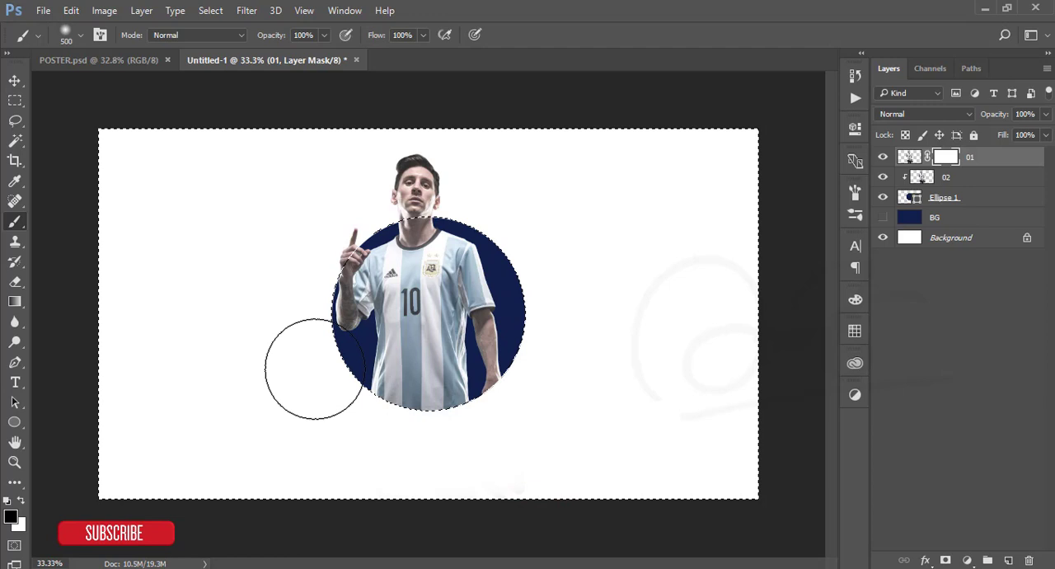
{"action": "left_click", "coordinate": [14, 81]}
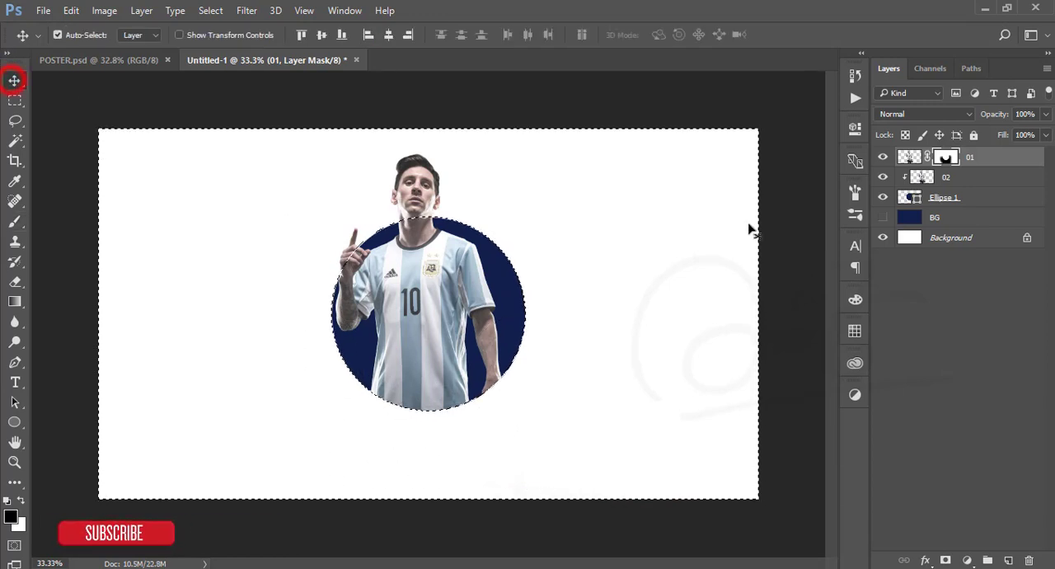
{"action": "key", "text": "ctrl+d"}
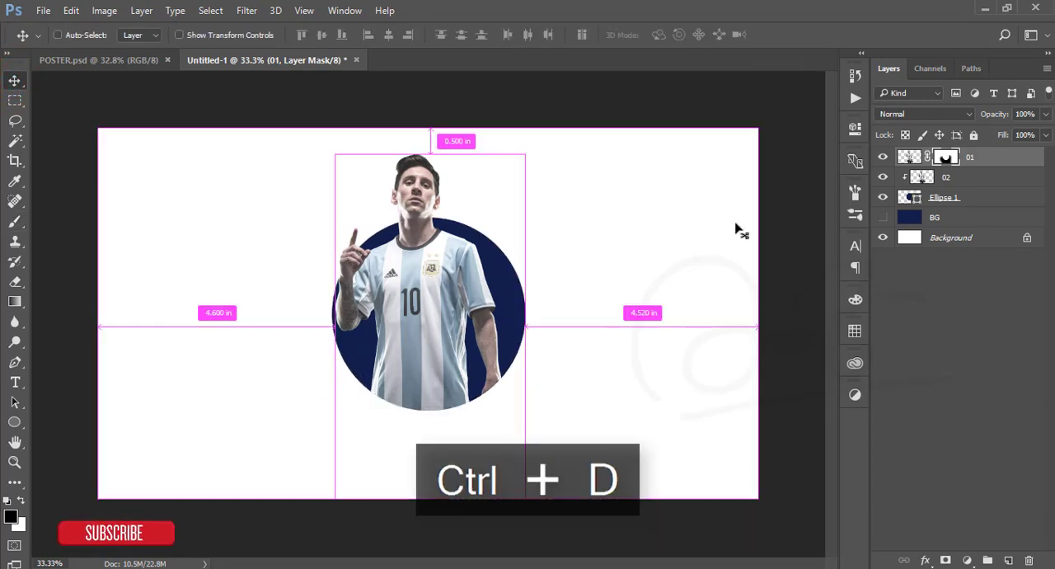
{"action": "key", "text": "ctrl+d"}
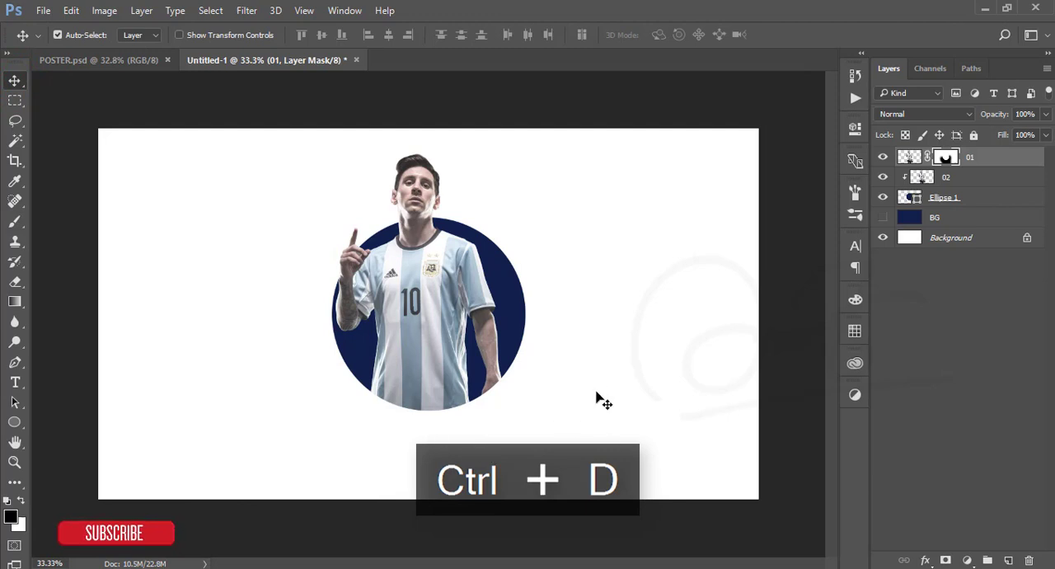
{"action": "key", "text": "ctrl+d"}
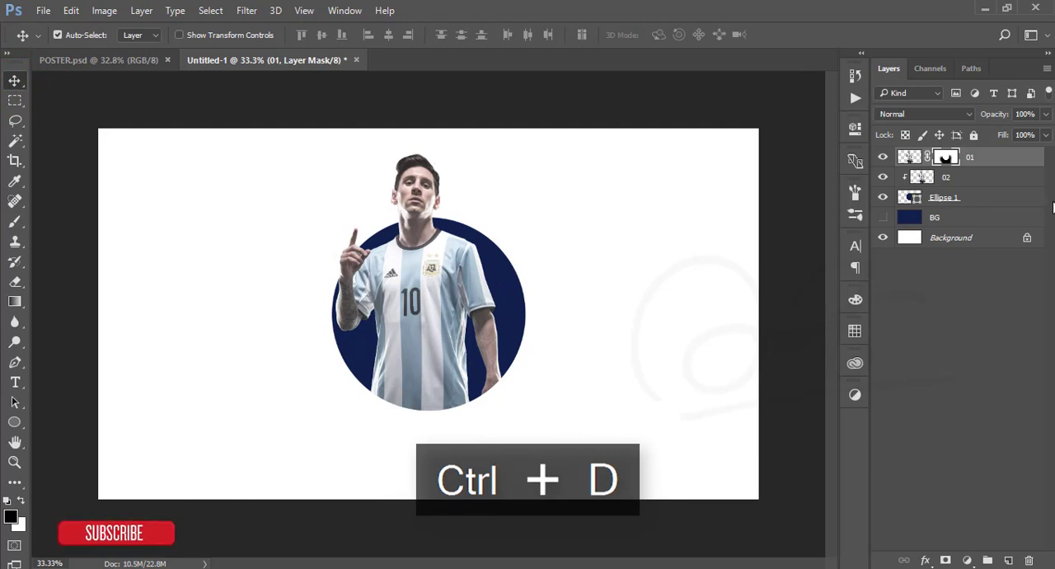
{"action": "key", "text": "ctrl+d"}
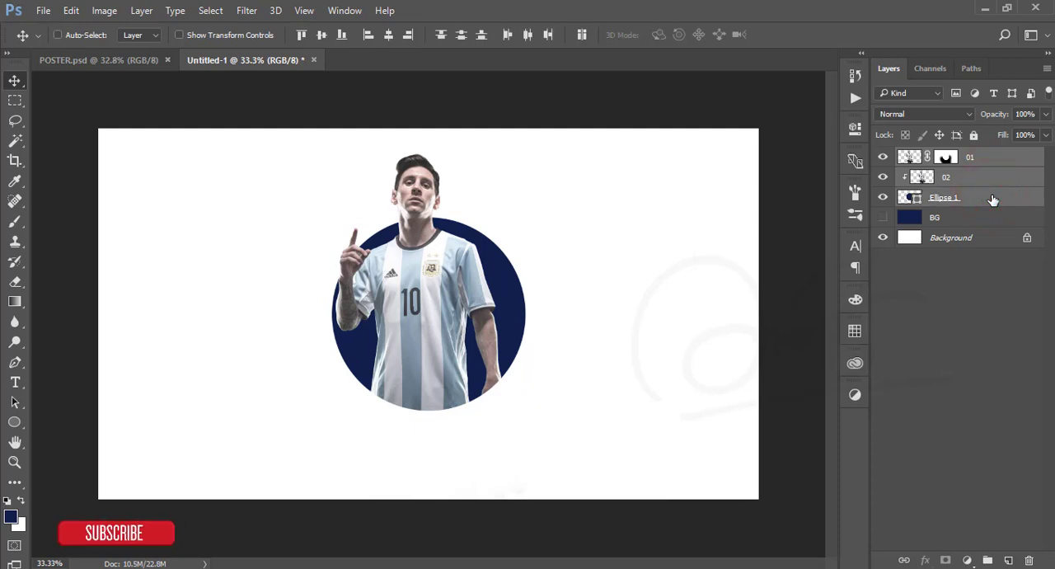
- Group 01, 02 and Ellipse 1 as 'Musk', show the BG layer, and select Ellipse 1
{"action": "key", "text": "ctrl+g"}
{"action": "type", "text": "Mus"}
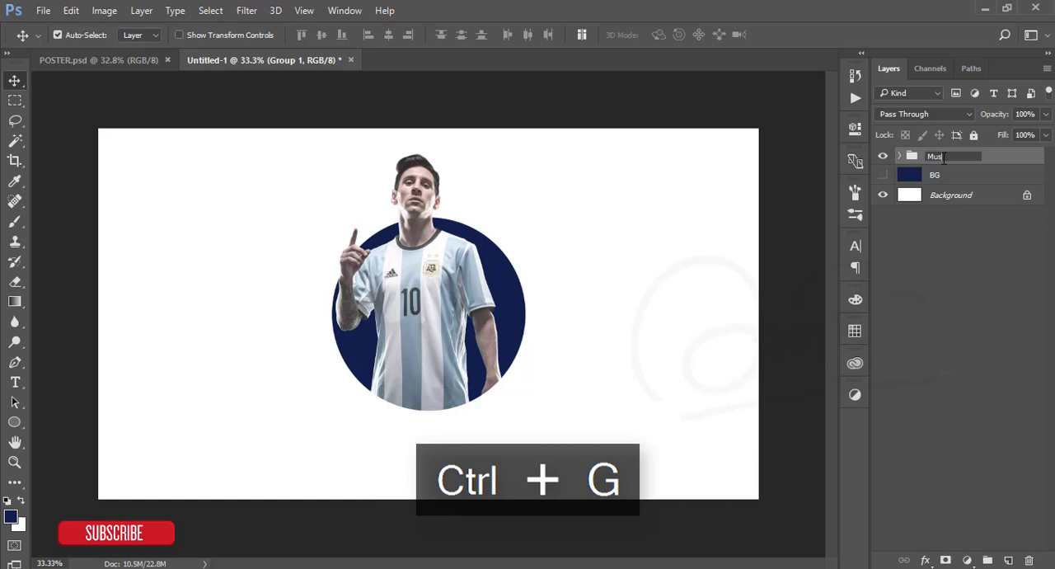
{"action": "key", "text": "Enter"}
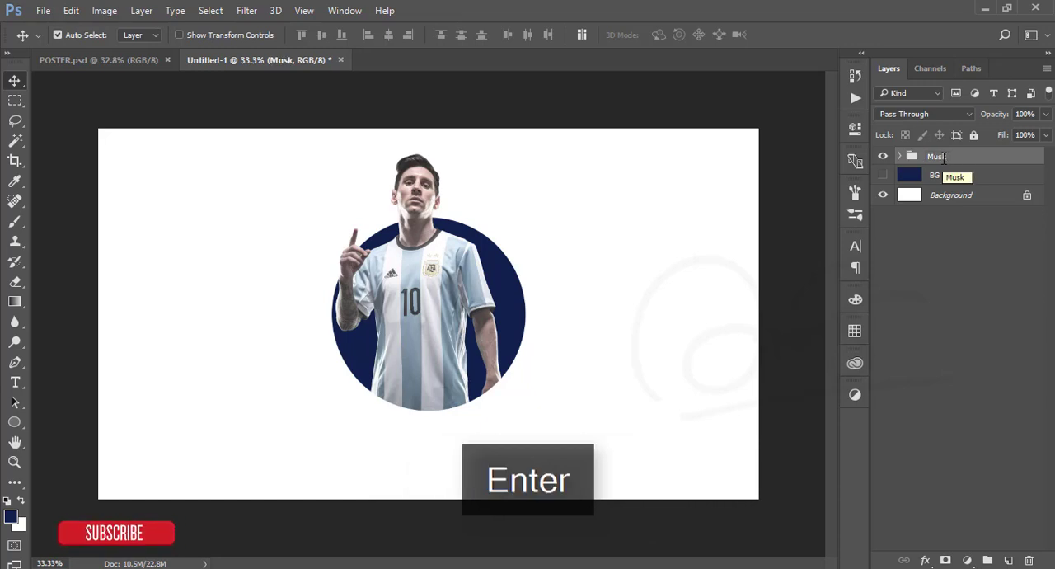
{"action": "left_click", "coordinate": [882, 174]}
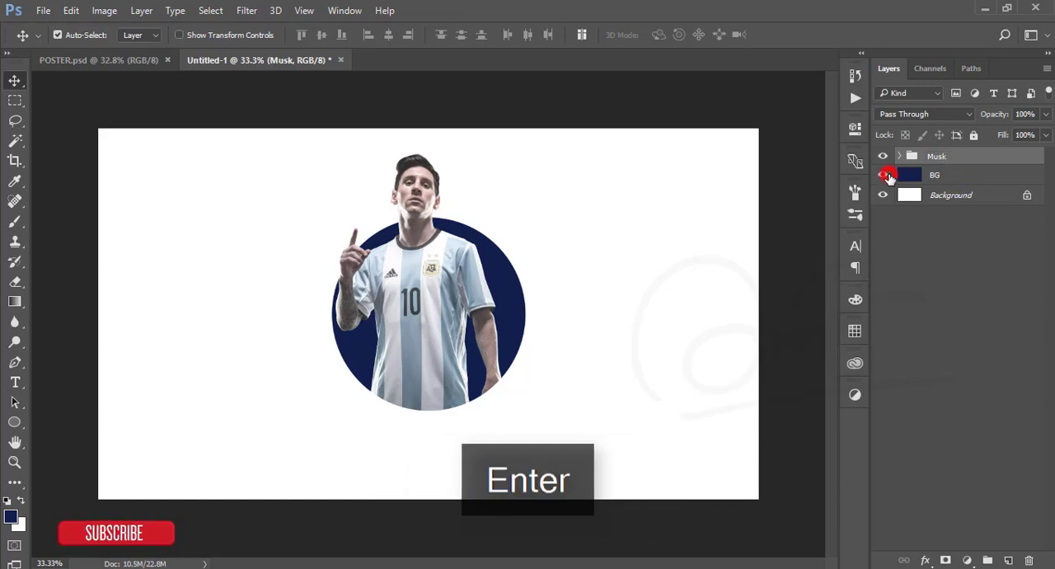
{"action": "left_click", "coordinate": [900, 156]}
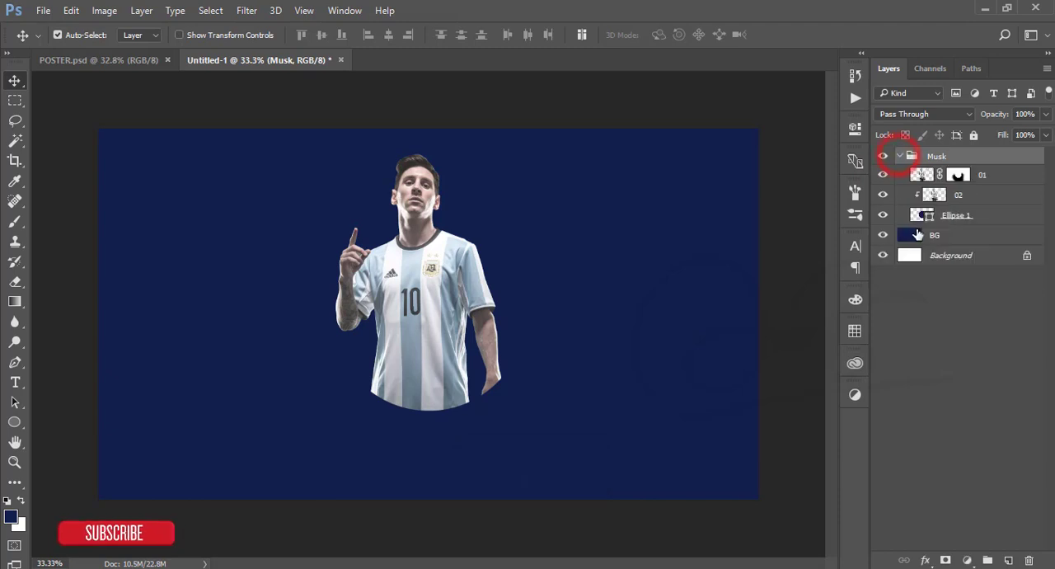
{"action": "left_click", "coordinate": [956, 215]}
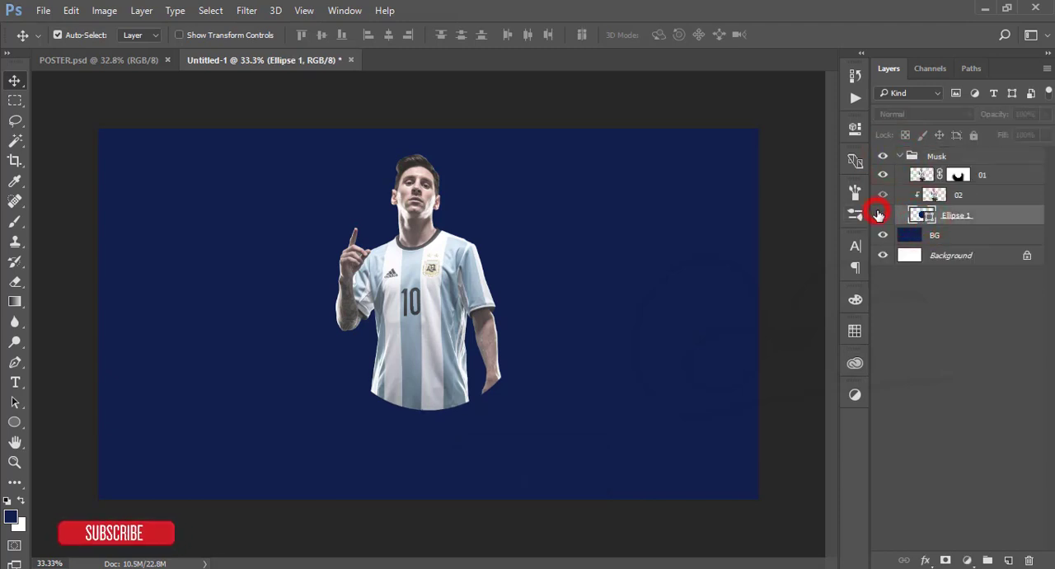
{"action": "left_click", "coordinate": [956, 215]}
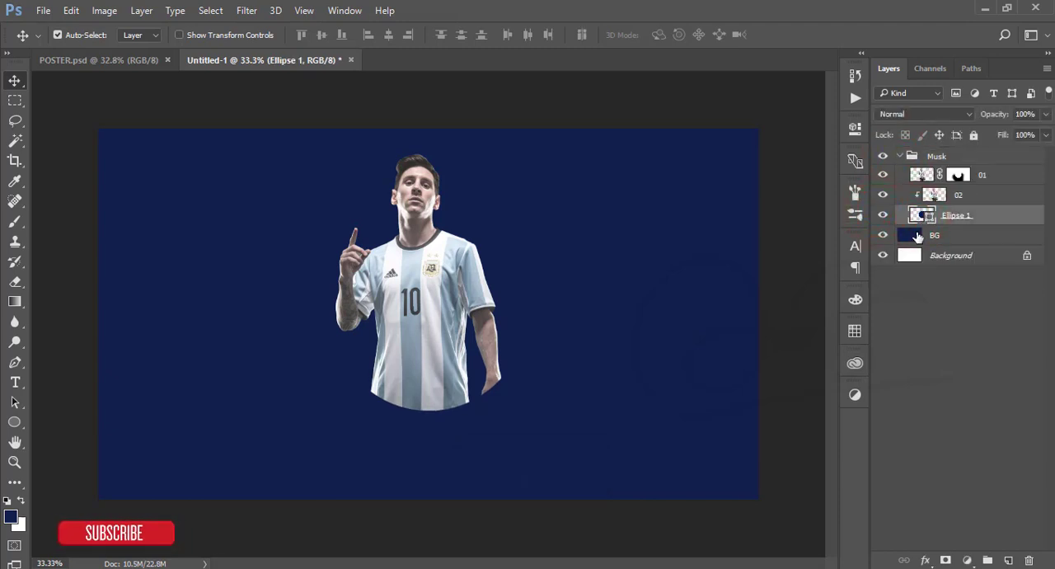
- Enable a Gradient Overlay in Ellipse 1's blending options
{"action": "right_click", "coordinate": [956, 215]}
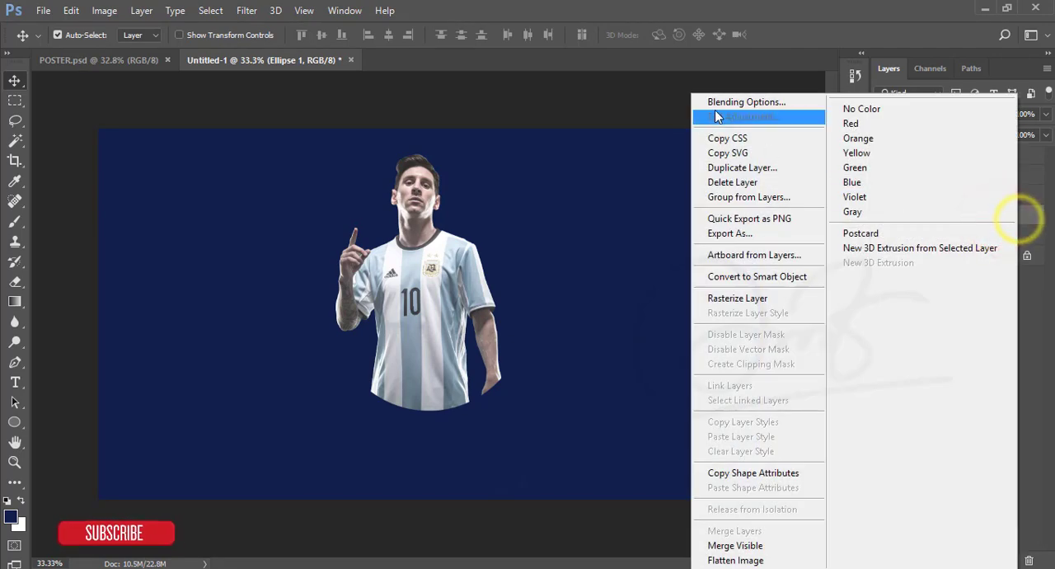
{"action": "left_click", "coordinate": [745, 101]}
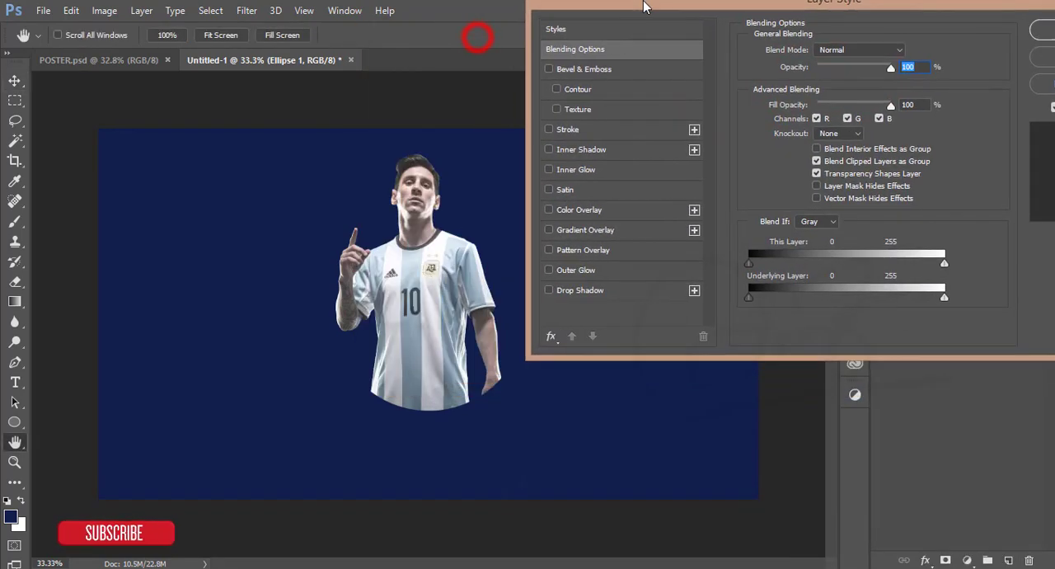
{"action": "left_click", "coordinate": [549, 224]}
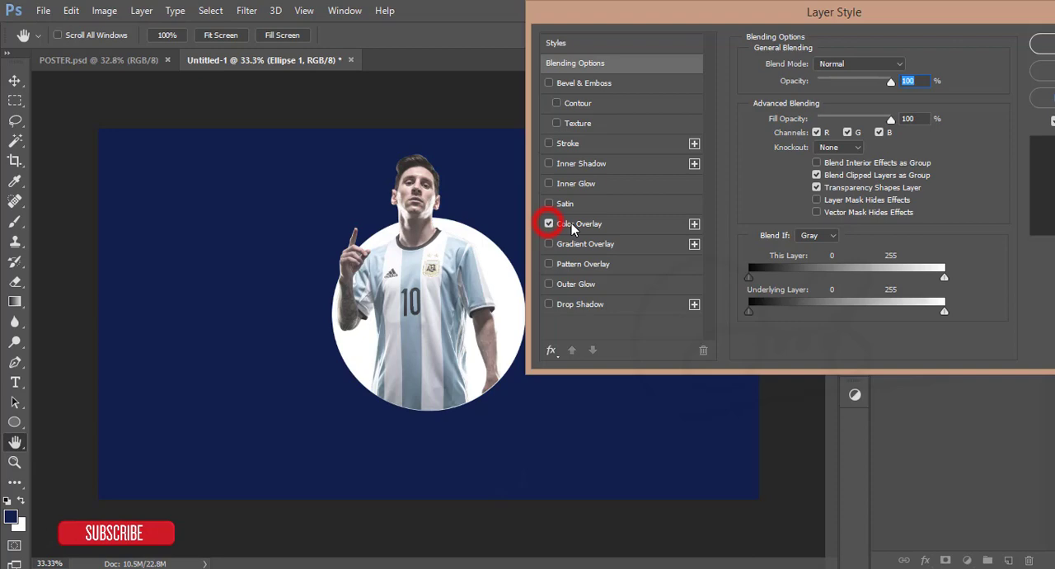
{"action": "left_click", "coordinate": [580, 223]}
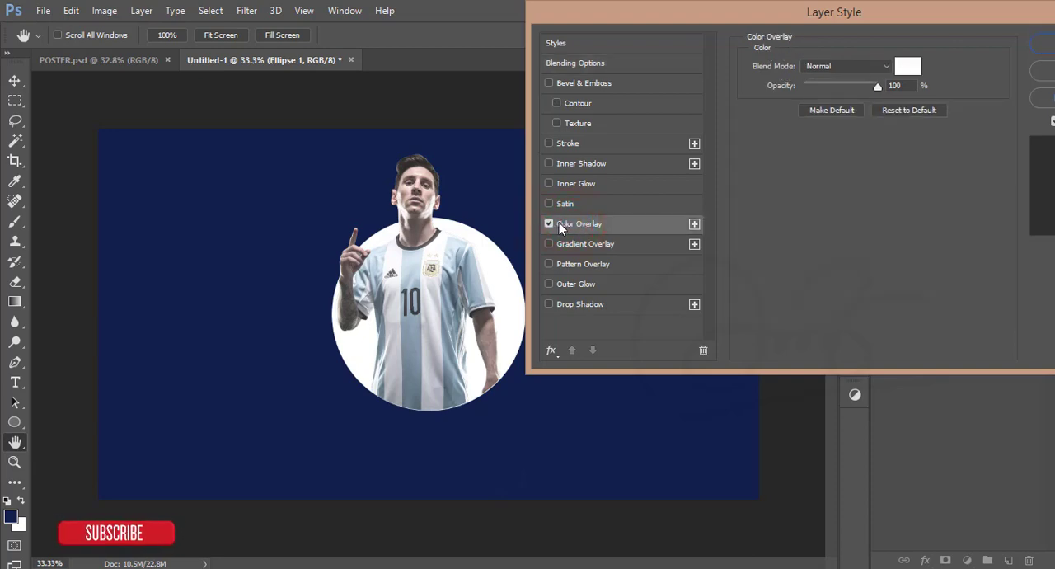
{"action": "left_click", "coordinate": [585, 243]}
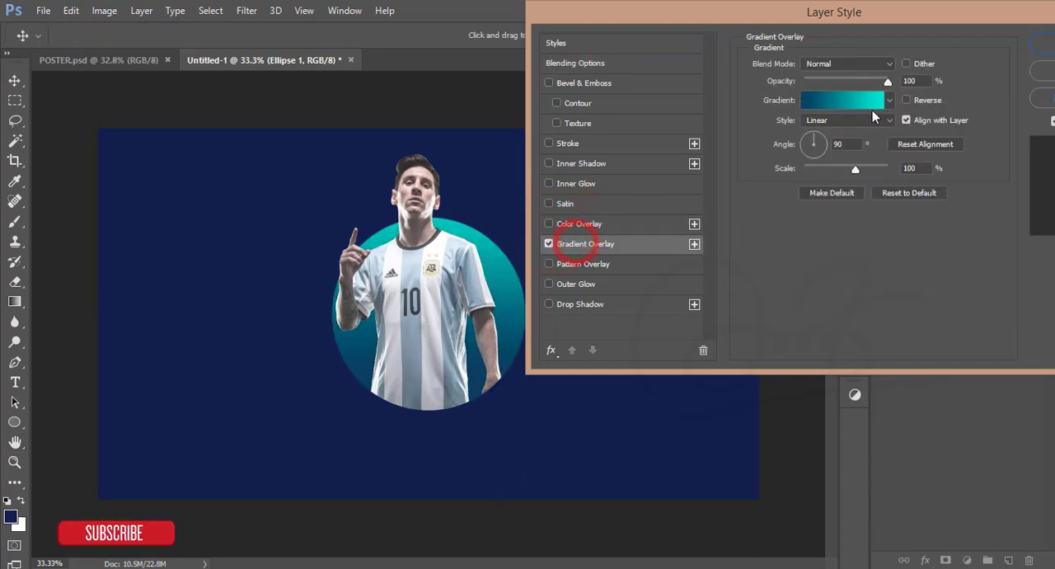
- Set the gradient stops to dark blue #074064 and teal #01e5d5 and apply
{"action": "left_click", "coordinate": [841, 99]}
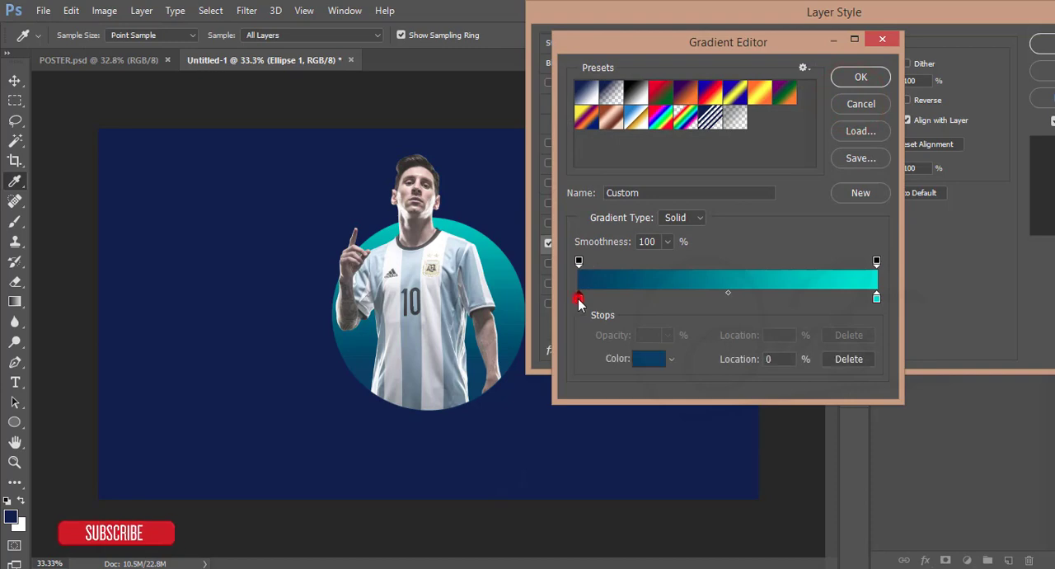
{"action": "left_click", "coordinate": [647, 359]}
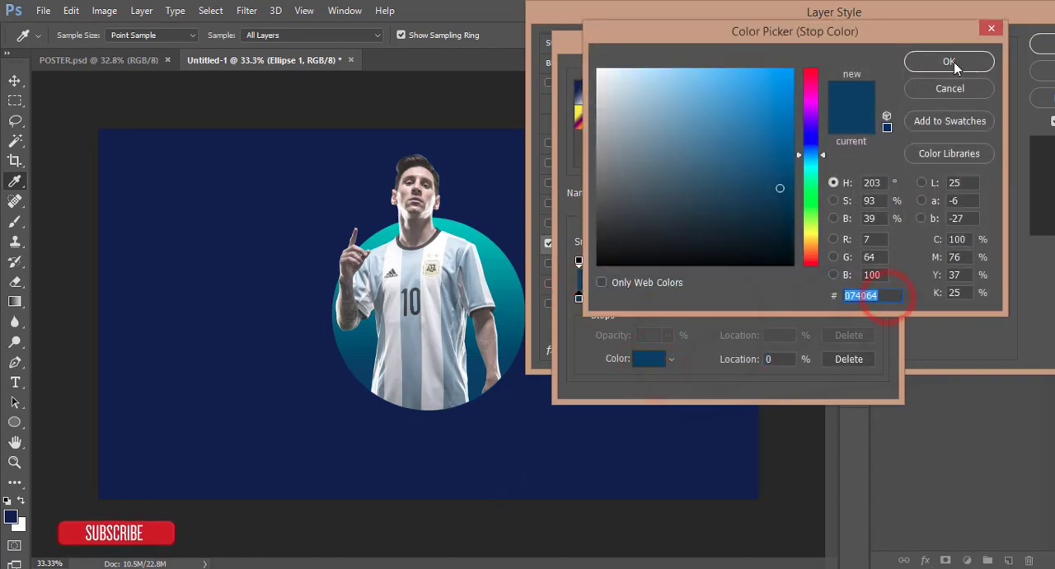
{"action": "left_click", "coordinate": [949, 60]}
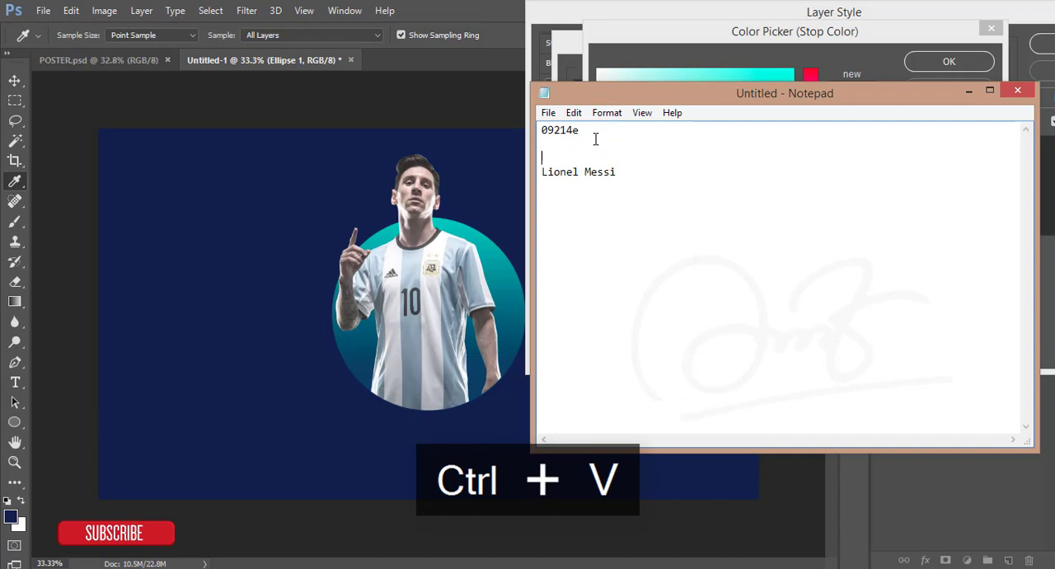
{"action": "left_click", "coordinate": [949, 63]}
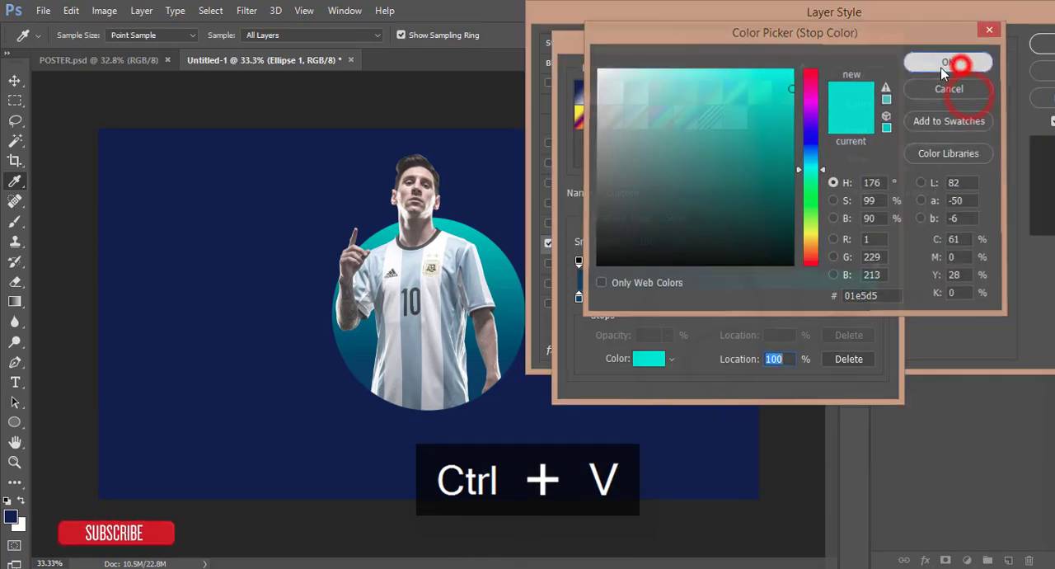
{"action": "left_click", "coordinate": [948, 62]}
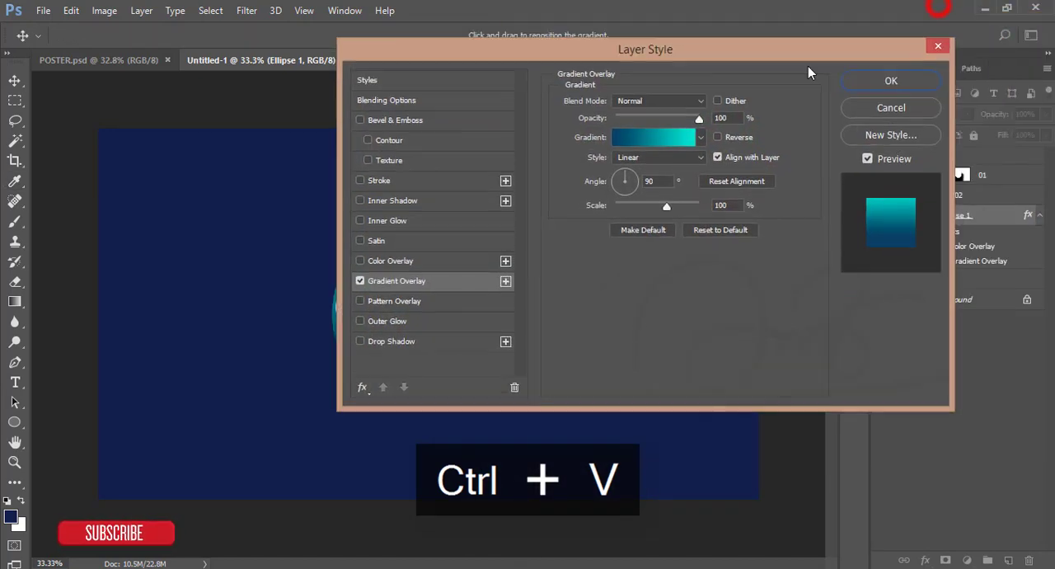
{"action": "left_click", "coordinate": [890, 80]}
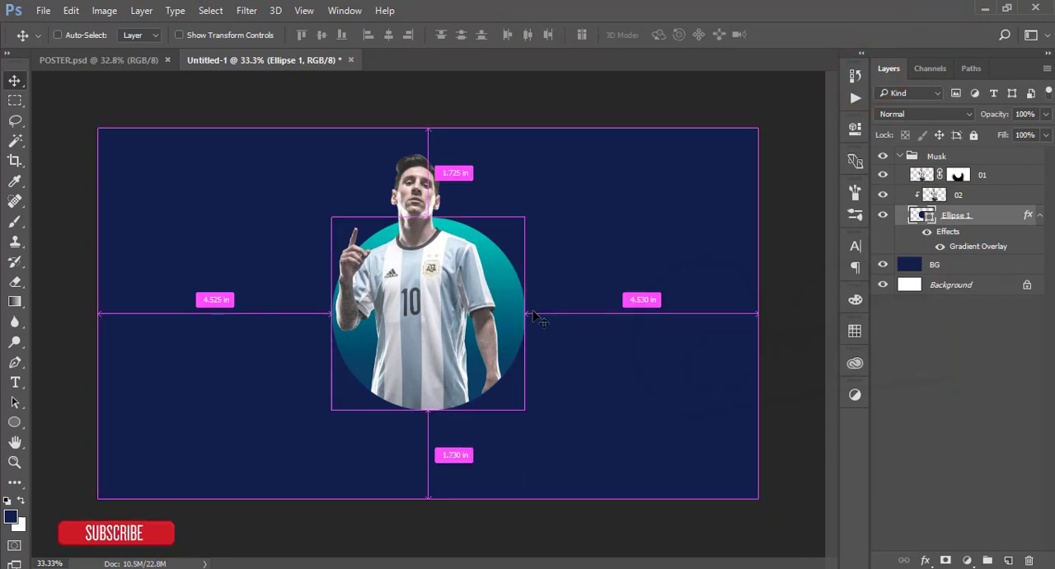
- Duplicate the gradient circle and shrink the copy onto the big circle's lower right edge
{"action": "key", "text": "ctrl+j"}
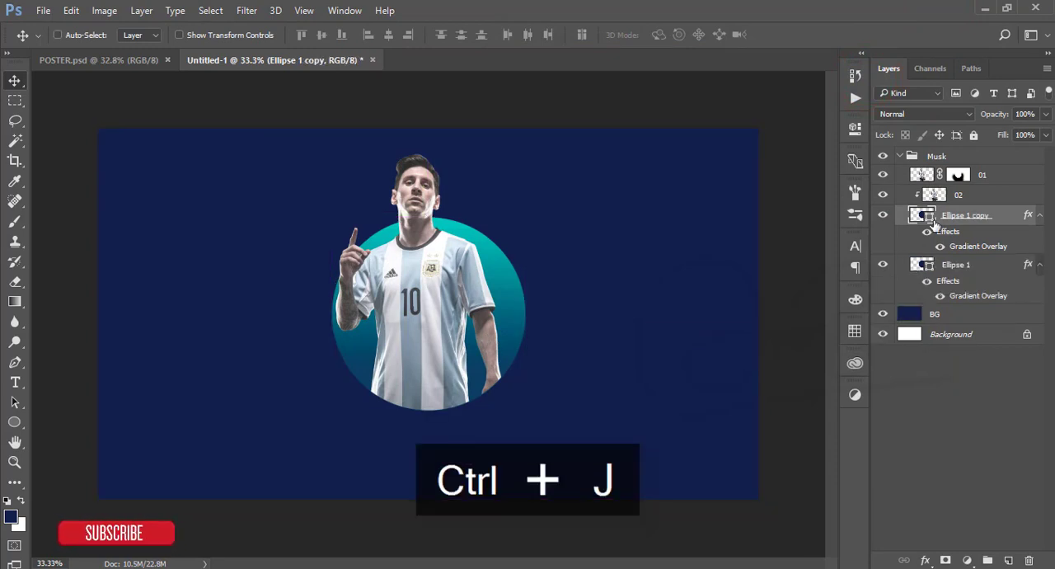
{"action": "key", "text": "ctrl+t"}
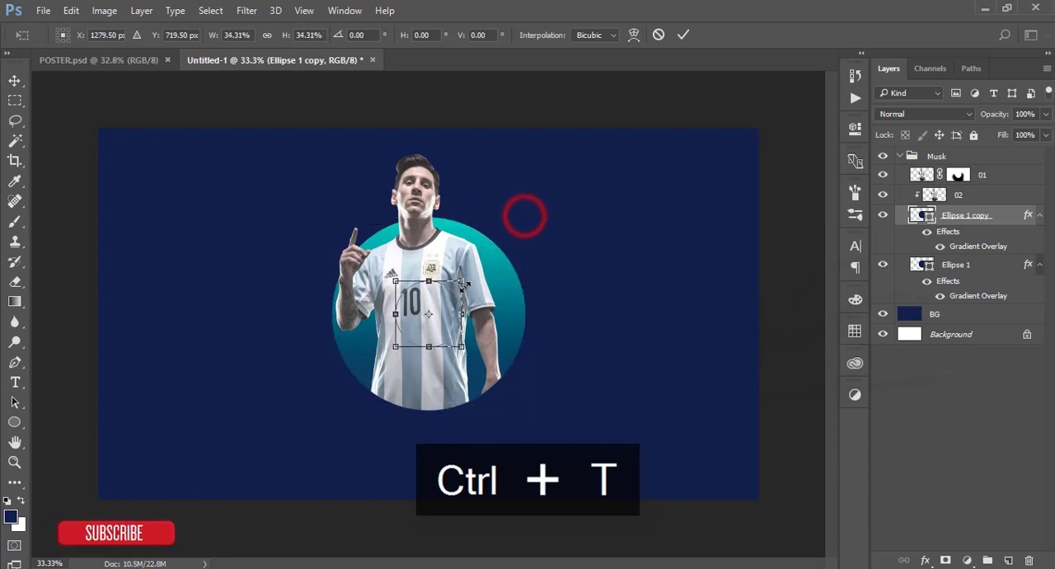
{"action": "left_click_drag", "start_coordinate": [428, 313], "coordinate": [518, 380]}
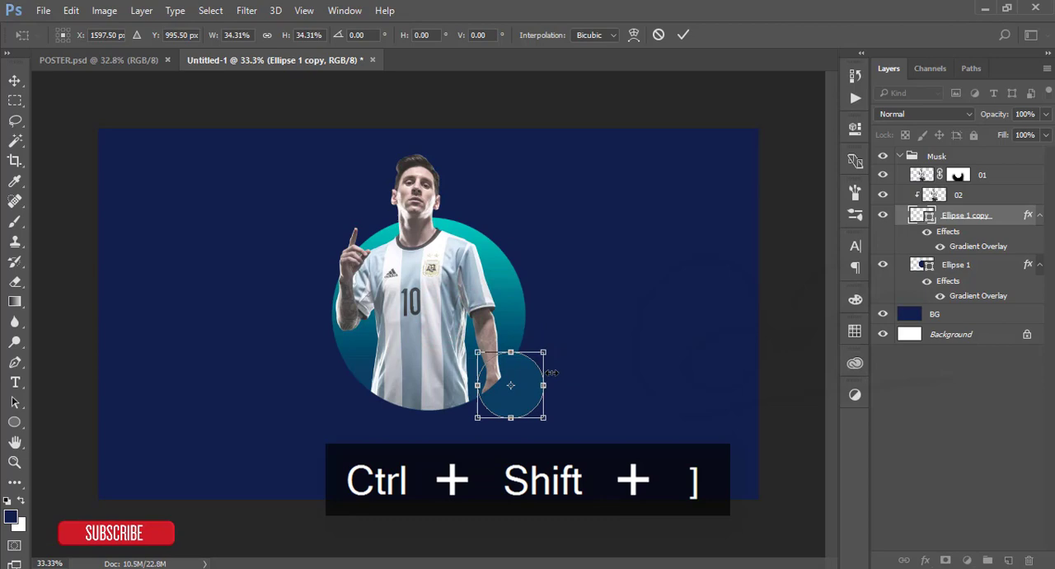
- Bring the bubble to the front, undo that reorder, and re-clip layer 02 to the layer below
{"action": "key", "text": "ctrl+shift+]"}
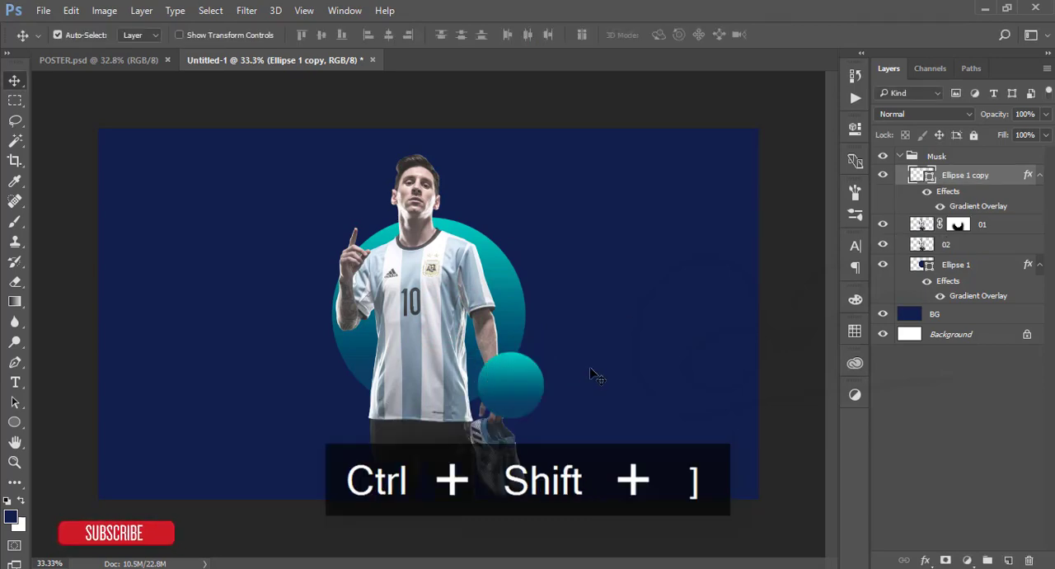
{"action": "key", "text": "ctrl+alt+z"}
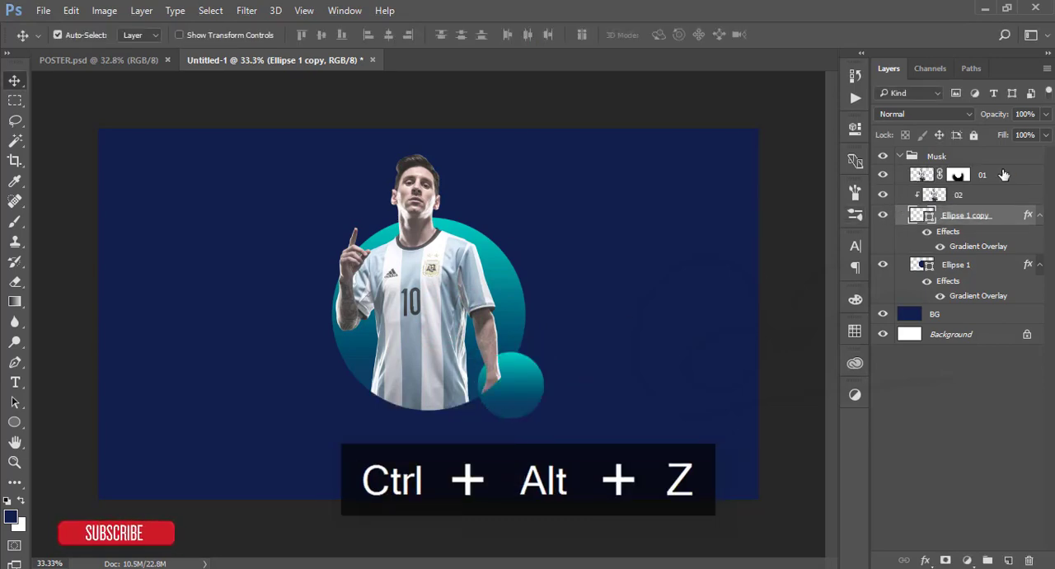
{"action": "key", "text": "ctrl+alt+z"}
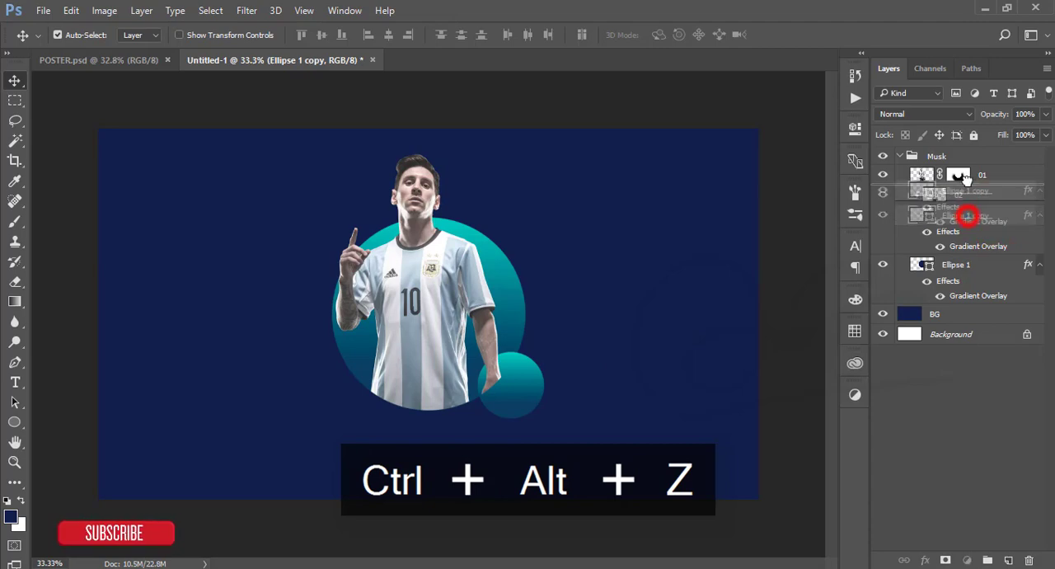
{"action": "key", "text": "ctrl+alt+z"}
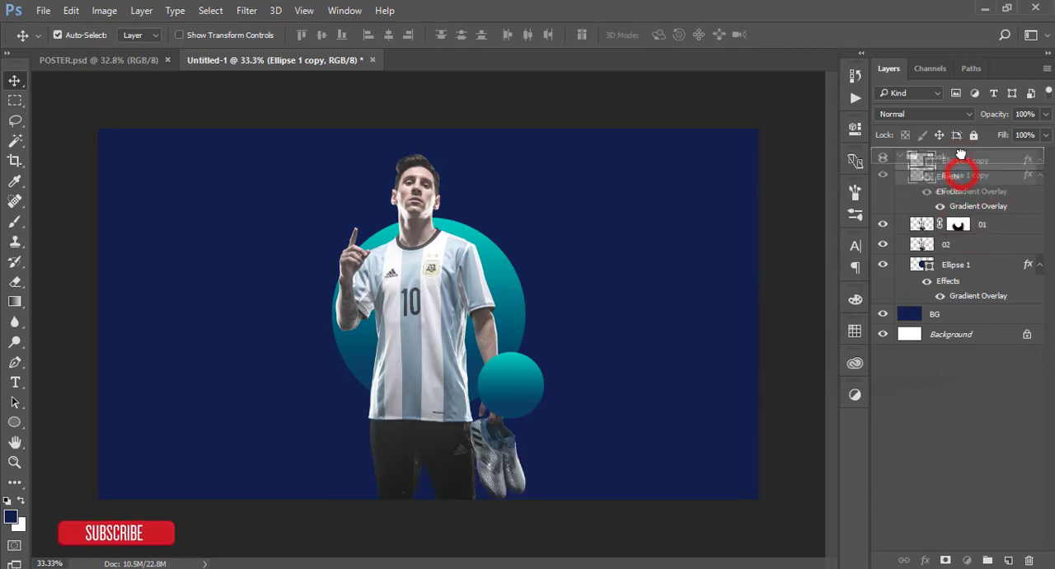
{"action": "right_click", "coordinate": [960, 175]}
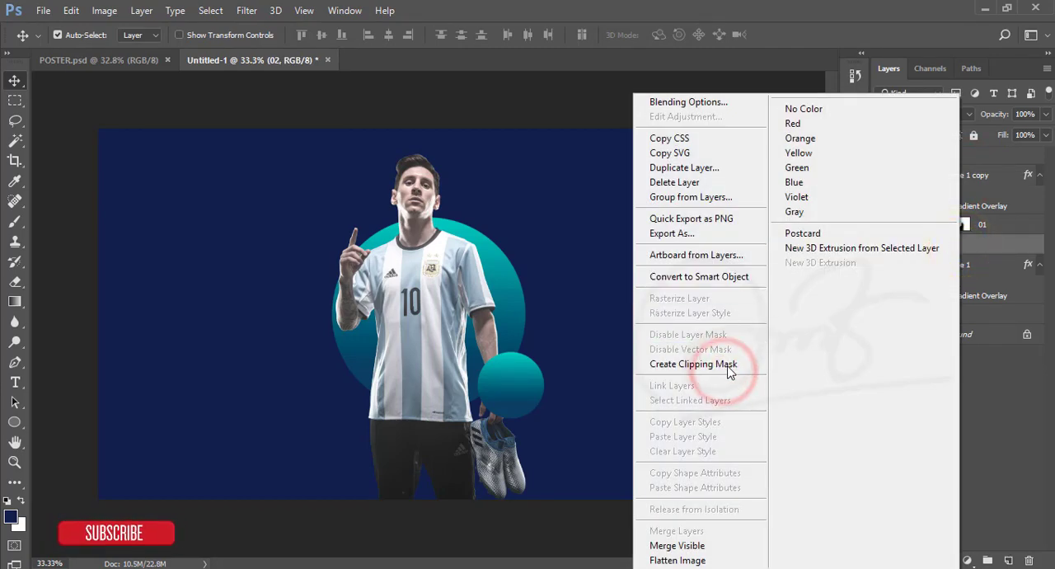
{"action": "left_click", "coordinate": [693, 363]}
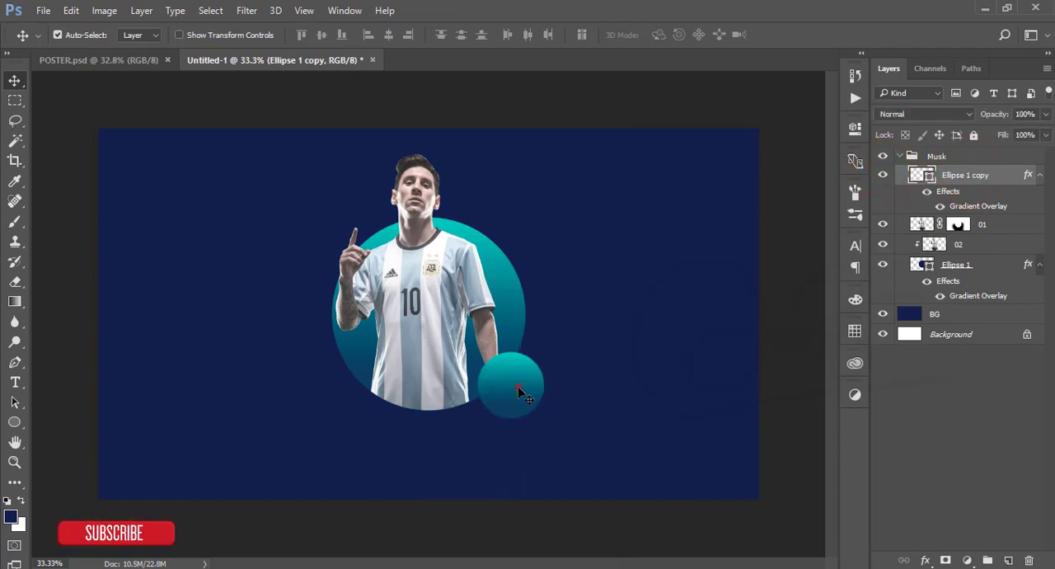
- Move a bubble copy above the first bubble and shrink it smaller
{"action": "left_click_drag", "start_coordinate": [511, 387], "coordinate": [525, 260]}
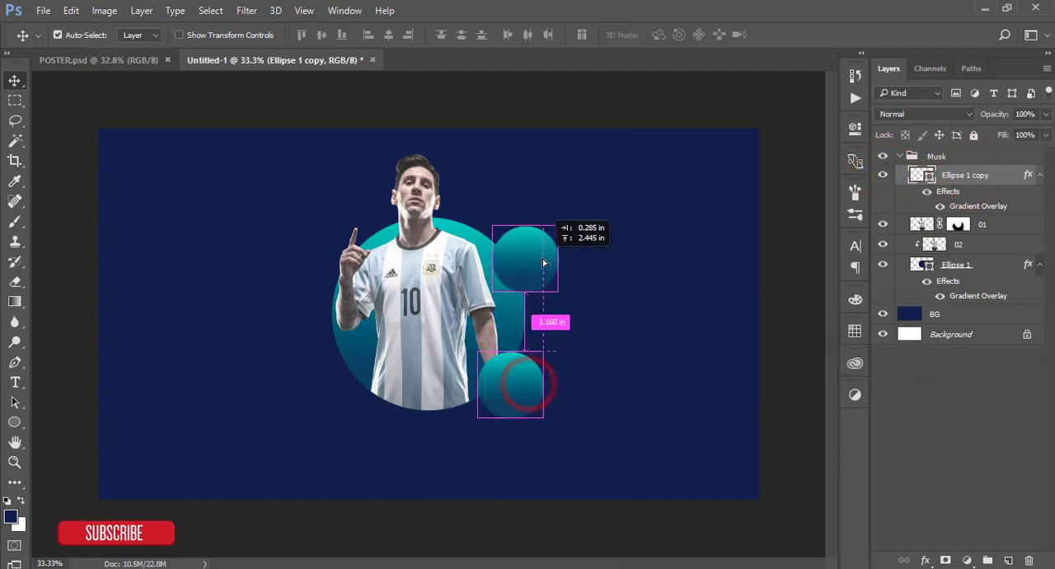
{"action": "key", "text": "ctrl+t"}
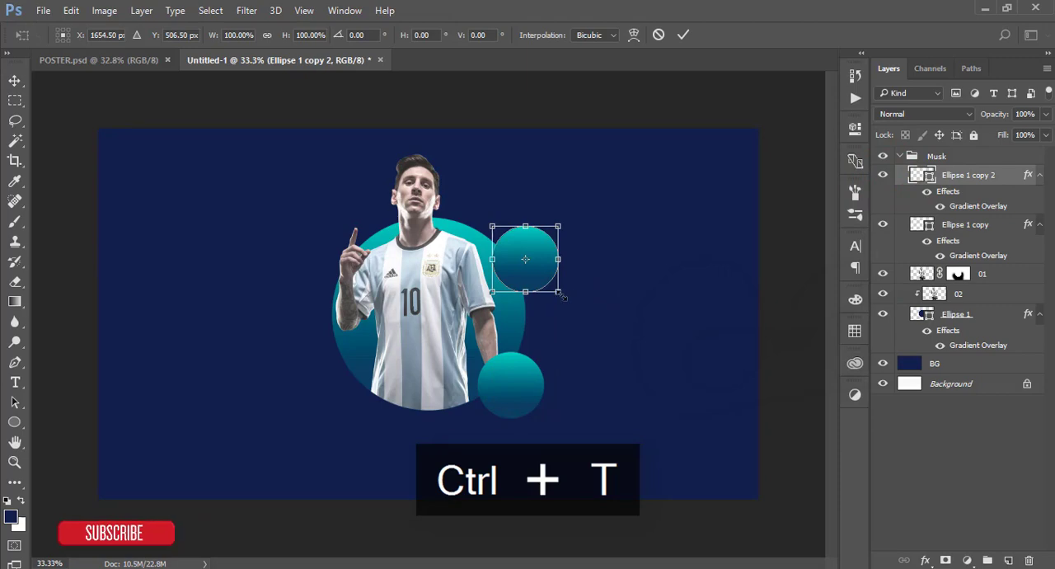
{"action": "left_click_drag", "start_coordinate": [565, 295], "coordinate": [542, 276]}
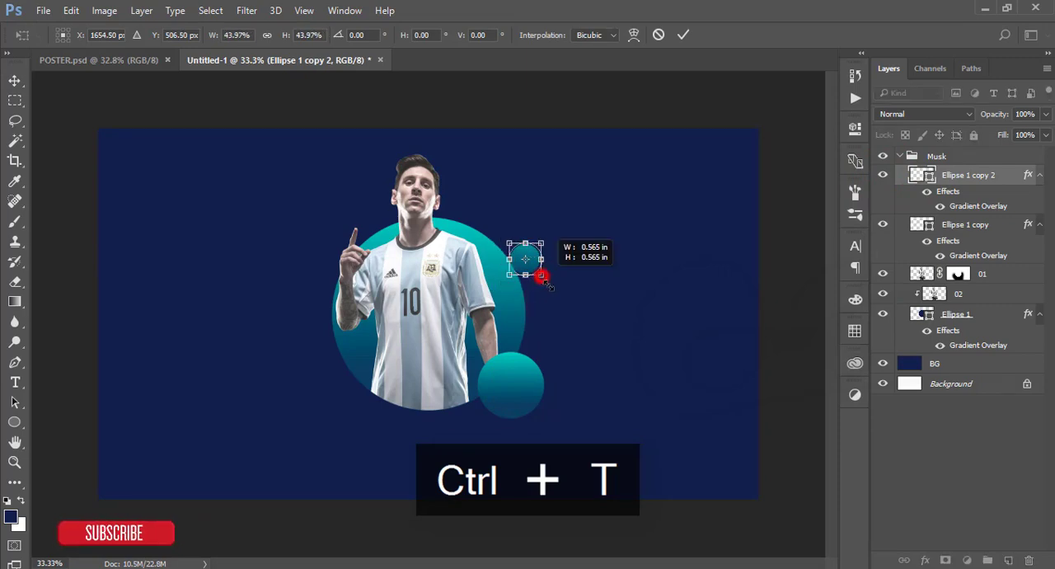
{"action": "left_click", "coordinate": [683, 35]}
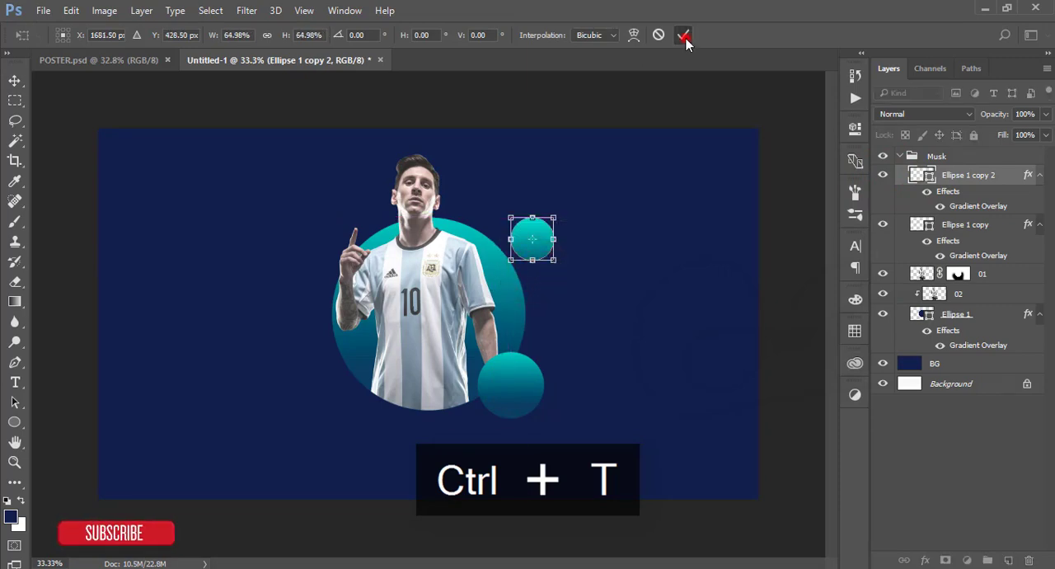
{"action": "left_click", "coordinate": [683, 35]}
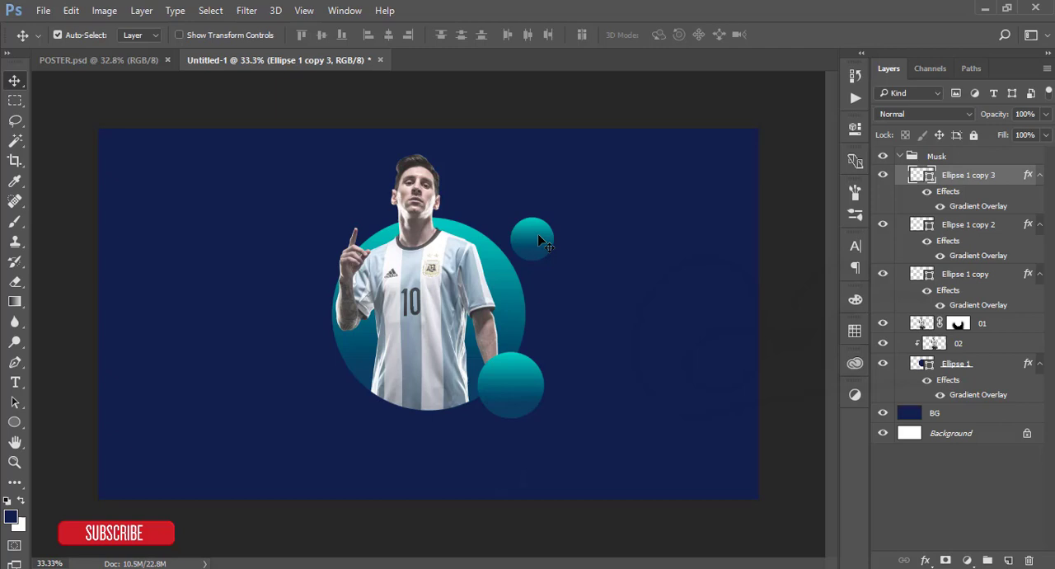
- Move a bubble to the upper left, show rulers, then duplicate and transform it
{"action": "left_click_drag", "start_coordinate": [532, 239], "coordinate": [332, 213]}
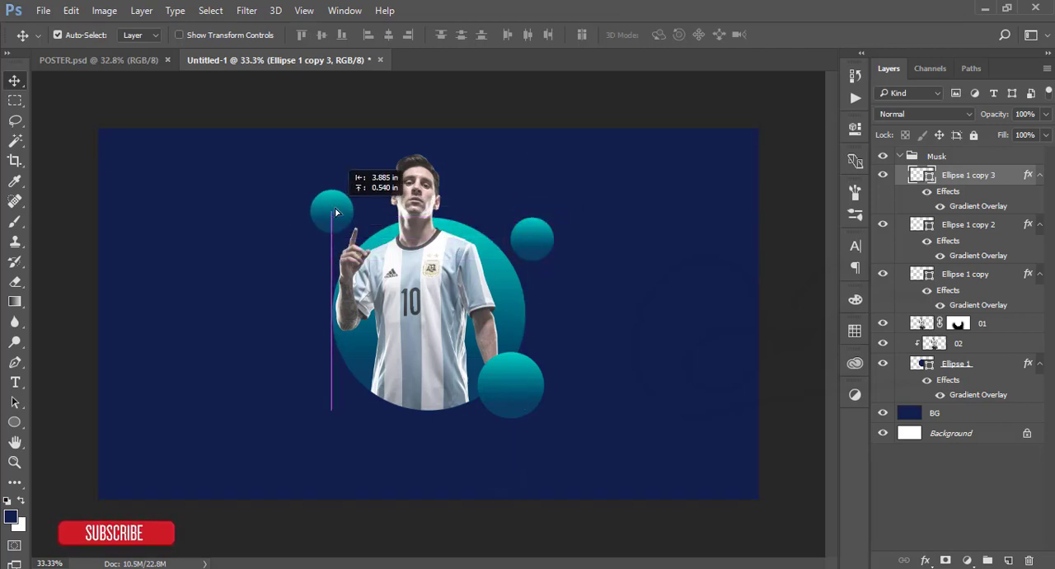
{"action": "key", "text": "ctrl+r"}
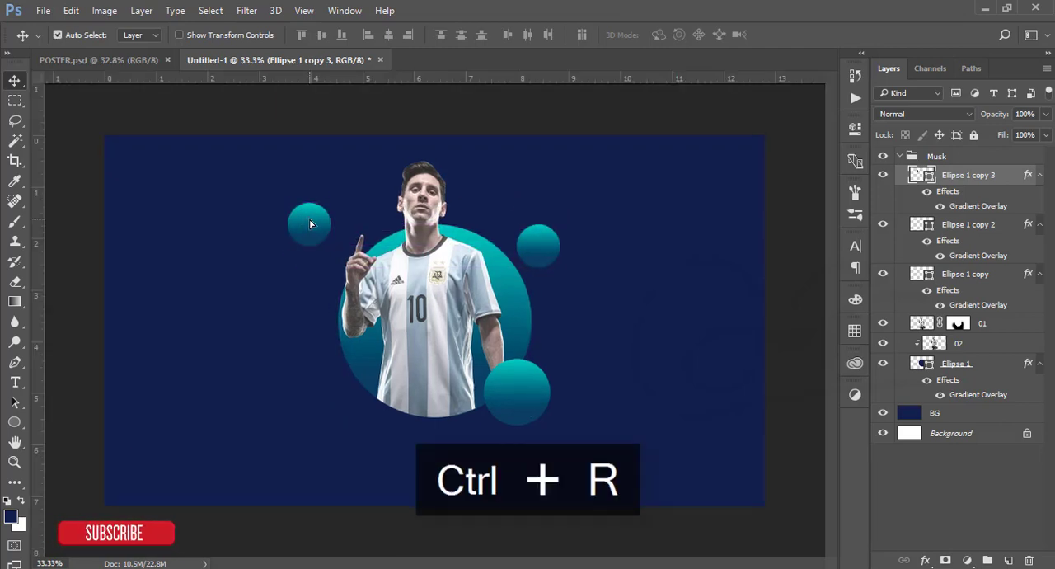
{"action": "key", "text": "ctrl+t"}
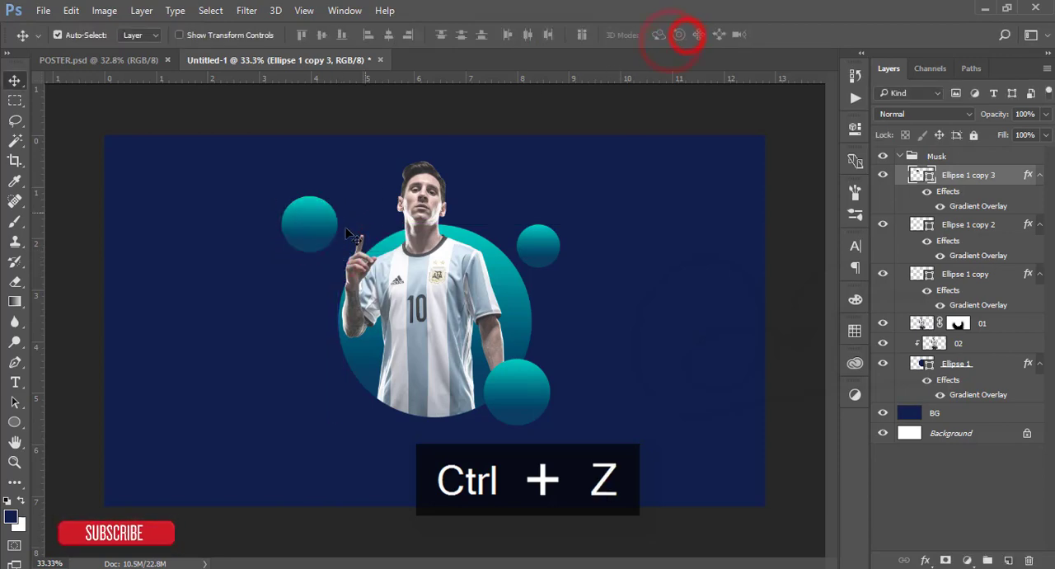
{"action": "key", "text": "ctrl+z"}
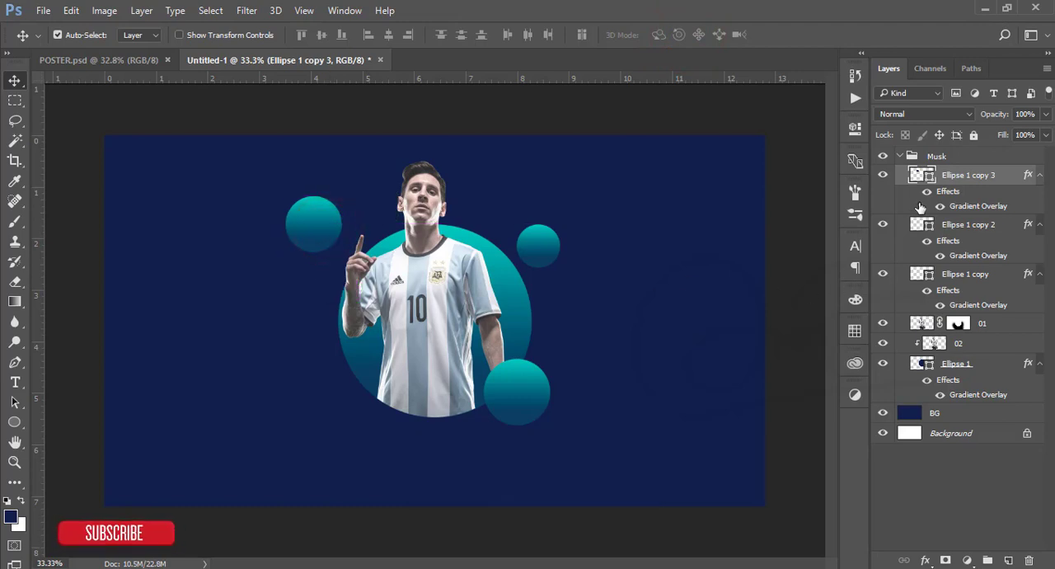
{"action": "key", "text": "ctrl+j"}
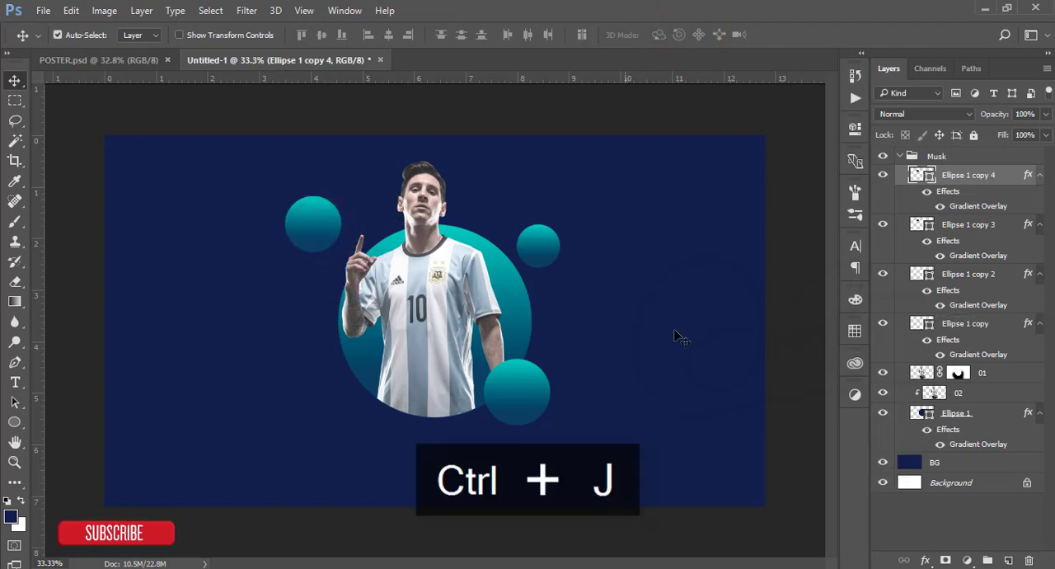
{"action": "key", "text": "ctrl+y"}
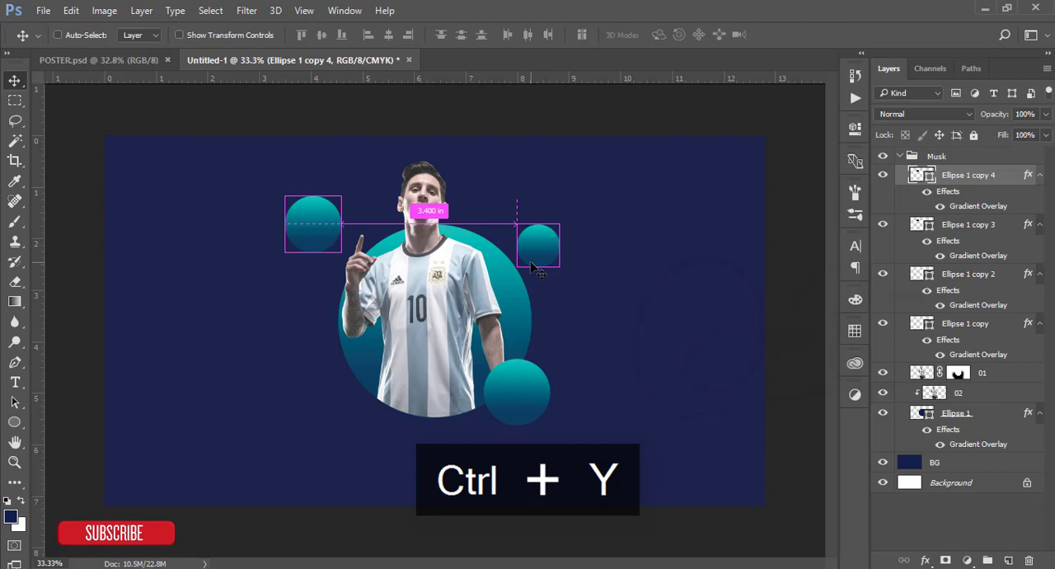
{"action": "key", "text": "ctrl+t"}
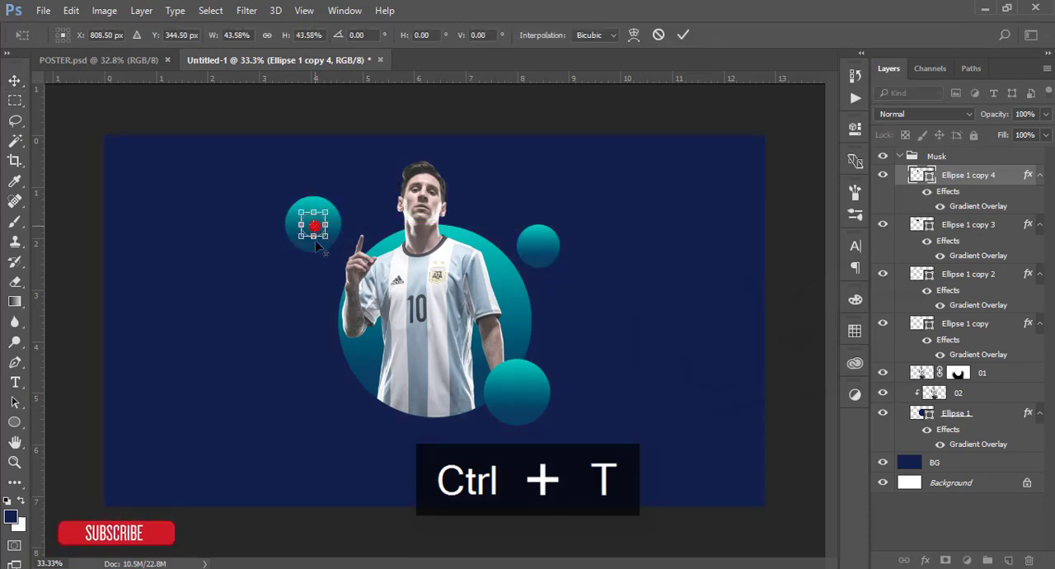
{"action": "key", "text": "ctrl+z"}
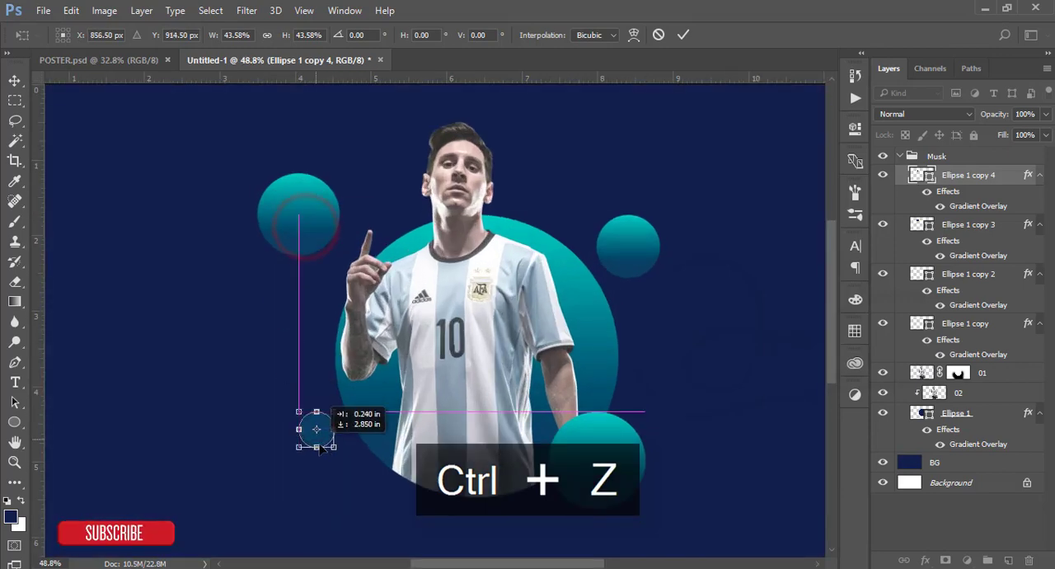
{"action": "key", "text": "enter"}
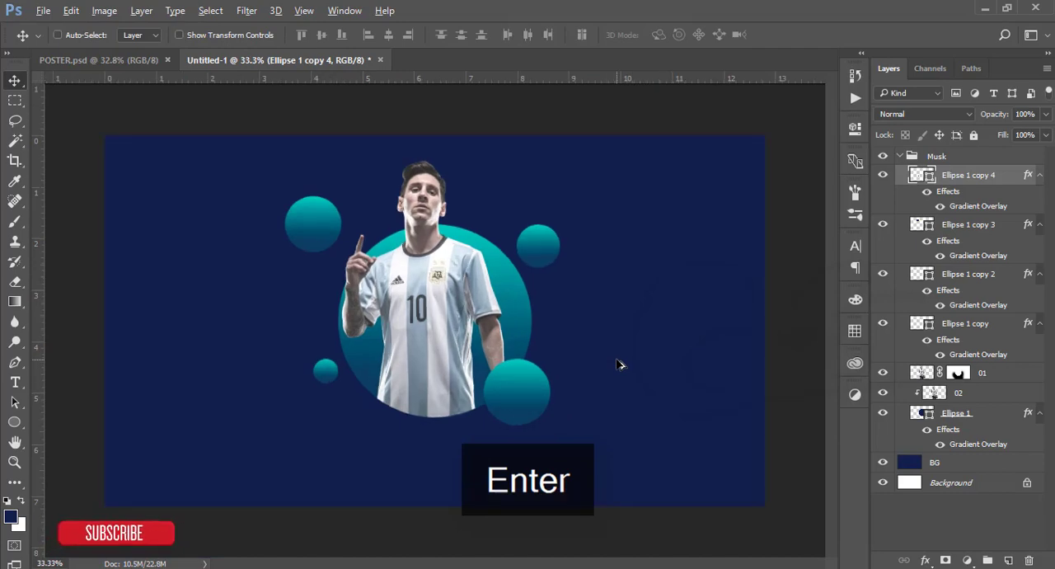
{"action": "mouse_move", "coordinate": [559, 349]}
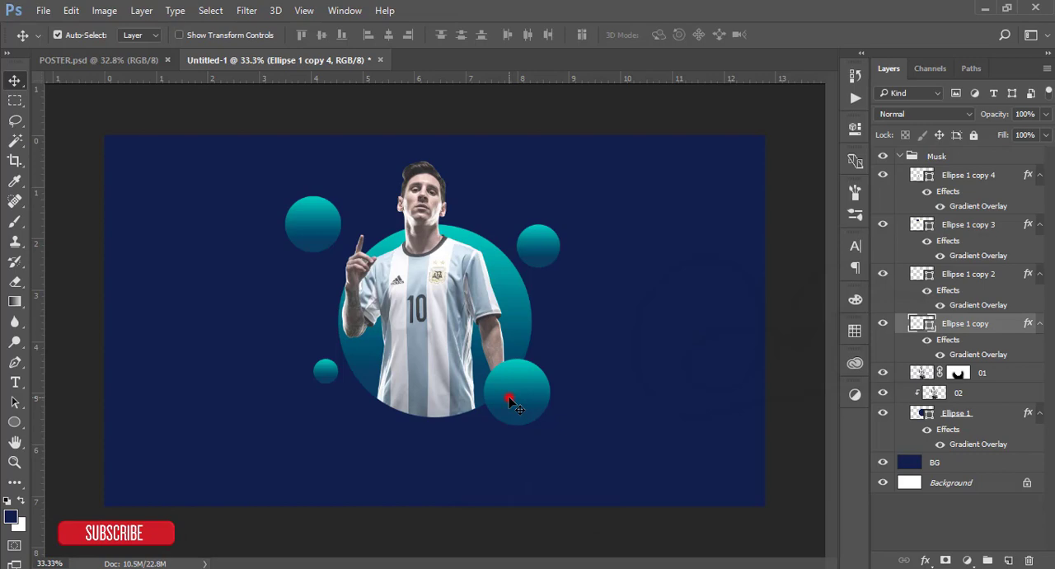
- Enlarge the lower-right bubble and shrink the upper-left bubble to about 82%
{"action": "key", "text": "ctrl+t"}
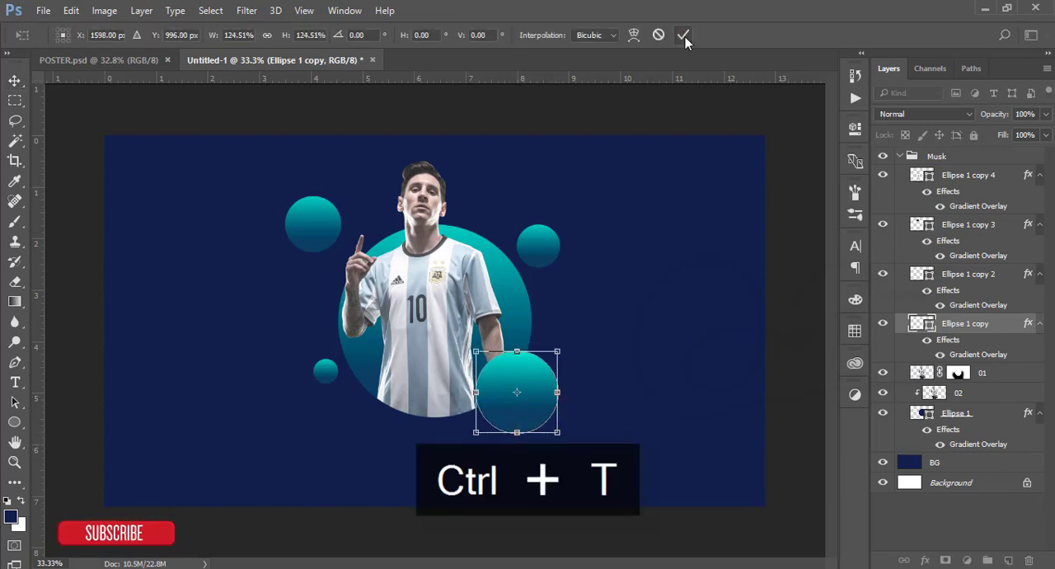
{"action": "left_click", "coordinate": [683, 35]}
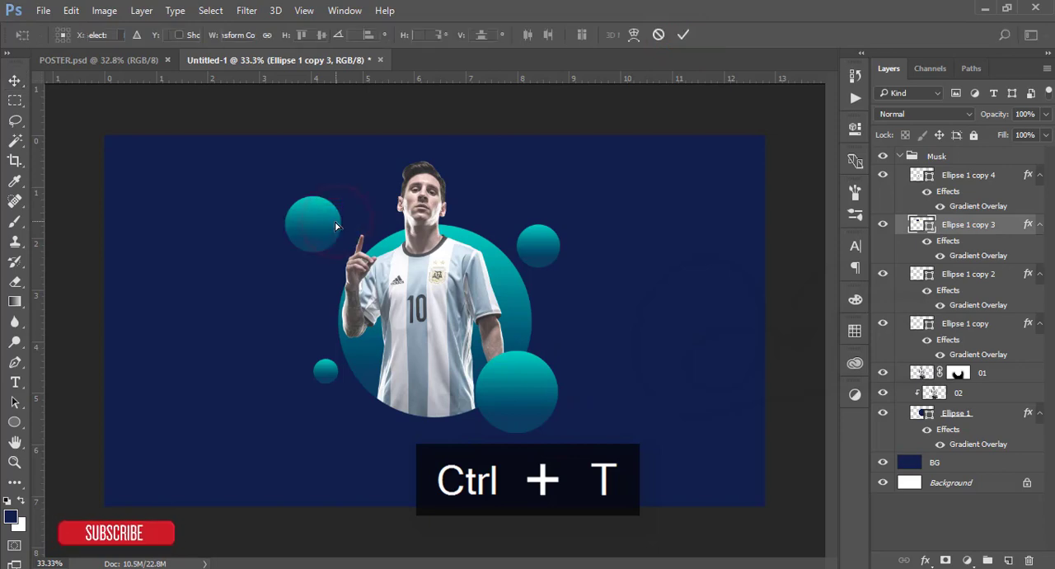
{"action": "key", "text": "ctrl+t"}
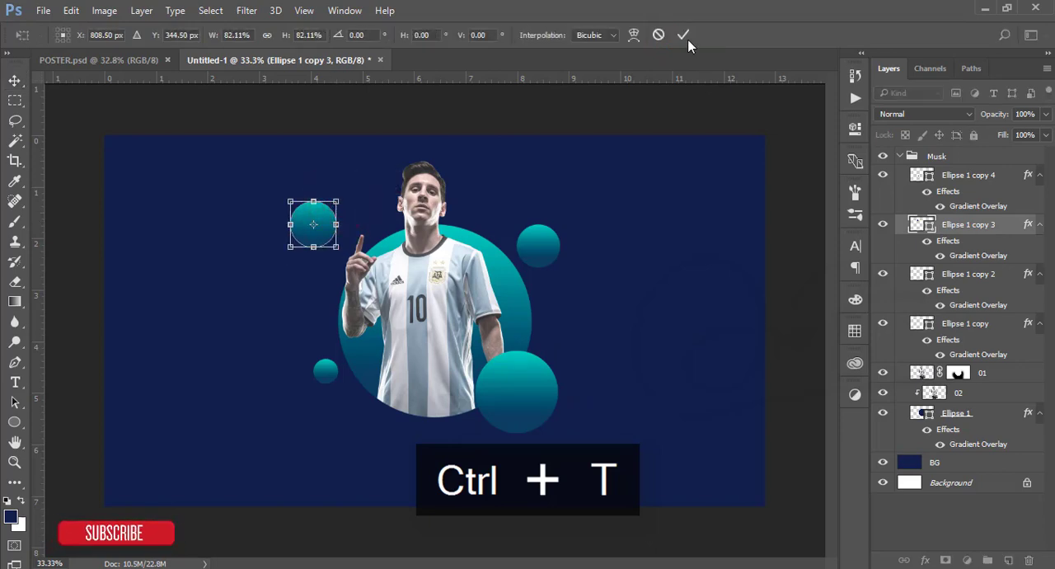
{"action": "left_click", "coordinate": [683, 35]}
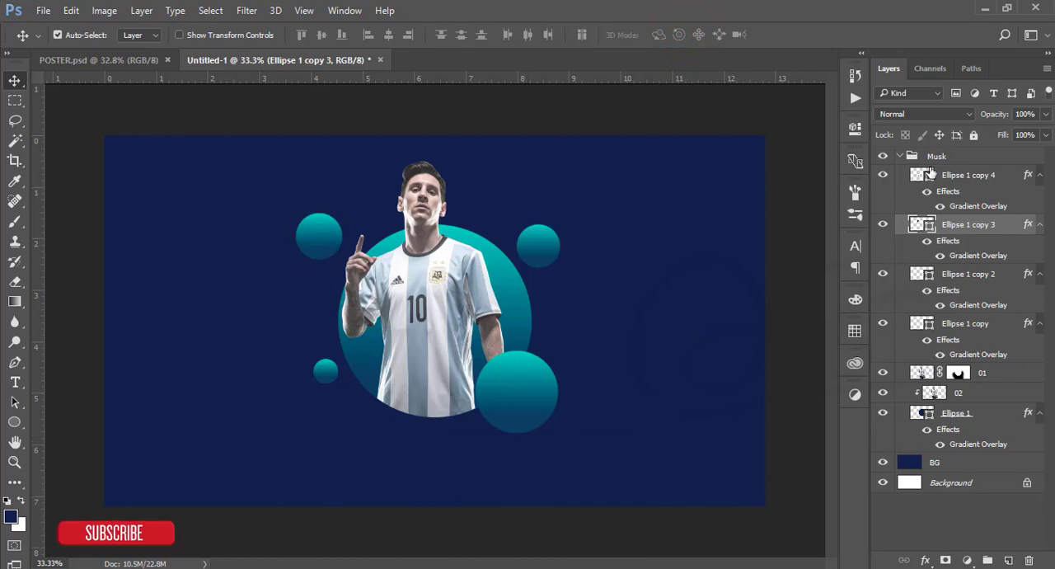
- Group the four bubble layers, then group the photo with the main circle layer
{"action": "left_click", "coordinate": [899, 156]}
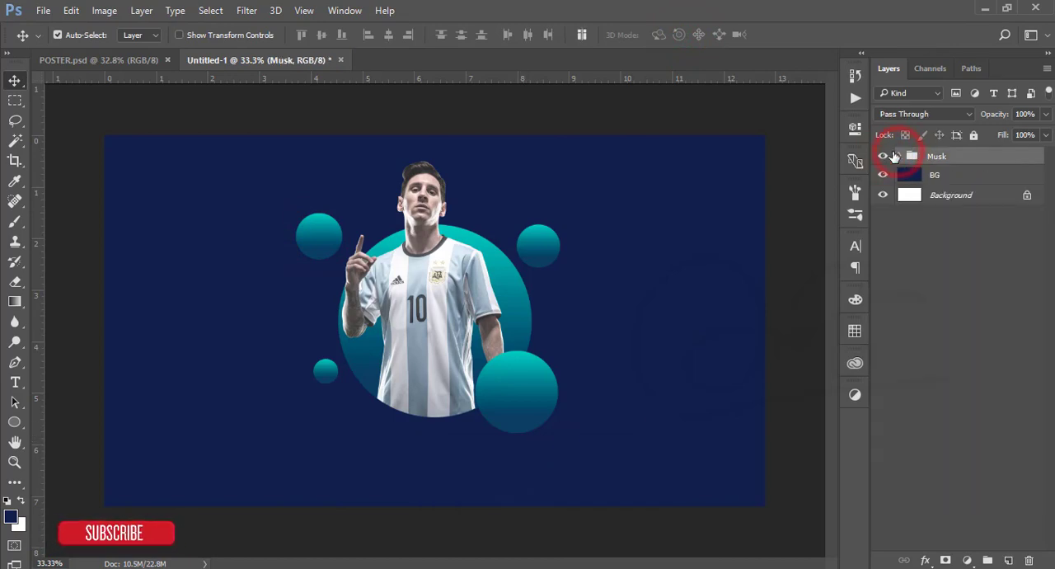
{"action": "left_click", "coordinate": [900, 155]}
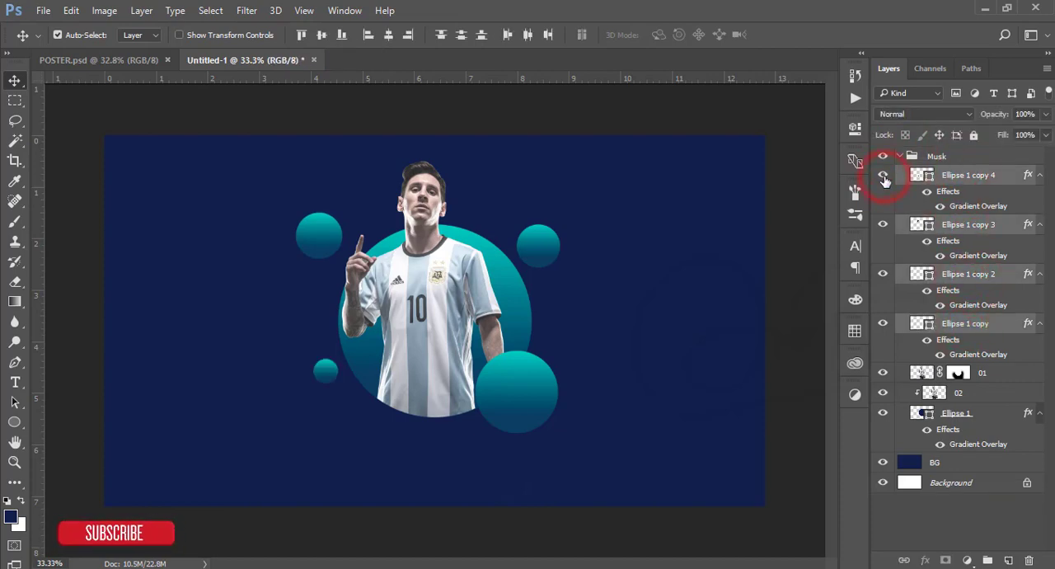
{"action": "key", "text": "ctrl+g"}
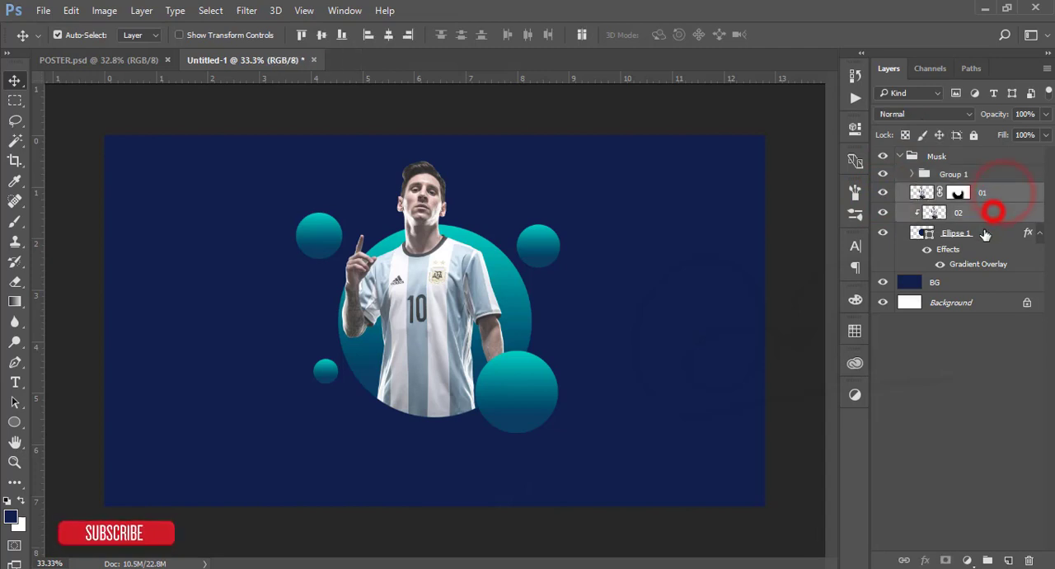
{"action": "key", "text": "ctrl+g"}
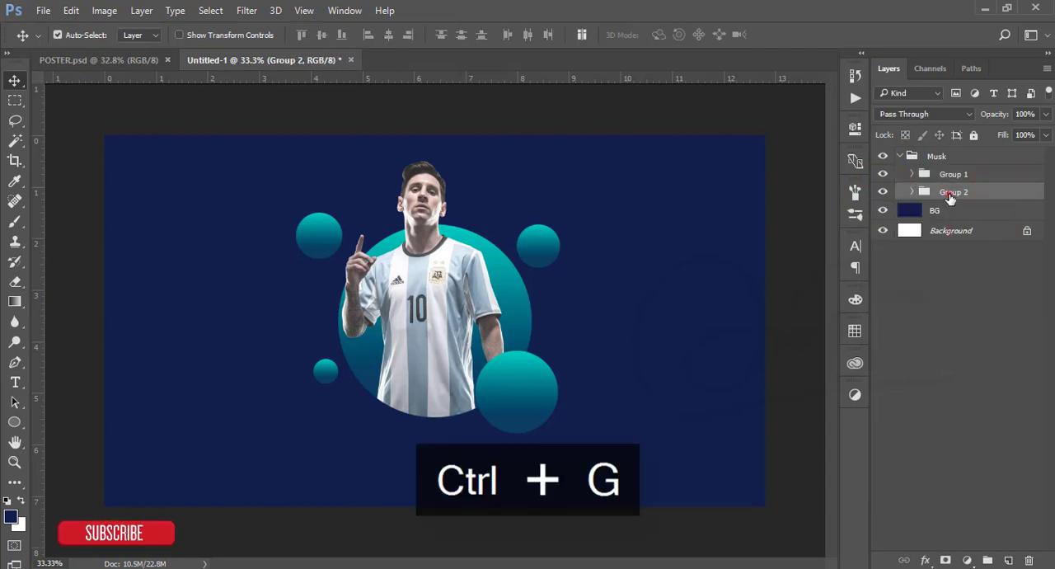
- Rename the photo group 'Messi' and the bubble group 'circle'
{"action": "double_click", "coordinate": [954, 192]}
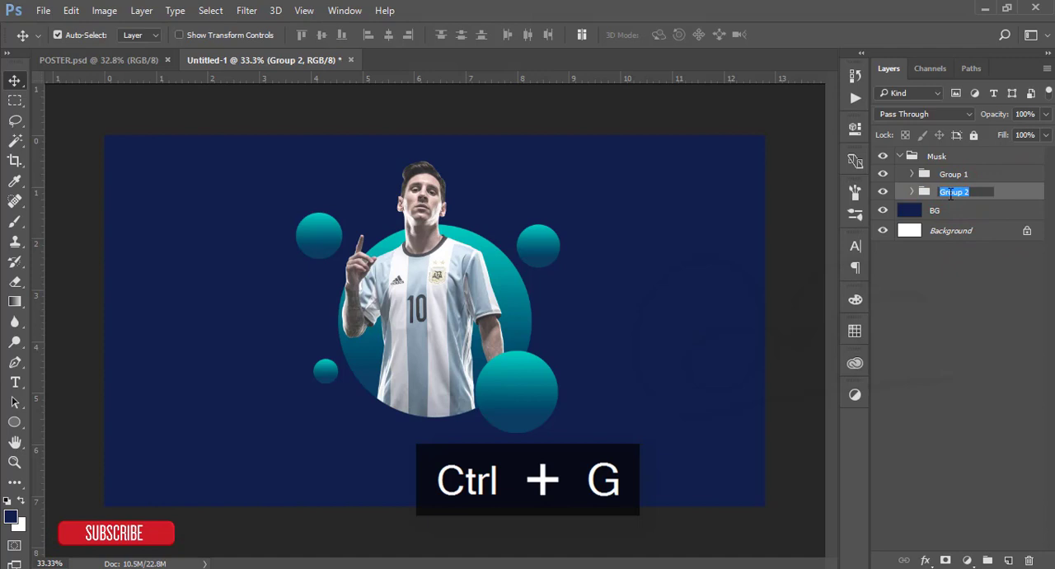
{"action": "type", "text": "Messi"}
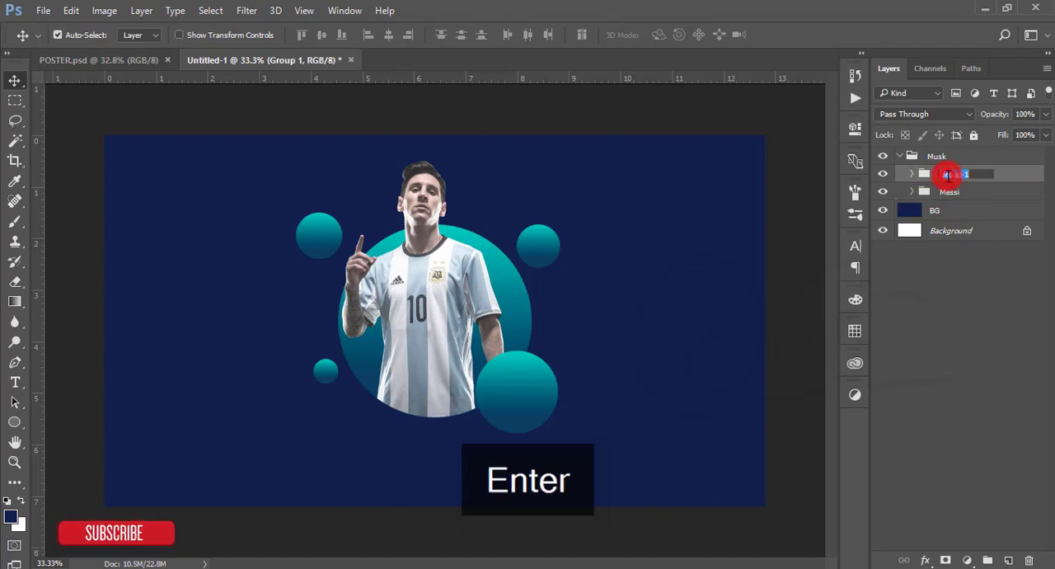
{"action": "double_click", "coordinate": [953, 174]}
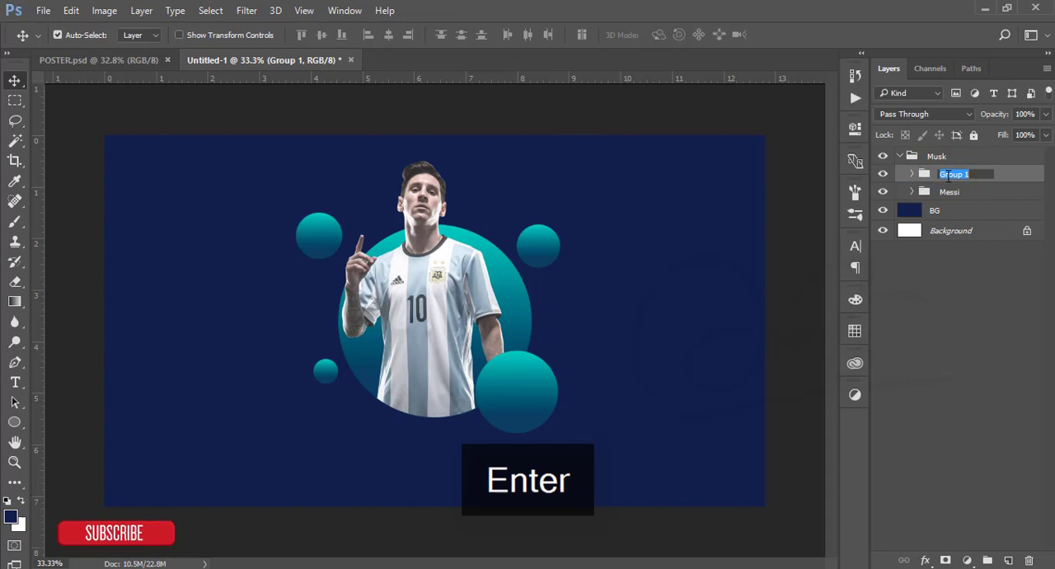
{"action": "type", "text": "circl"}
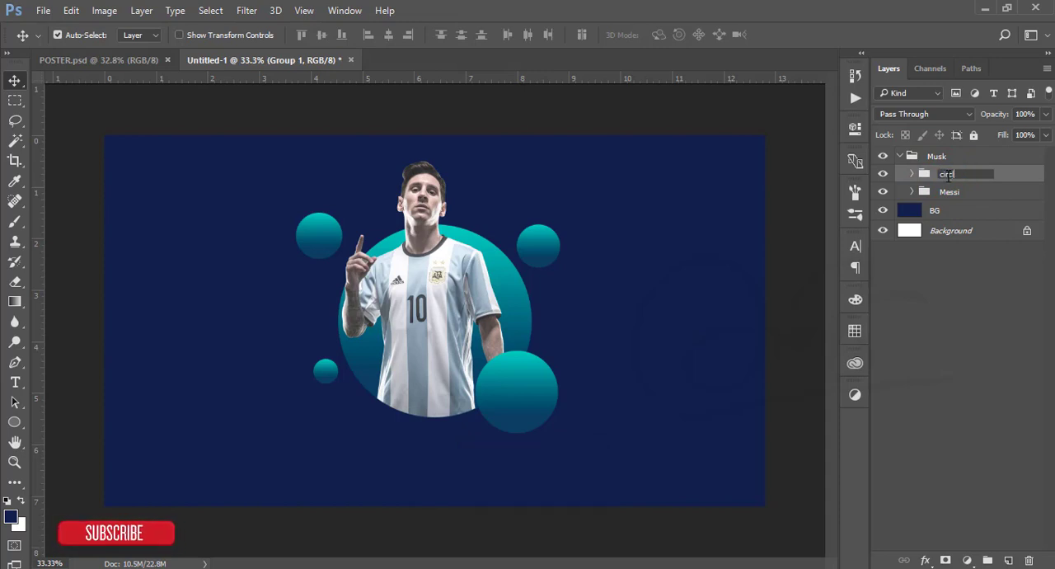
{"action": "key", "text": "Return"}
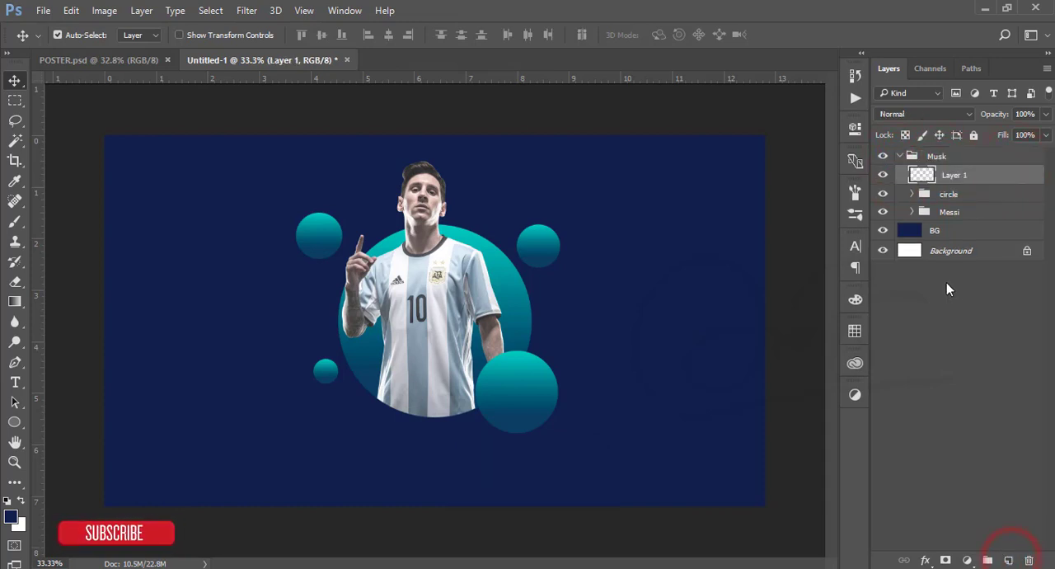
- Draw a white diagonal-stripes custom shape and nudge it to the circle's lower left
{"action": "left_click", "coordinate": [15, 422]}
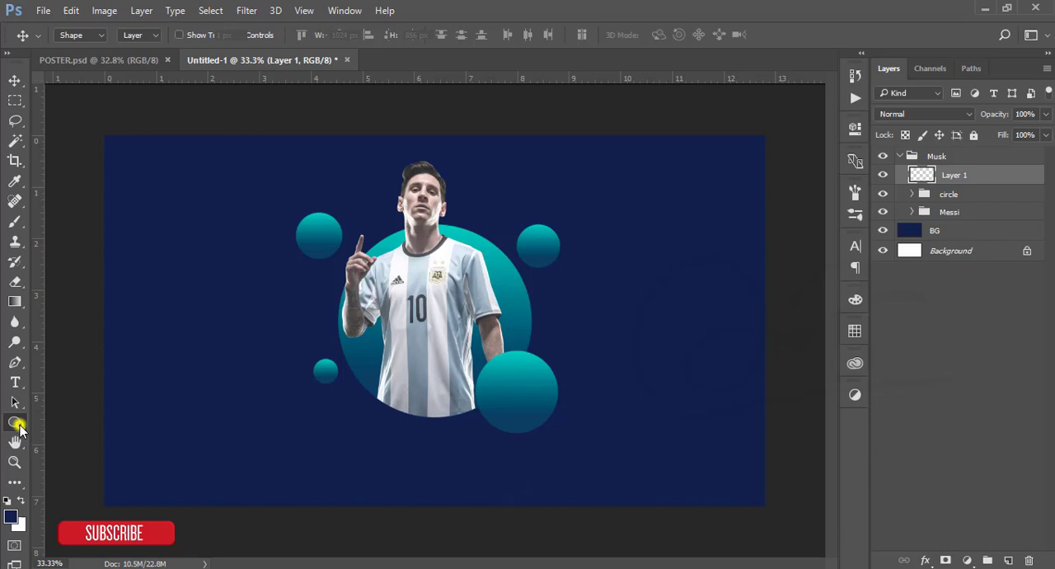
{"action": "left_click", "coordinate": [15, 422]}
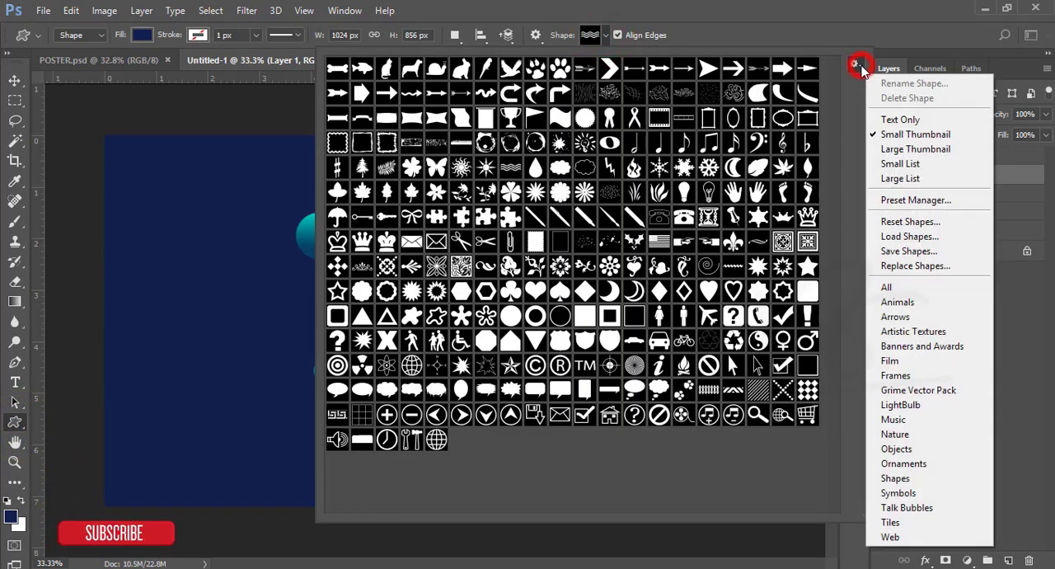
{"action": "mouse_move", "coordinate": [897, 301]}
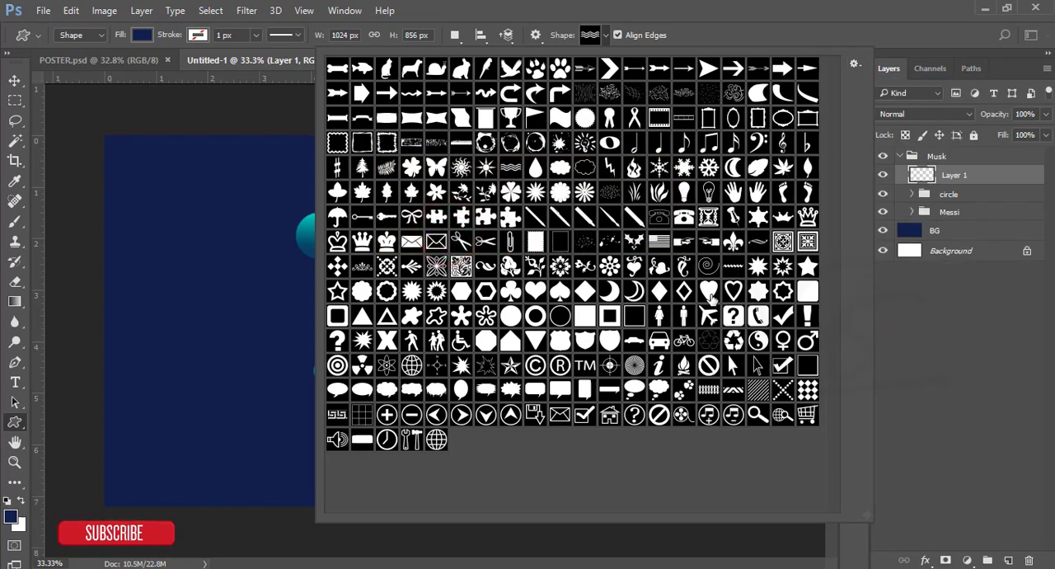
{"action": "left_click", "coordinate": [759, 391]}
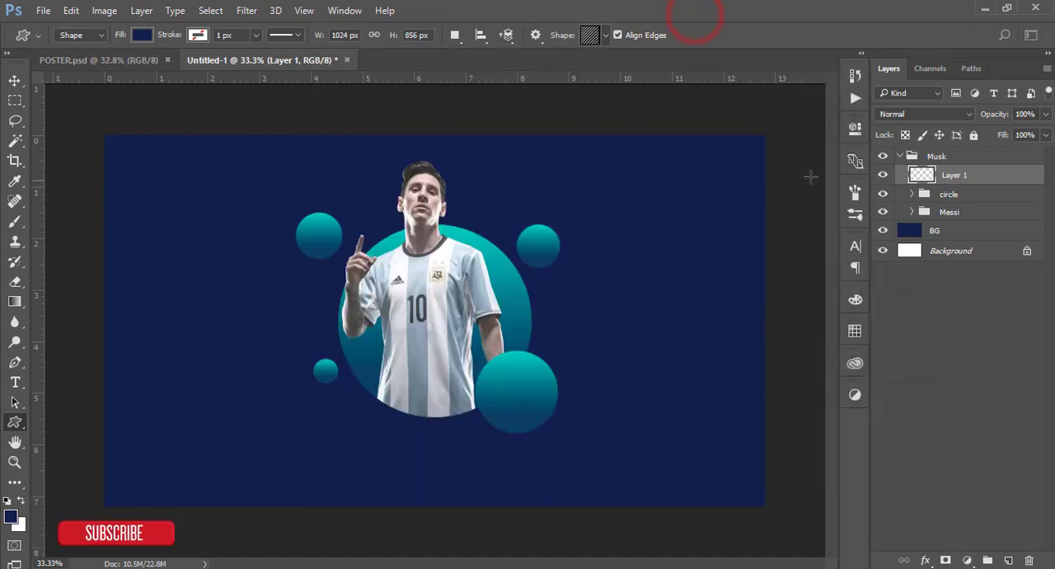
{"action": "left_click", "coordinate": [141, 35]}
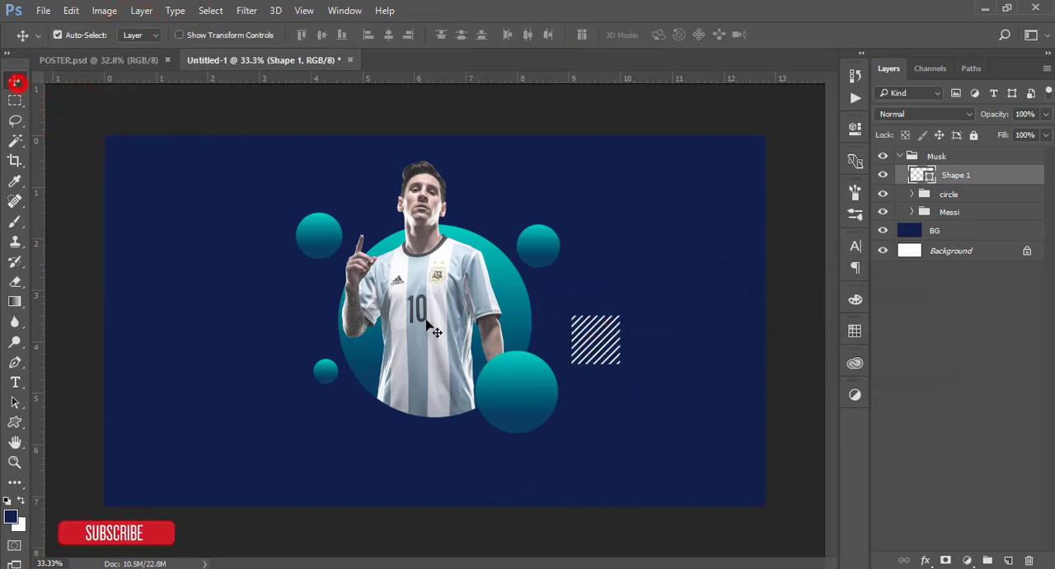
{"action": "left_click", "coordinate": [913, 194]}
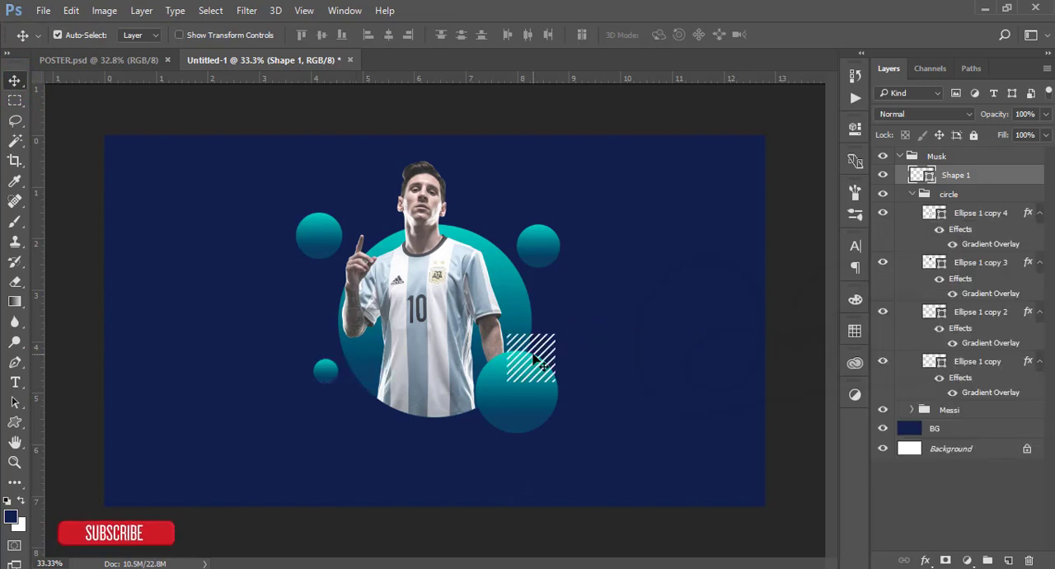
{"action": "key", "text": "shift+left"}
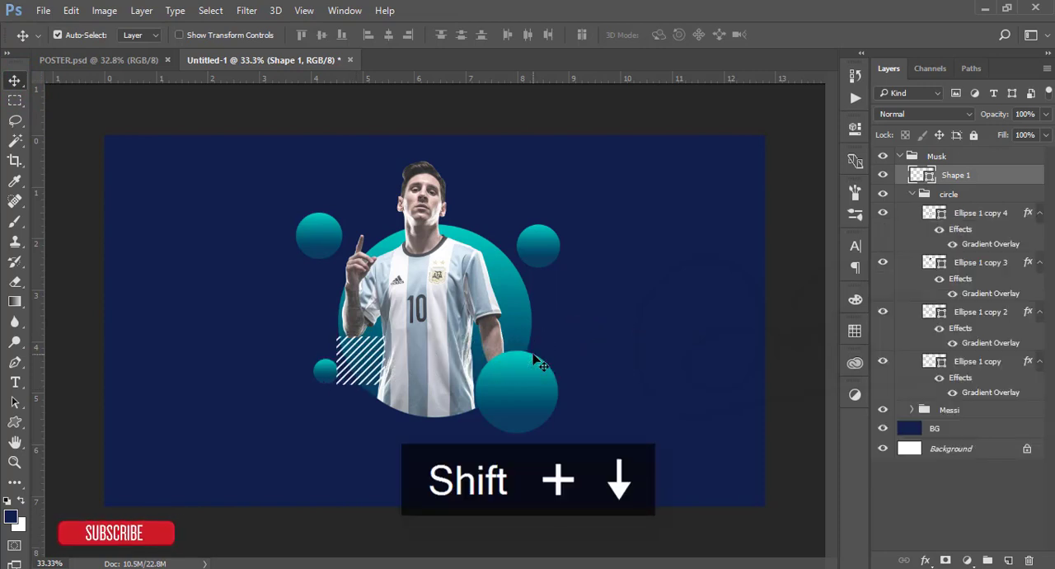
{"action": "key", "text": "shift+down"}
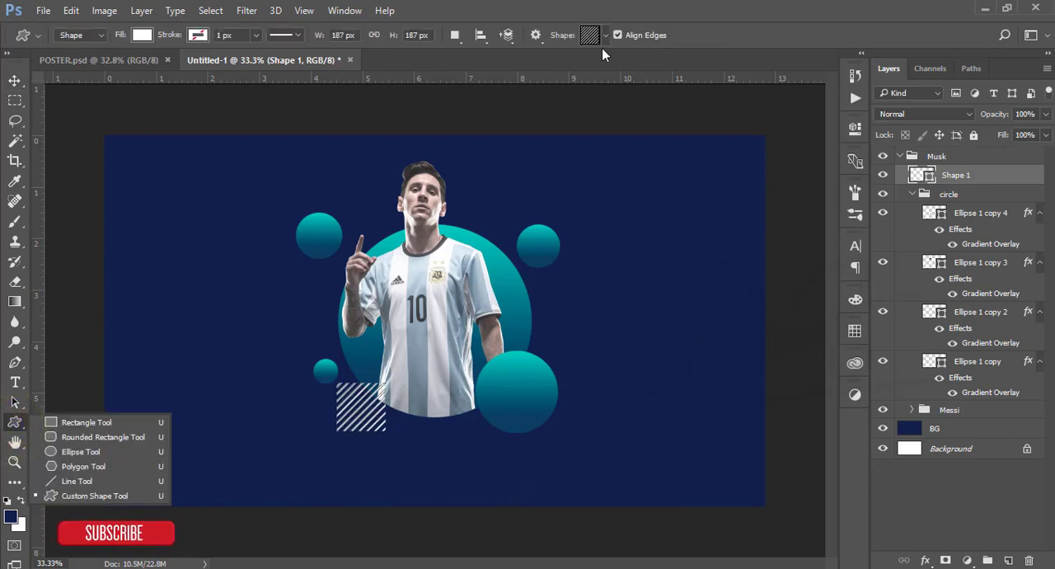
- Draw a white wavy-lines shape right of the circle and a thin vertical white bar
{"action": "left_click", "coordinate": [600, 35]}
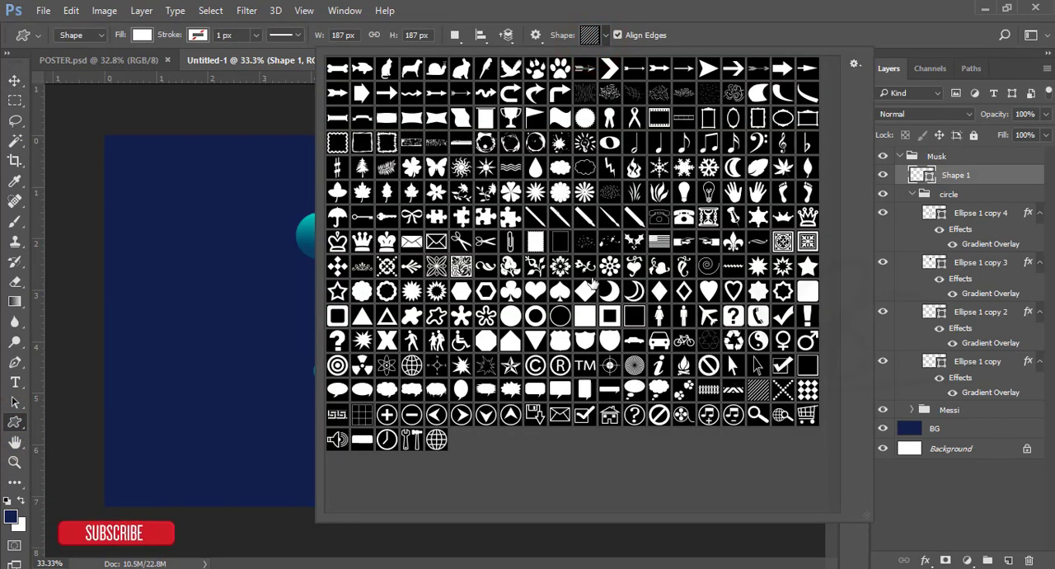
{"action": "mouse_move", "coordinate": [745, 431]}
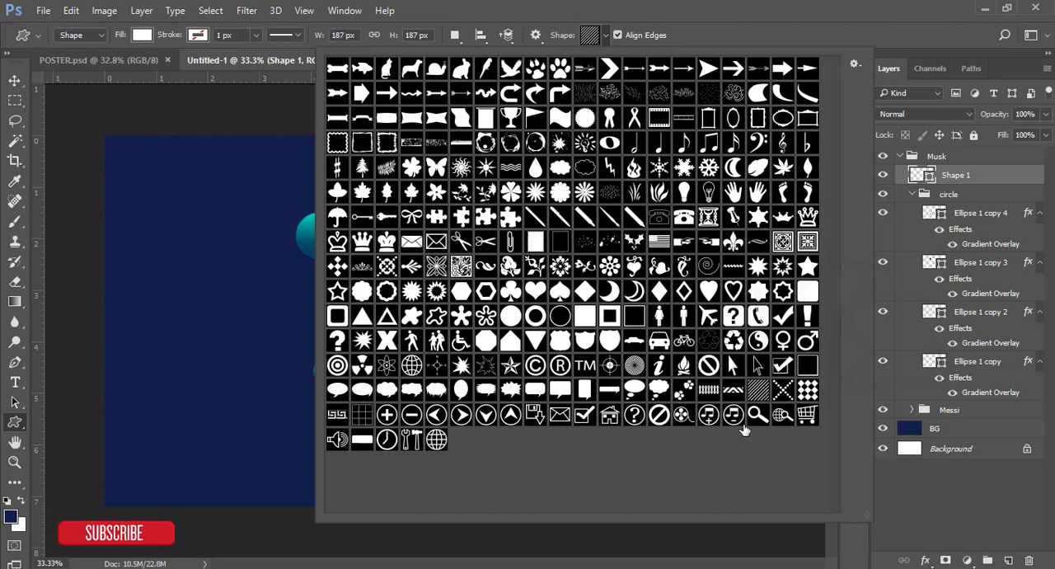
{"action": "left_click", "coordinate": [510, 167]}
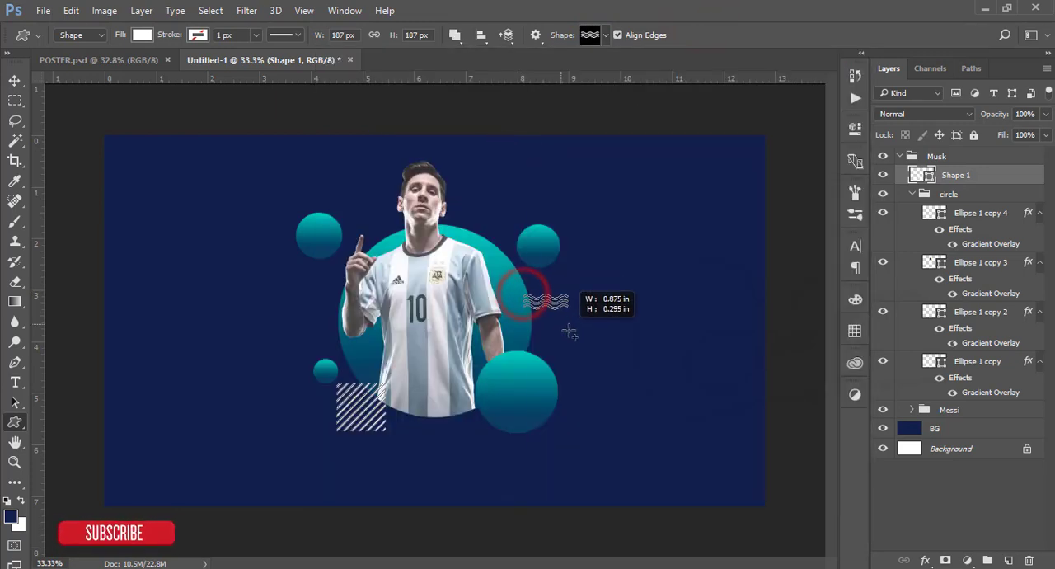
{"action": "left_click", "coordinate": [15, 80]}
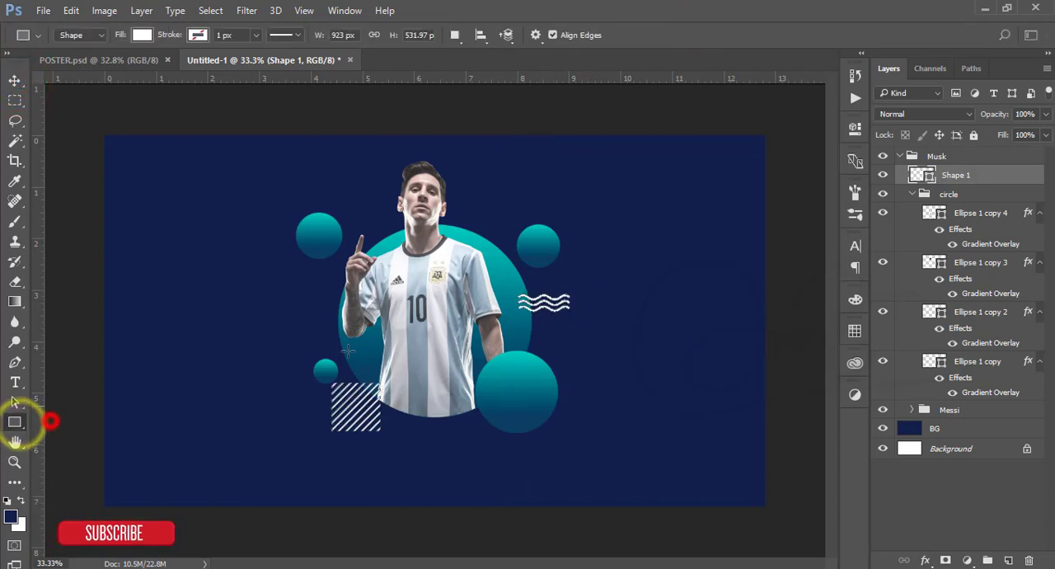
{"action": "left_click_drag", "start_coordinate": [640, 229], "coordinate": [641, 341]}
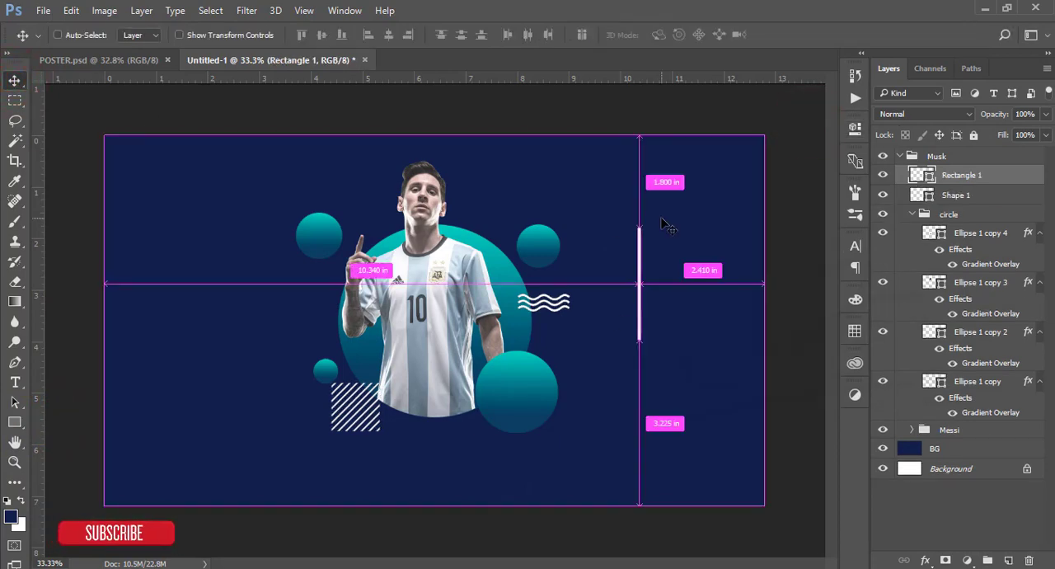
- Rotate the white bar 45° into a diagonal line over the circle, behind the Messi group
{"action": "key", "text": "ctrl+t"}
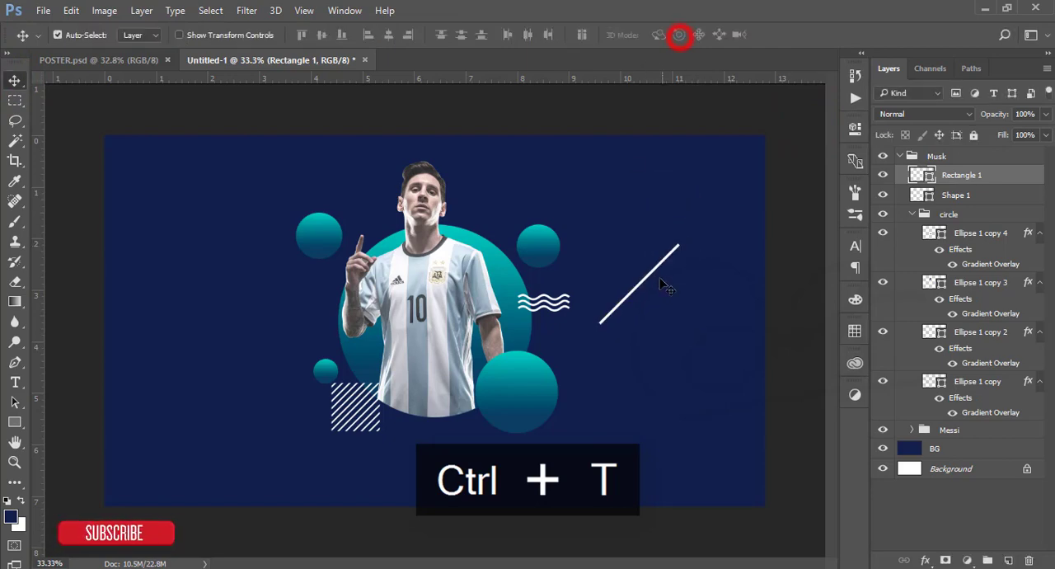
{"action": "key", "text": "ctrl+t"}
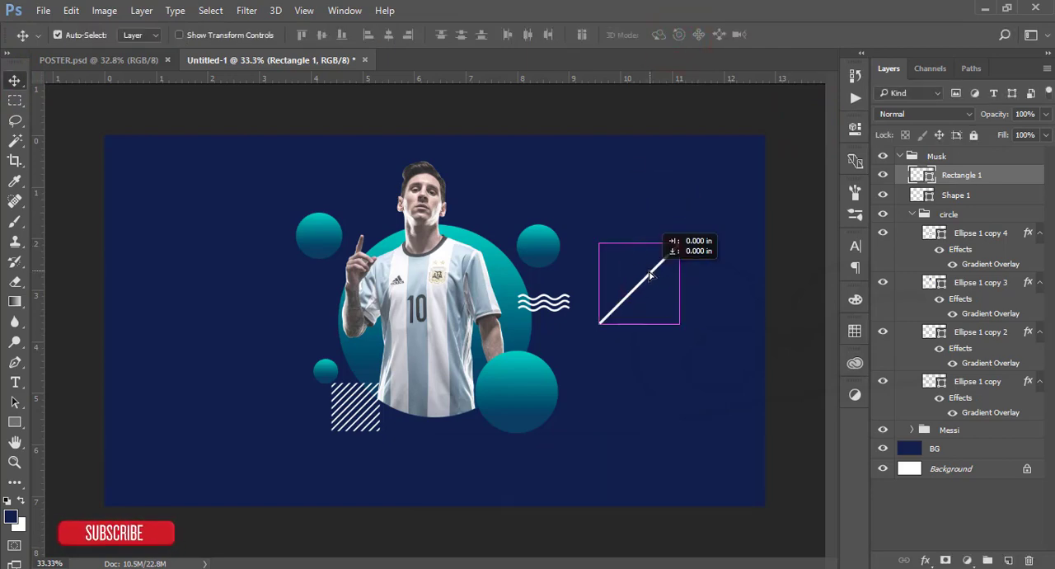
{"action": "left_click_drag", "start_coordinate": [638, 285], "coordinate": [519, 248]}
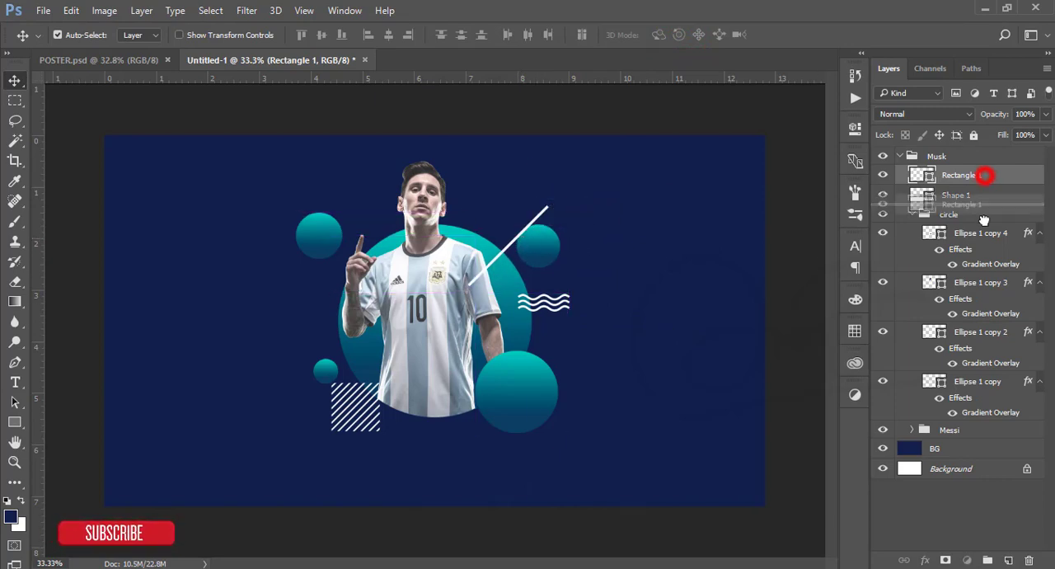
{"action": "left_click_drag", "start_coordinate": [959, 175], "coordinate": [959, 428]}
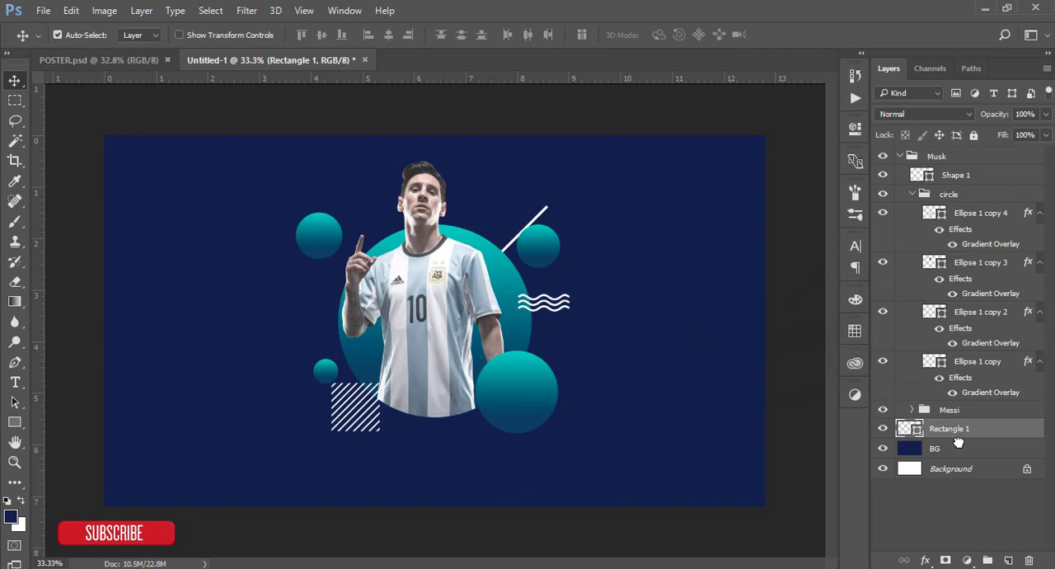
{"action": "left_click", "coordinate": [911, 409]}
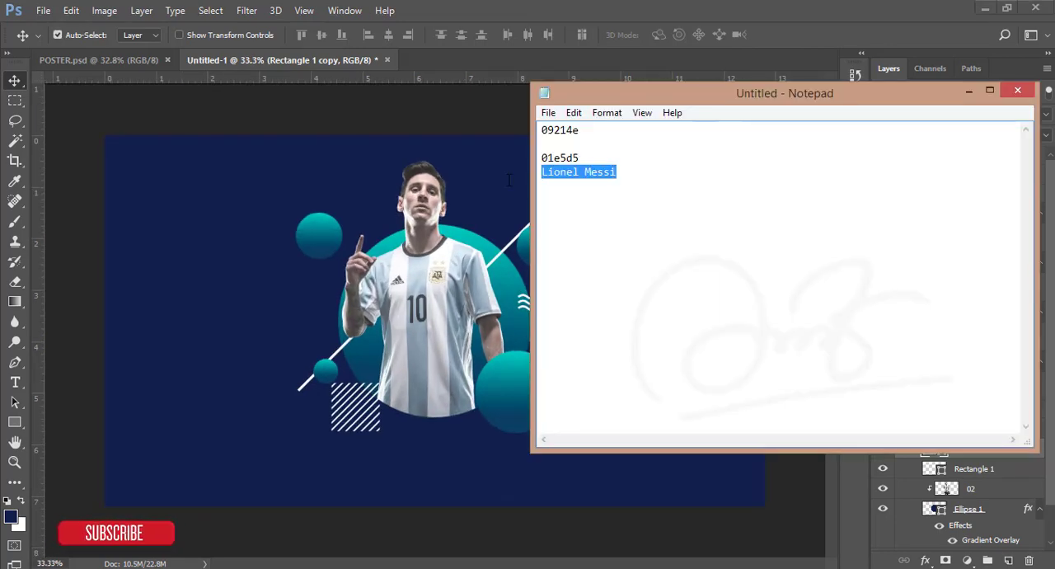
- Paste 'Lionel Messi' as white text and place it on the lower-right teal bubble
{"action": "key", "text": "ctrl+c"}
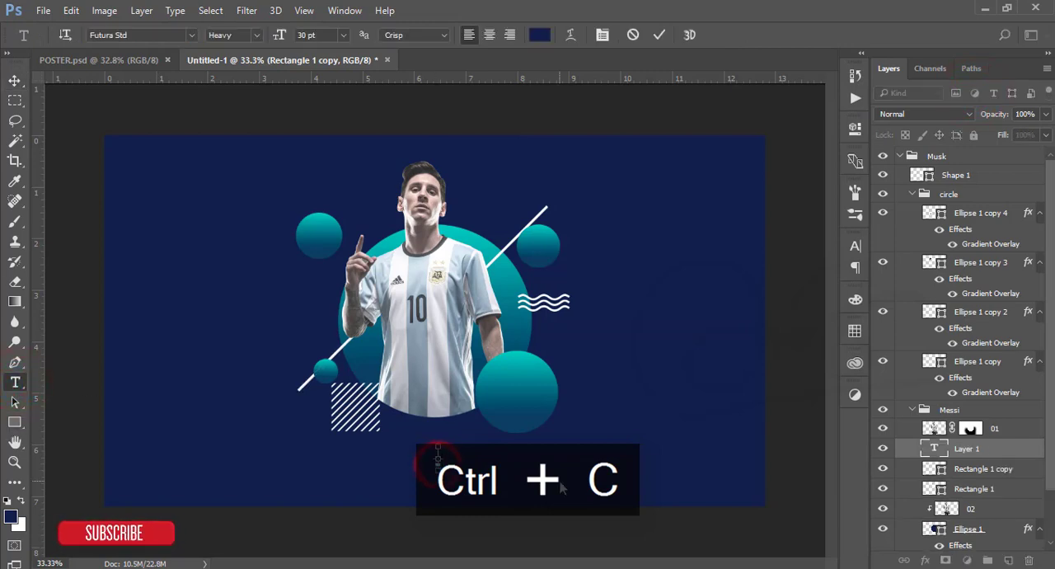
{"action": "key", "text": "ctrl+v"}
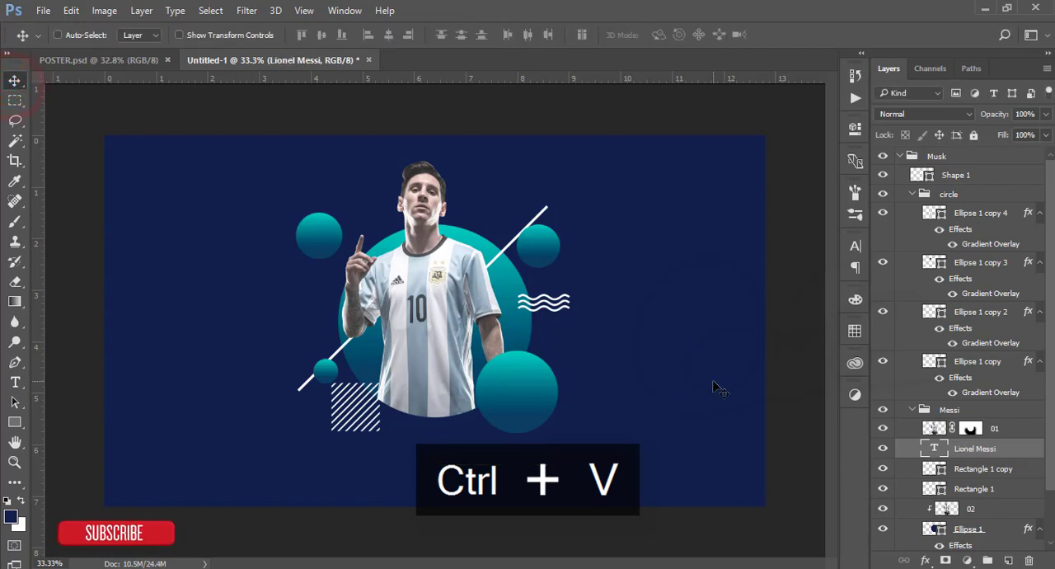
{"action": "key", "text": "ctrl+shift+]"}
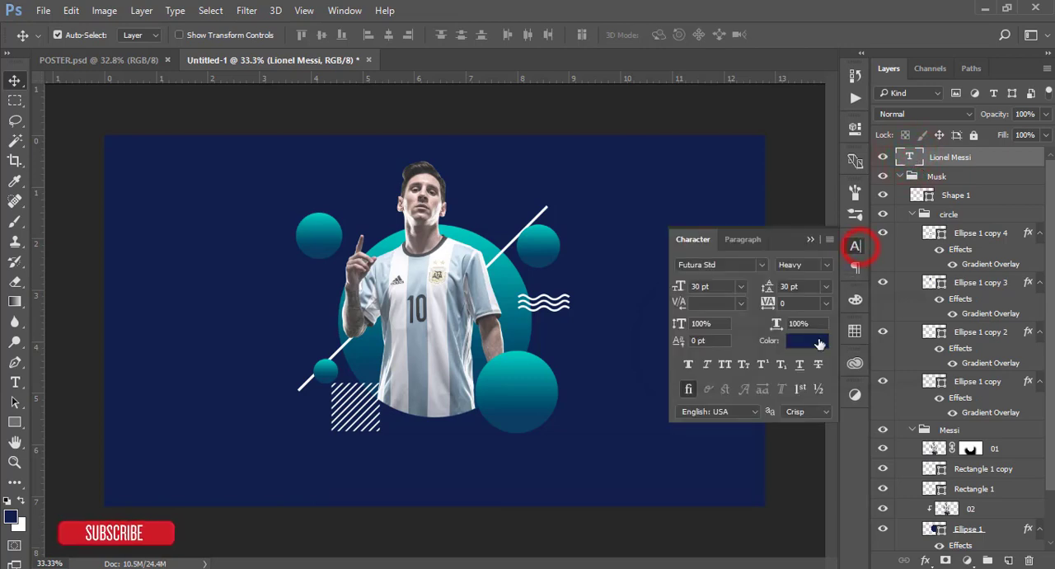
{"action": "left_click", "coordinate": [806, 340]}
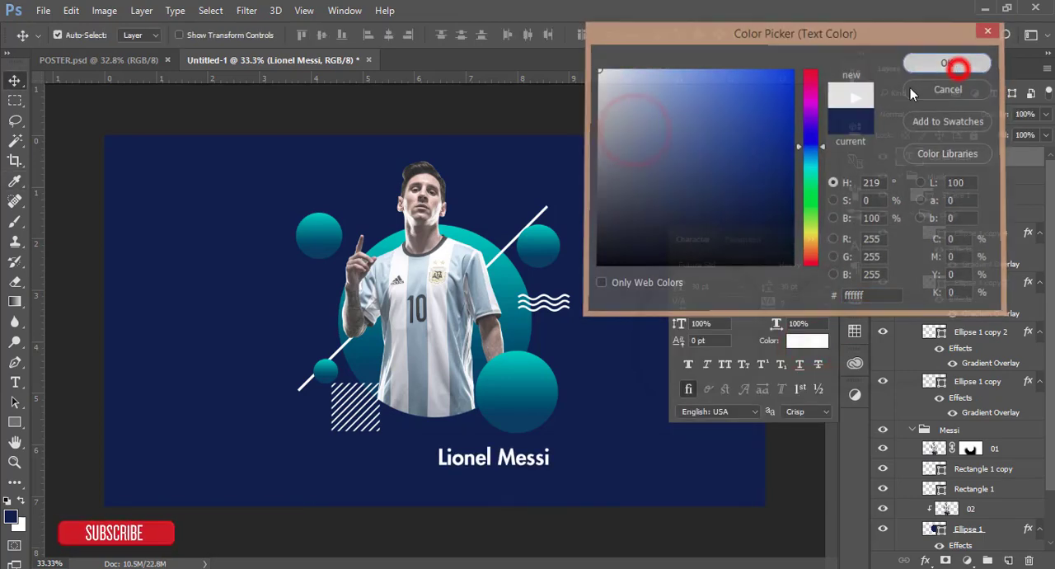
{"action": "left_click", "coordinate": [947, 64]}
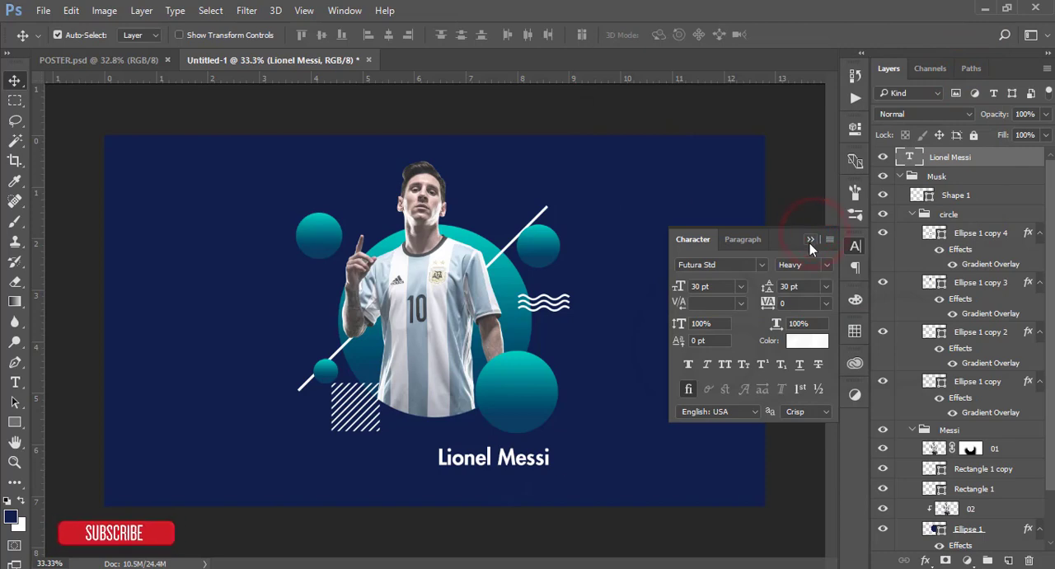
{"action": "left_click_drag", "start_coordinate": [493, 457], "coordinate": [557, 393]}
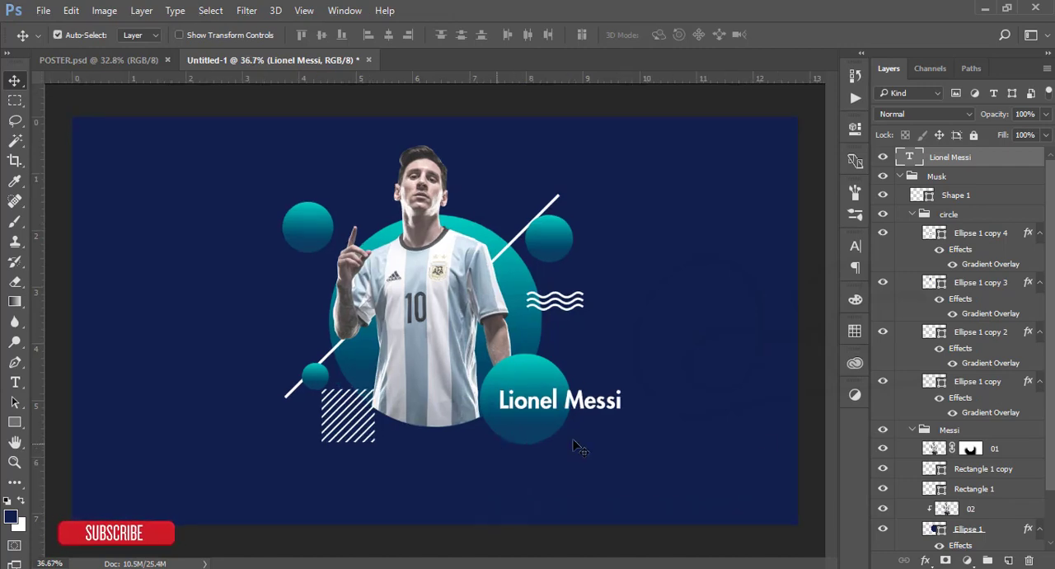
{"action": "scroll", "scroll_direction": "down", "scroll_amount": 3}
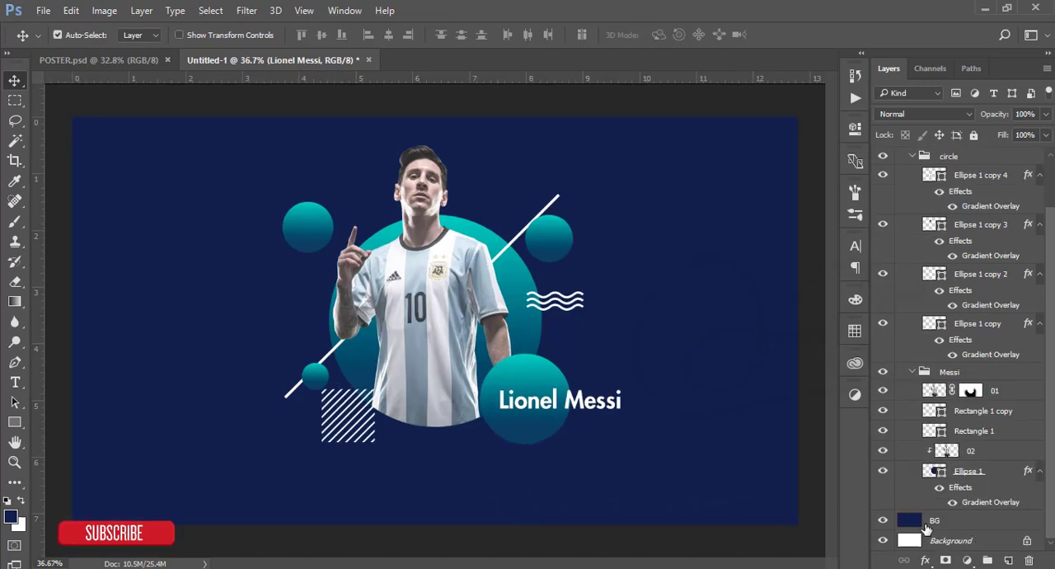
{"action": "left_click", "coordinate": [934, 520]}
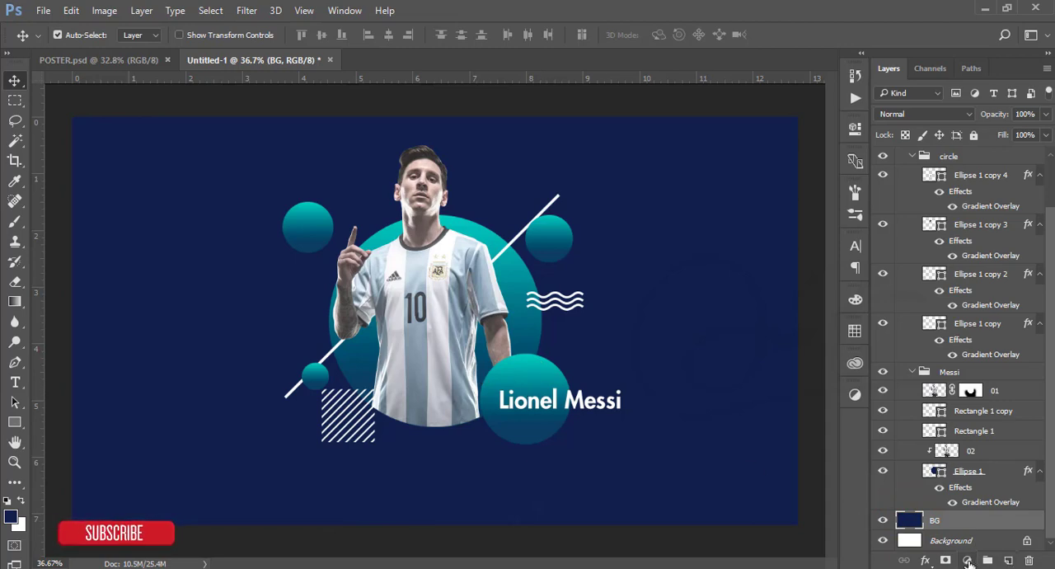
- Add a Gradient Fill layer running from dark blue #074064 to teal #04a0a6
{"action": "left_click", "coordinate": [967, 559]}
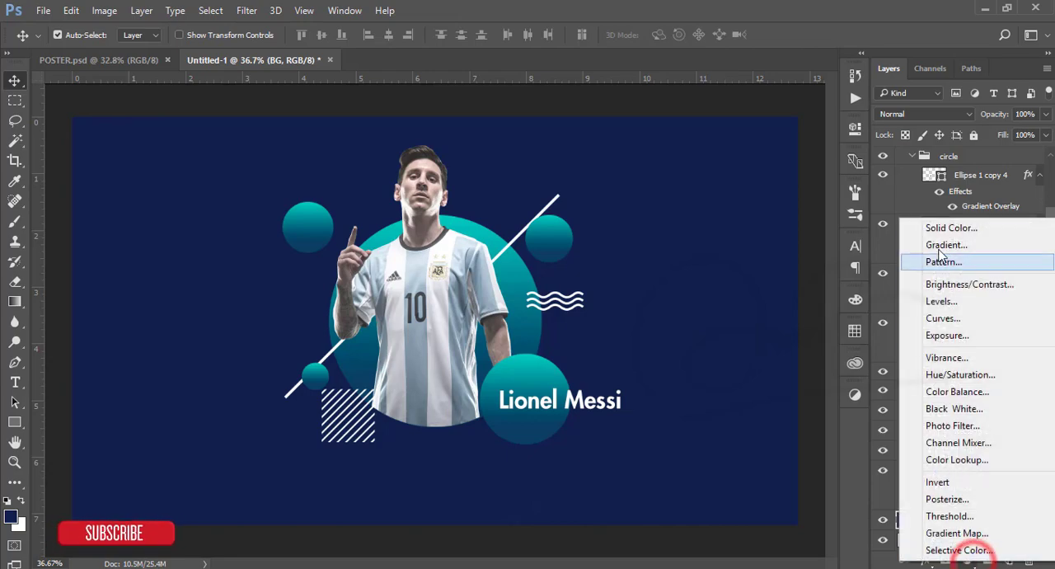
{"action": "left_click", "coordinate": [945, 244]}
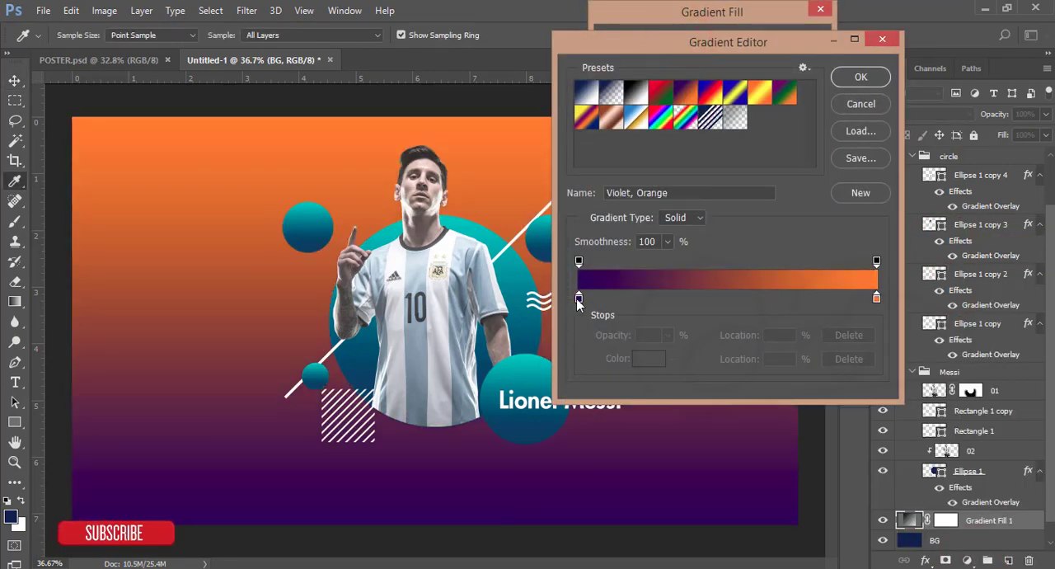
{"action": "left_click", "coordinate": [648, 359]}
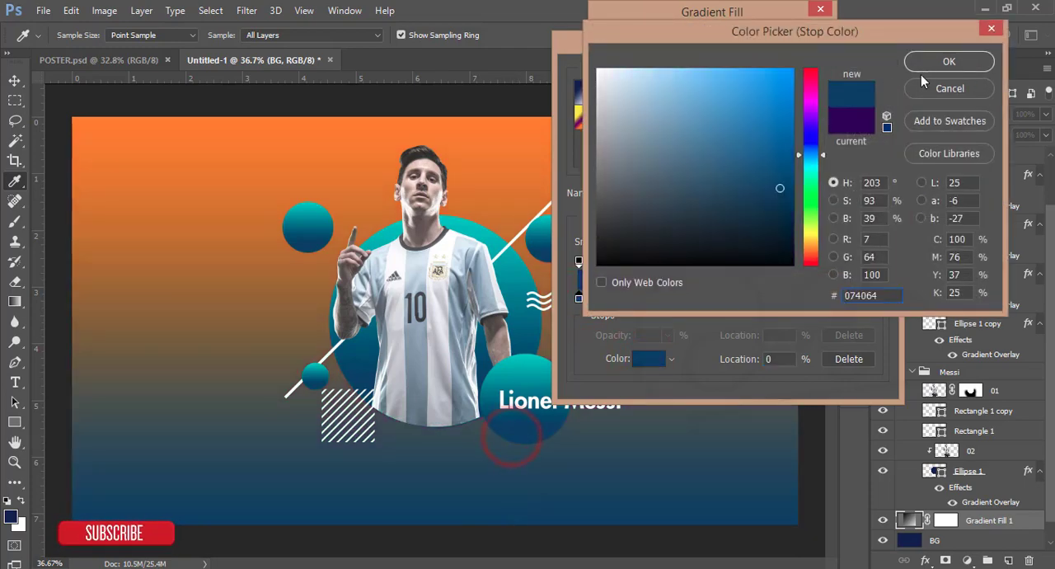
{"action": "left_click", "coordinate": [949, 61]}
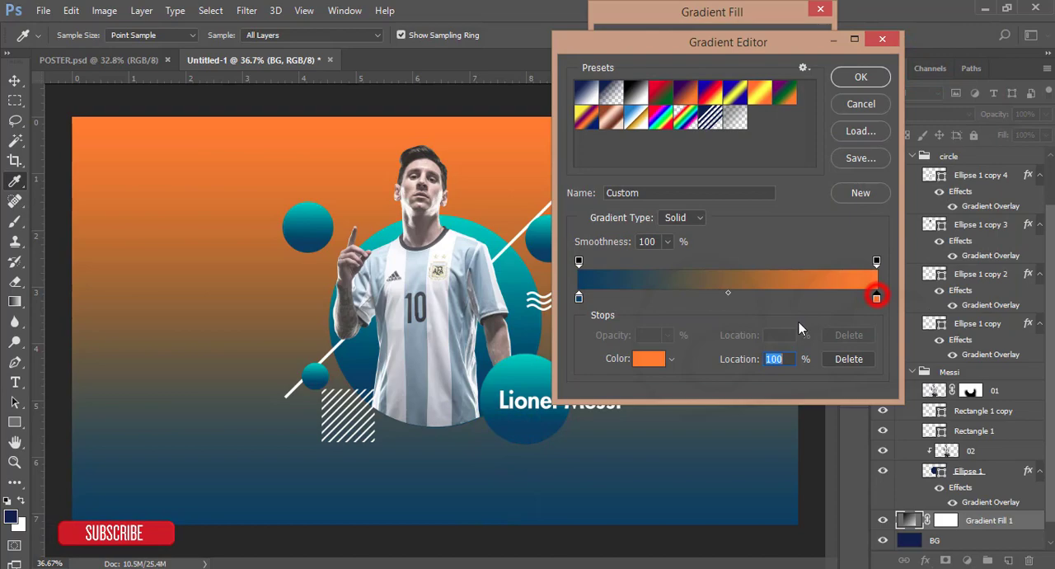
{"action": "left_click", "coordinate": [647, 358]}
{"action": "type", "text": "04a0a6"}
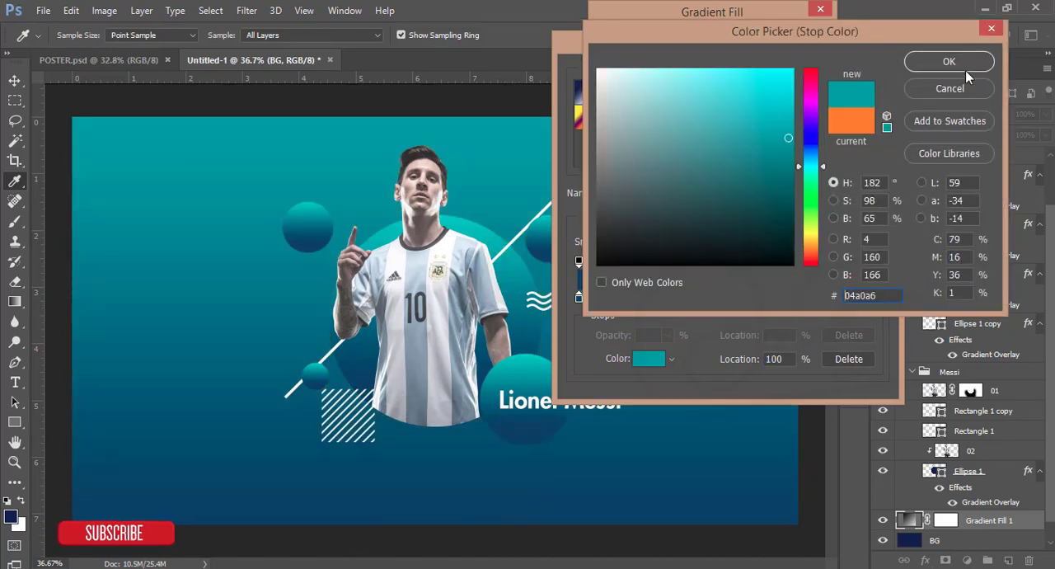
{"action": "left_click", "coordinate": [949, 61]}
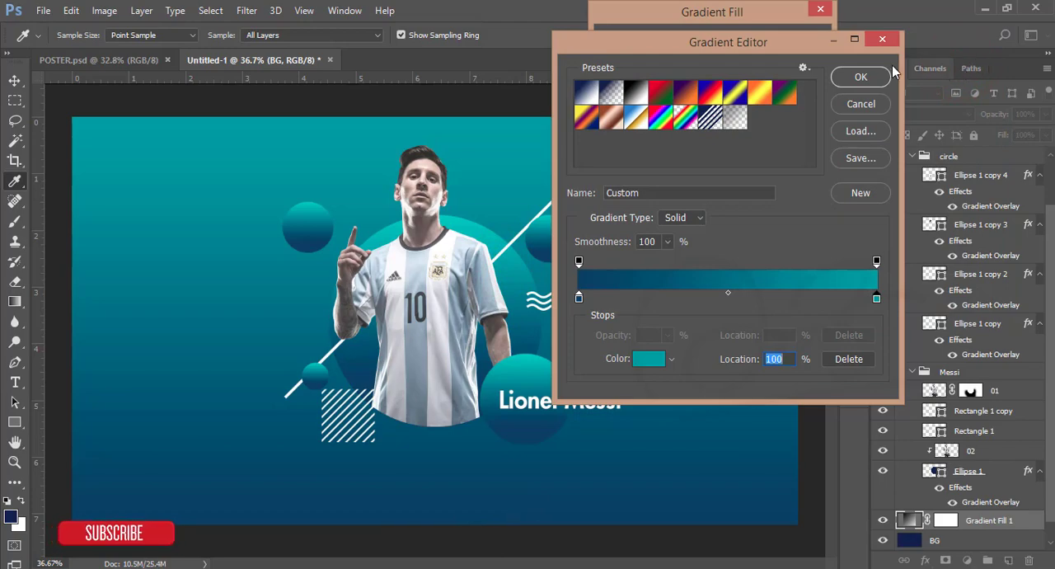
{"action": "left_click", "coordinate": [860, 76]}
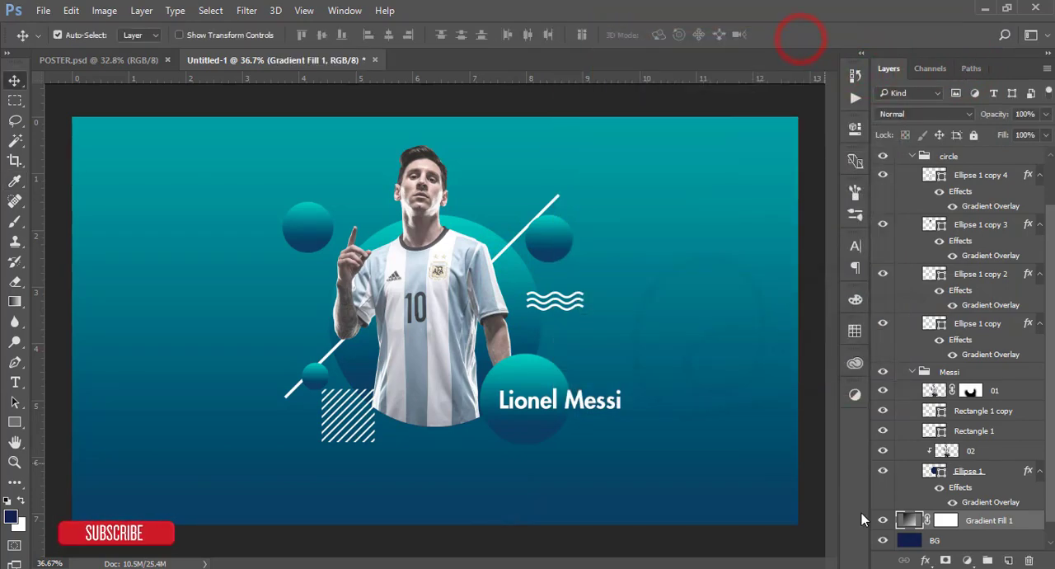
- Set the gradient fill to a -45° angle with Reverse and Dither enabled
{"action": "double_click", "coordinate": [909, 520]}
{"action": "type", "text": "-45"}
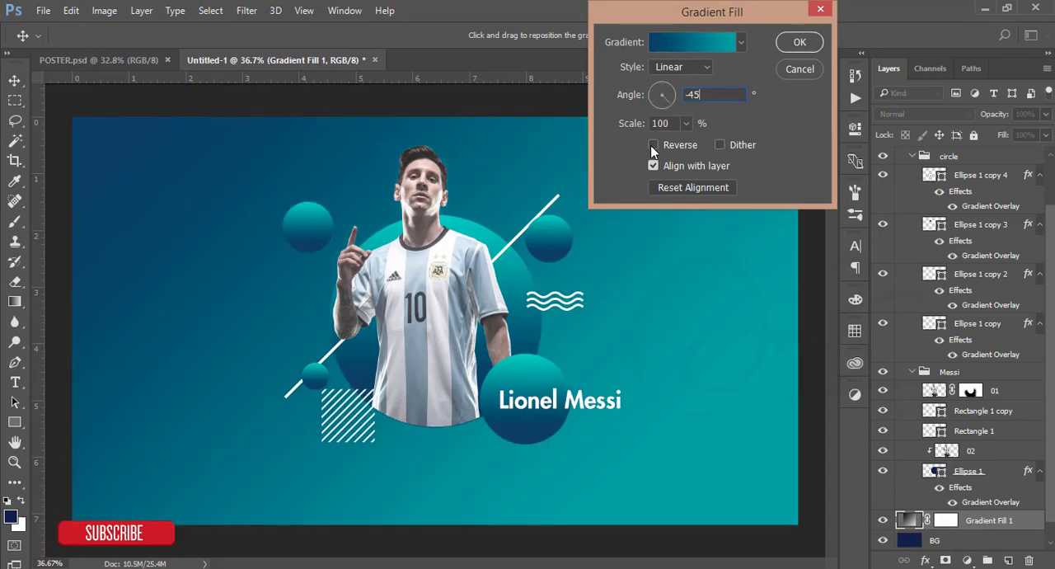
{"action": "left_click", "coordinate": [653, 145]}
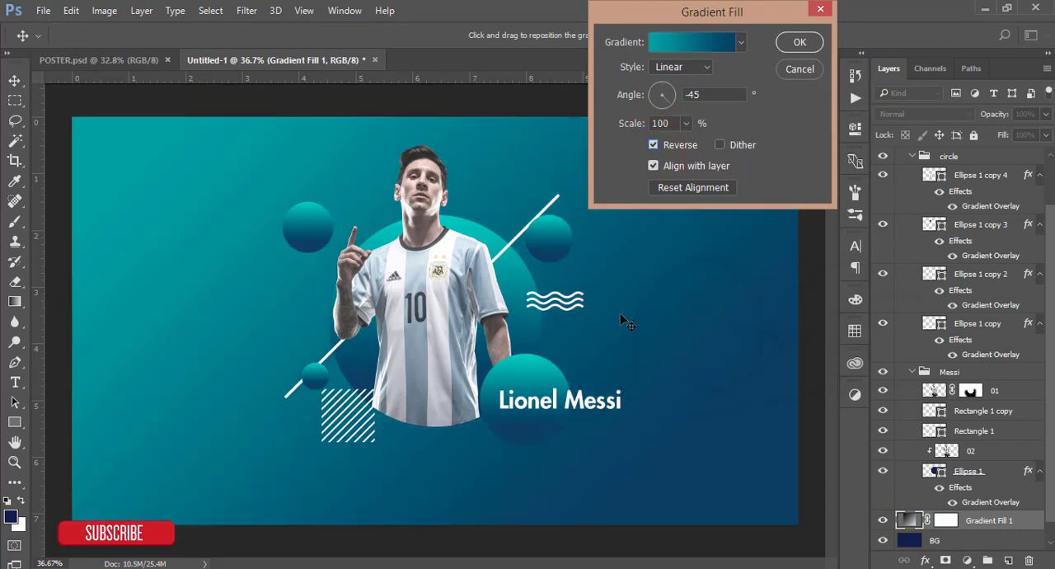
{"action": "left_click", "coordinate": [720, 144]}
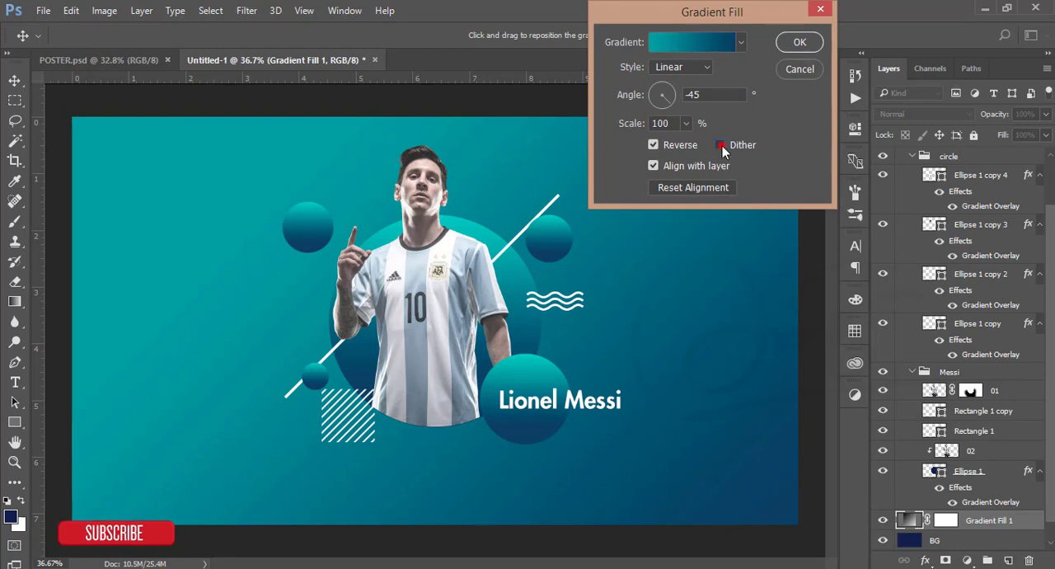
{"action": "left_click", "coordinate": [799, 42]}
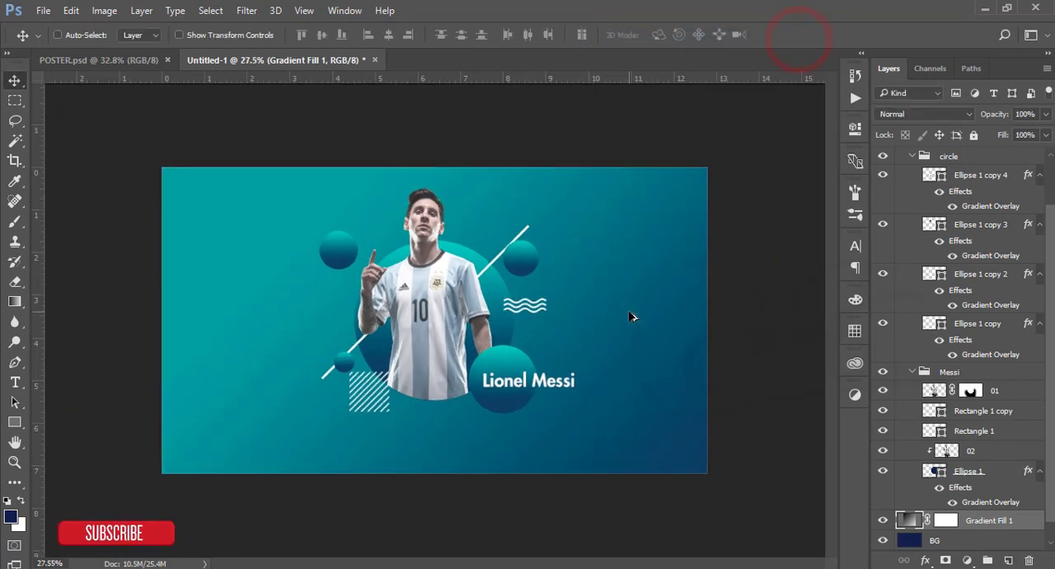